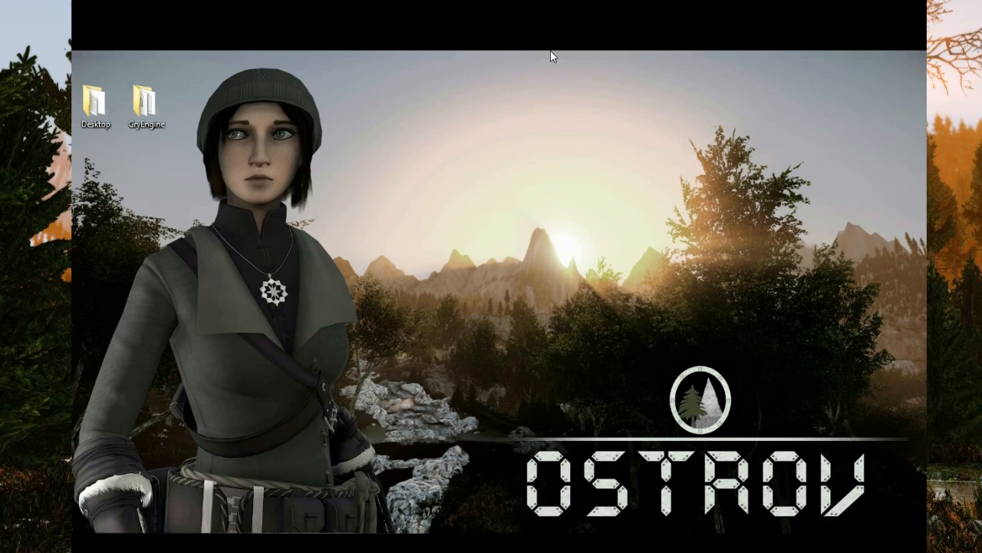
mouse_move(259, 46)
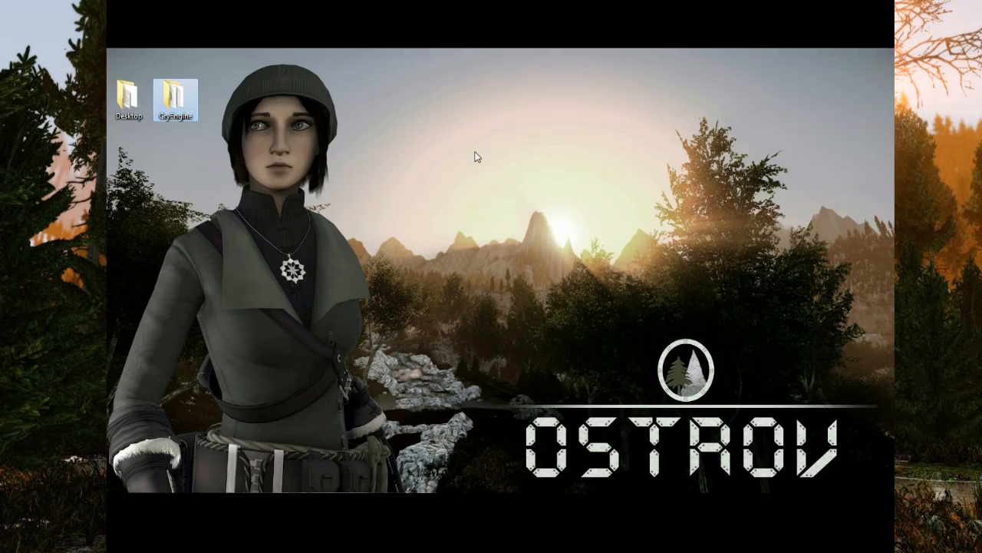
Step: Browse to CryEngine\Game\Objects\Characters in Windows Explorer
double_click(176, 97)
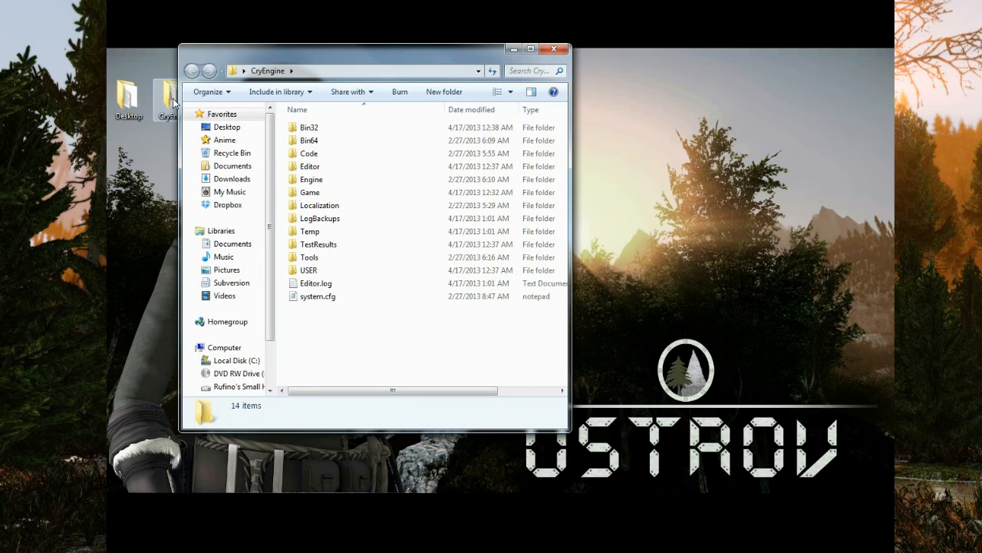
double_click(310, 192)
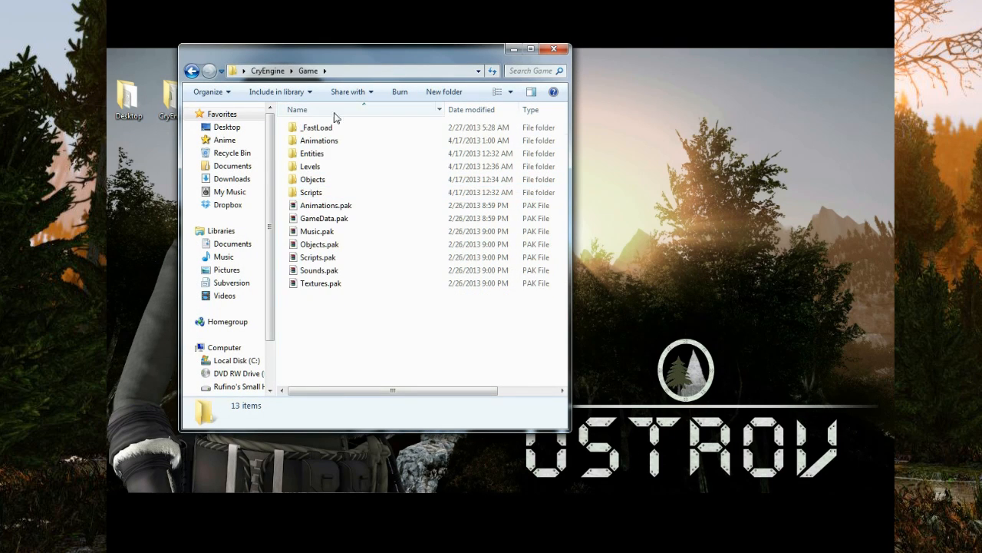
left_click(310, 167)
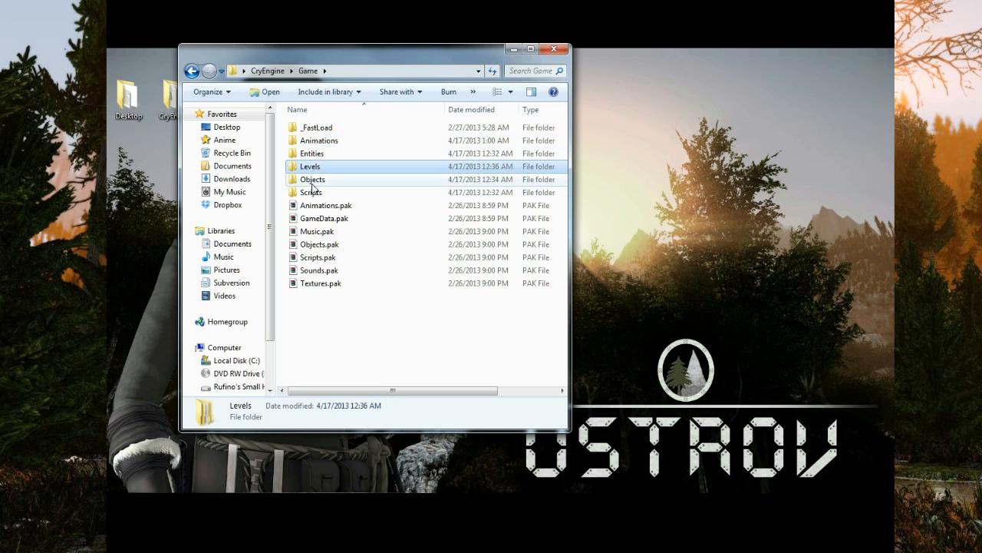
left_click(313, 179)
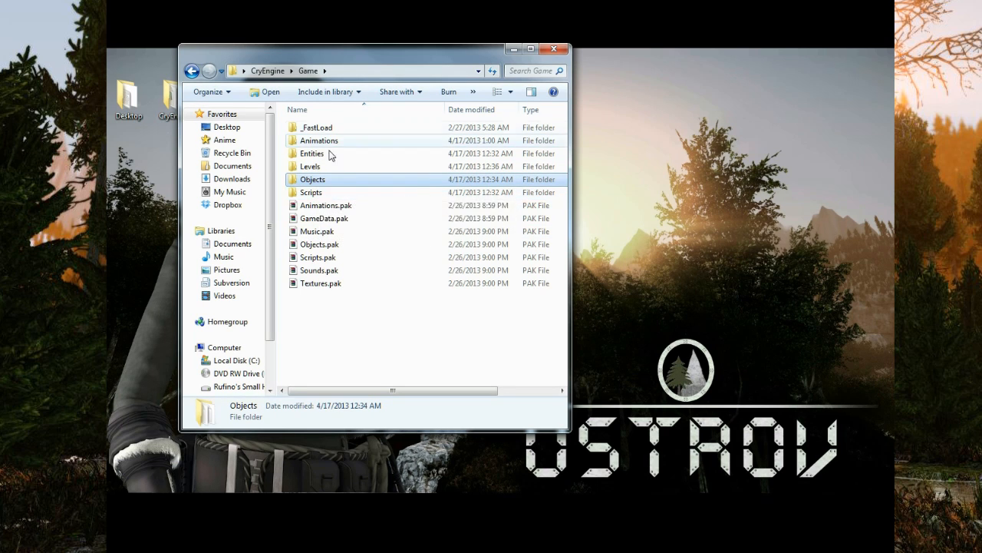
mouse_move(317, 188)
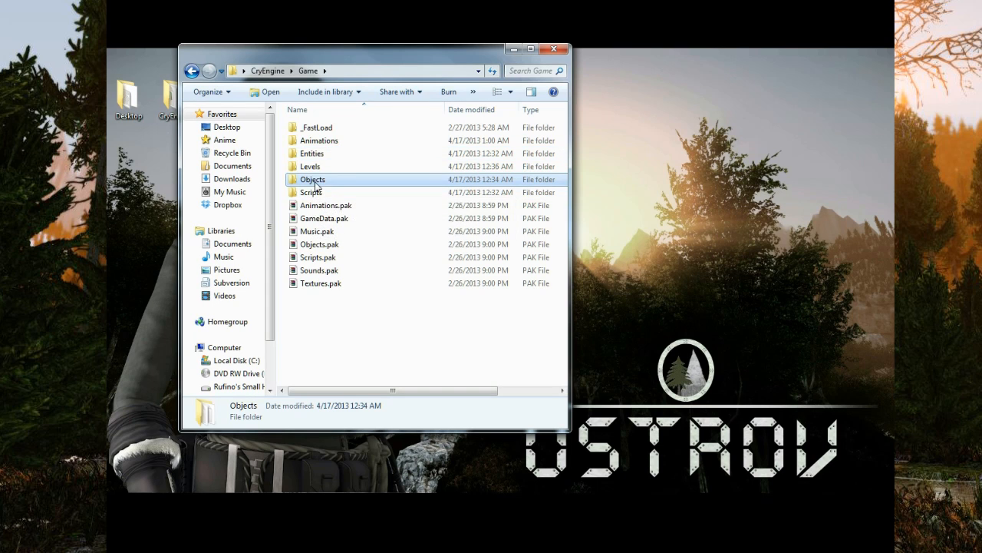
double_click(313, 179)
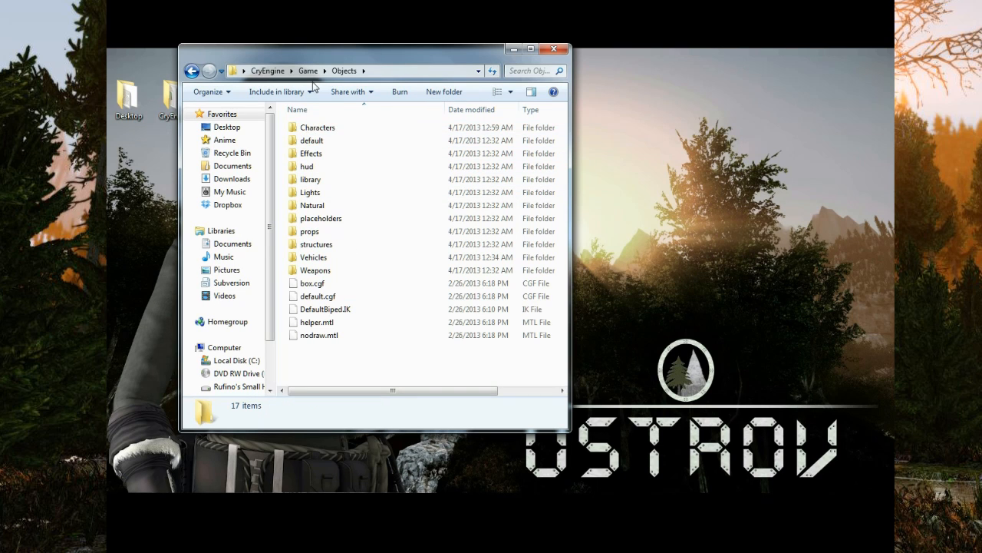
double_click(317, 127)
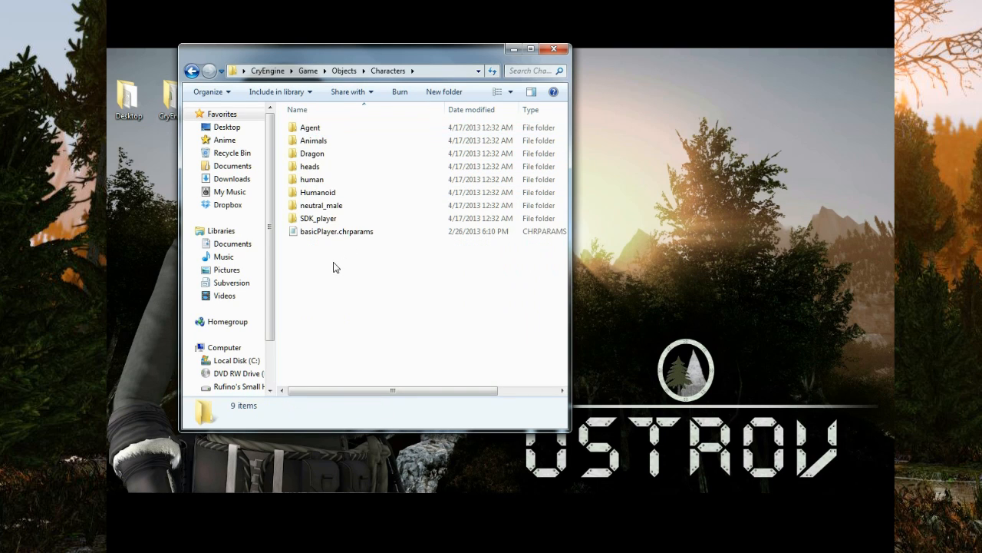
Step: Create a new folder named Alisa inside Characters
right_click(334, 267)
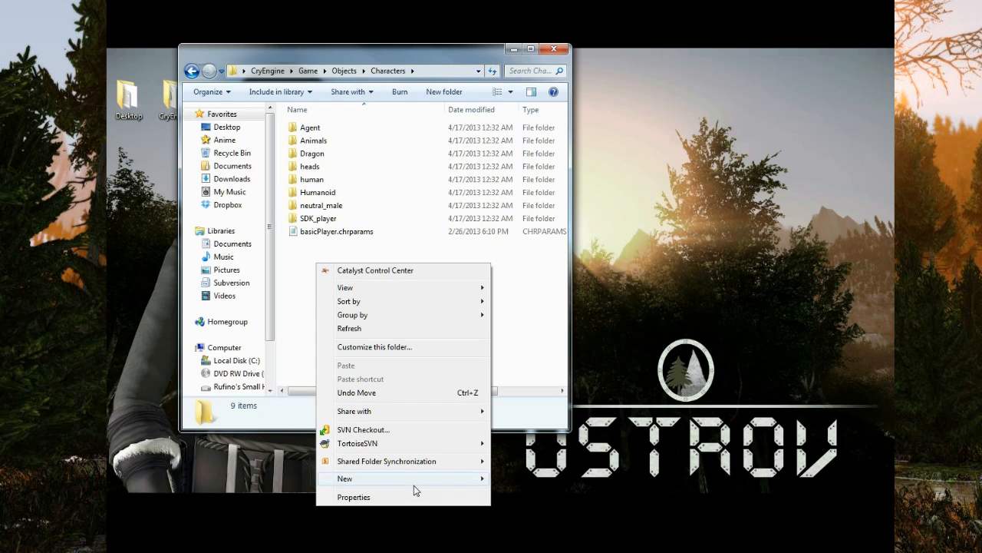
left_click(345, 478)
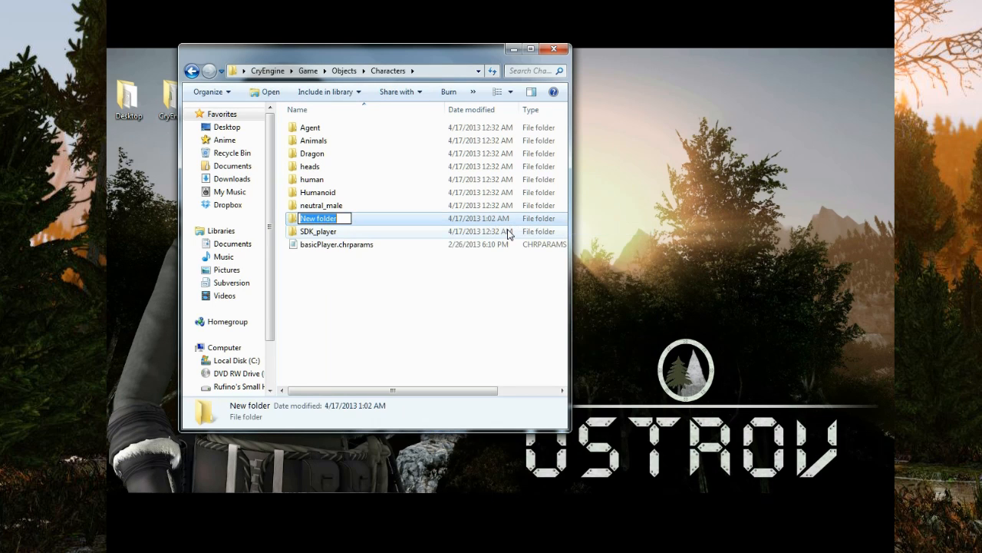
type("Alisa")
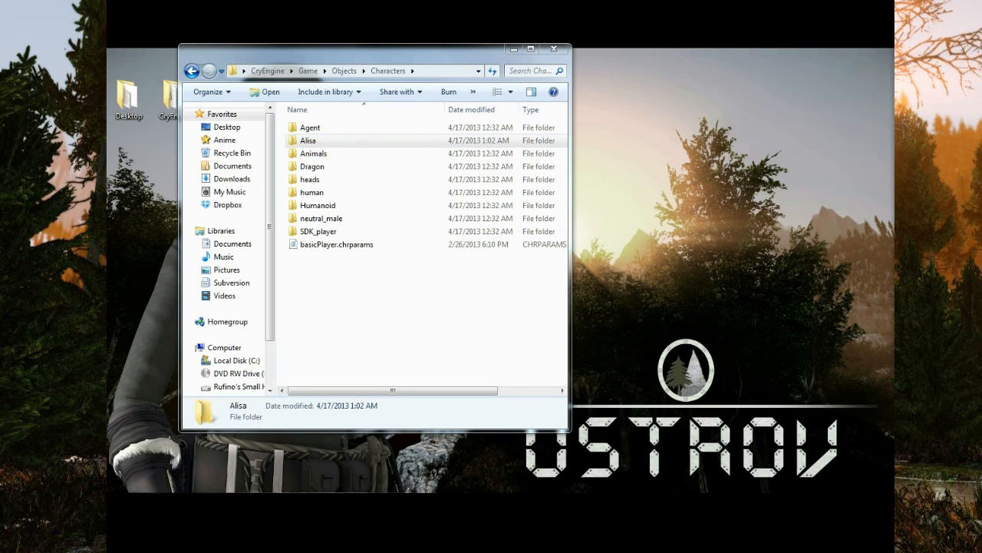
left_click(376, 321)
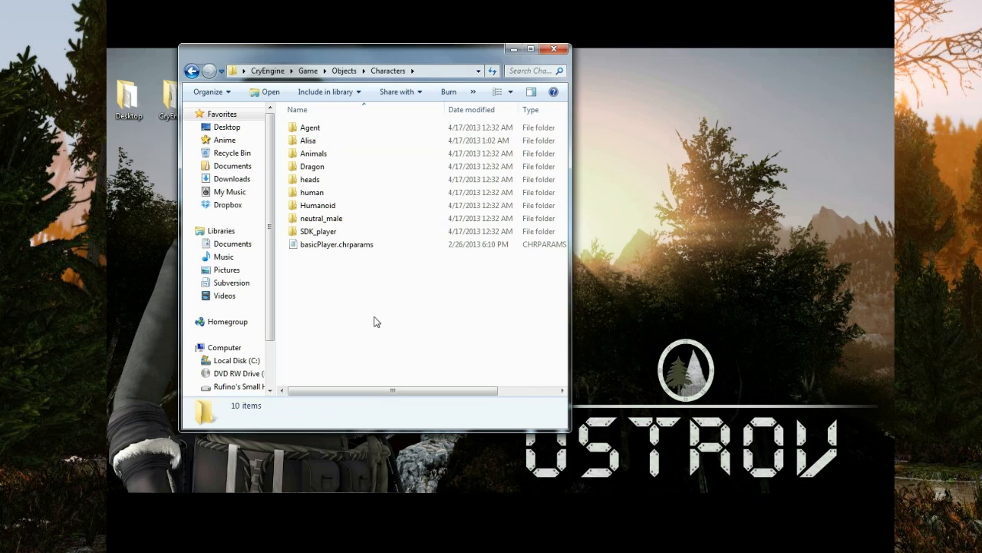
Step: Open the Agent character folder and select skeleton_character.chrparams for copying
double_click(308, 140)
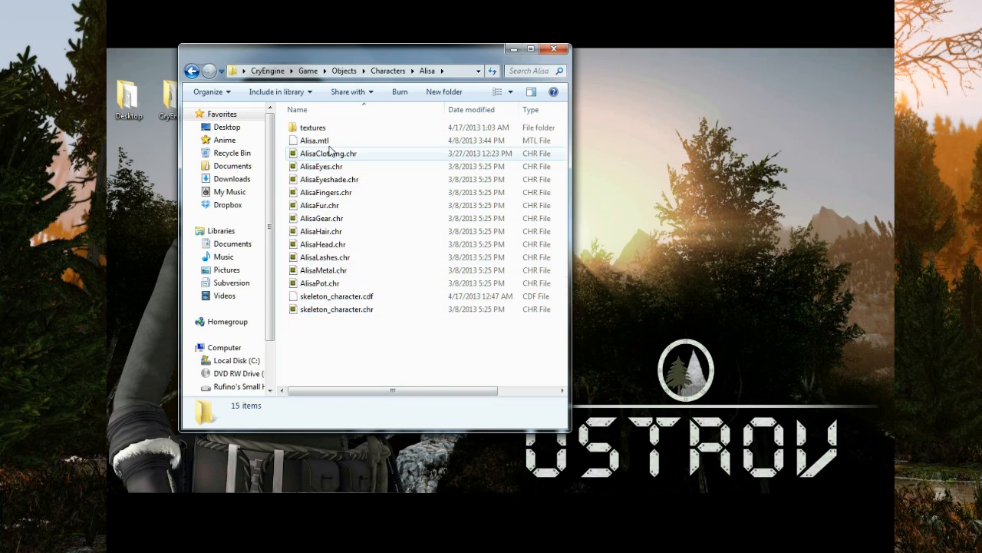
mouse_move(407, 87)
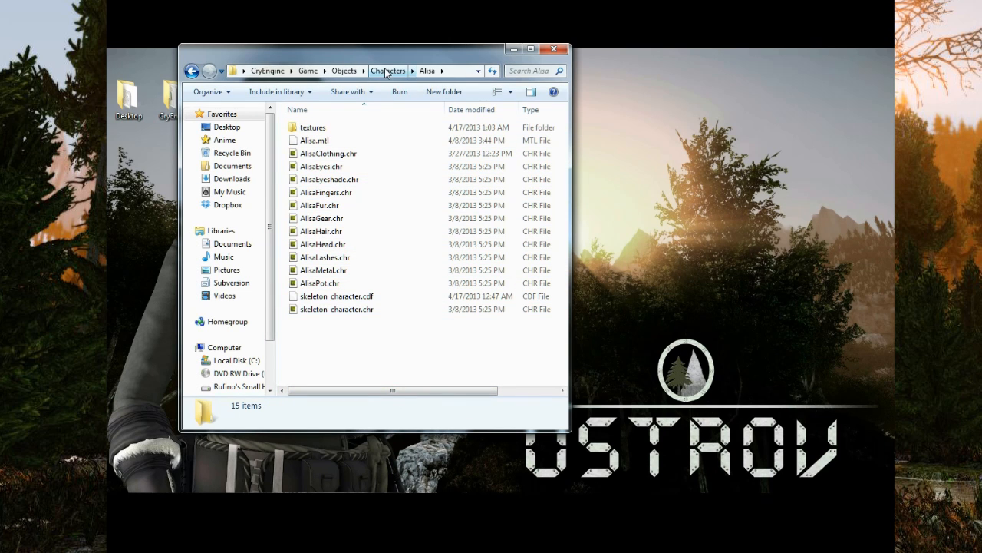
left_click(388, 71)
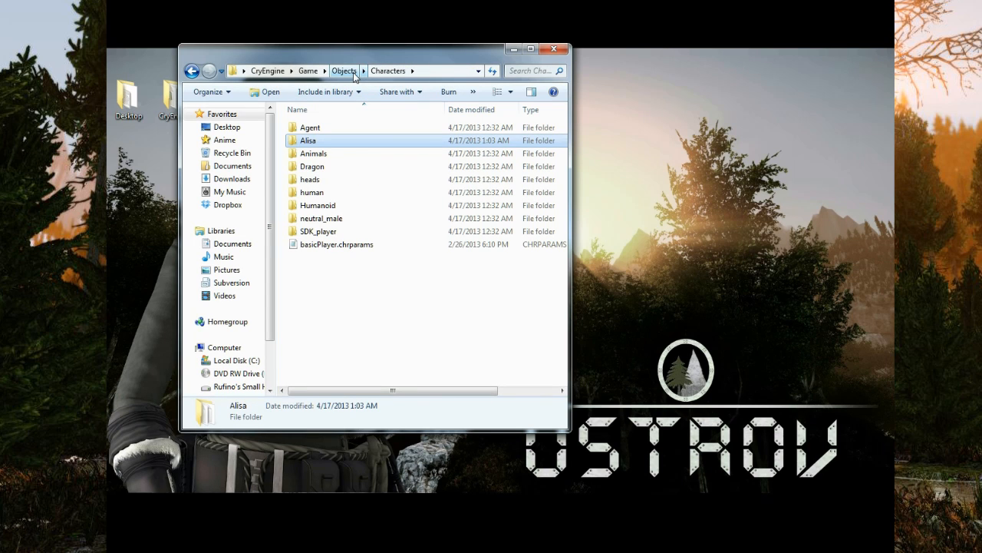
mouse_move(420, 36)
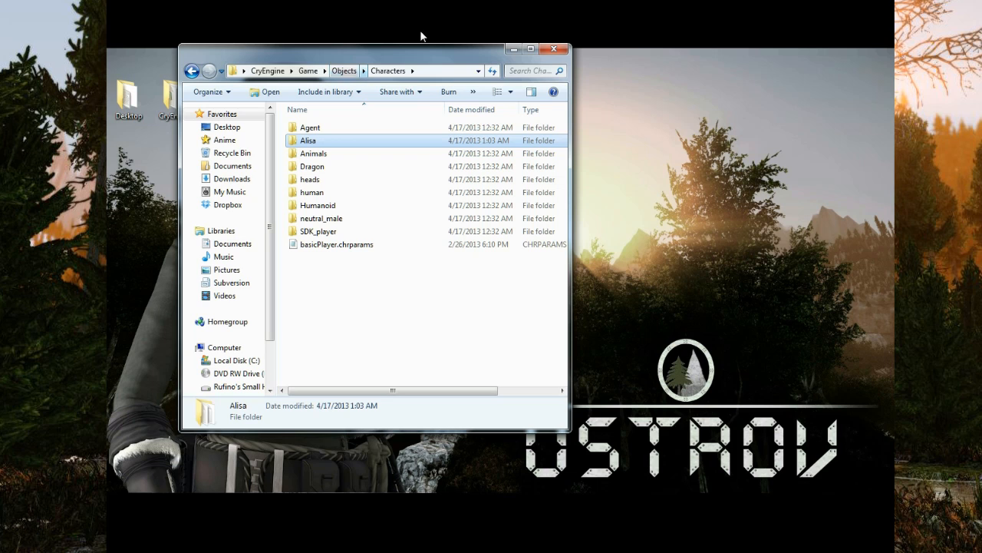
double_click(311, 126)
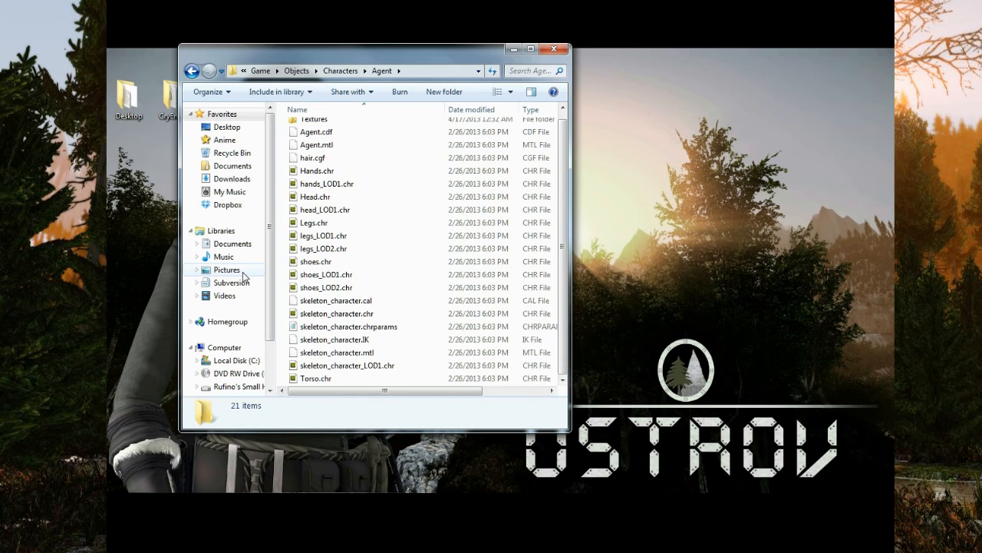
mouse_move(360, 327)
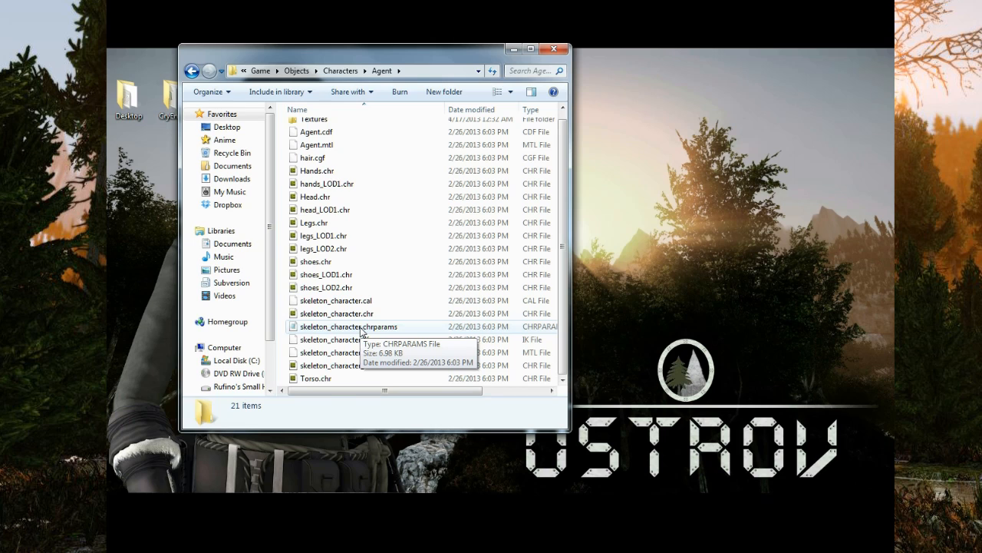
left_click(349, 326)
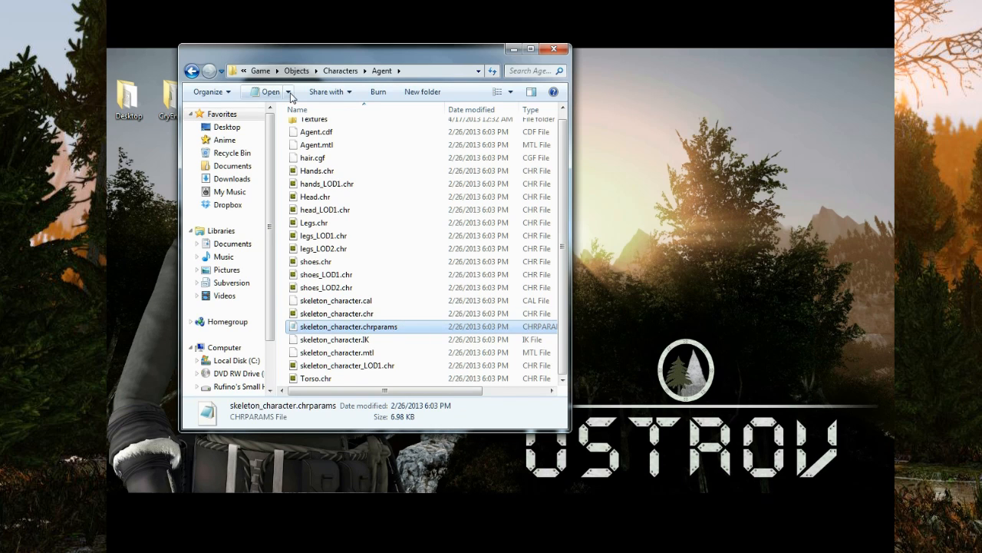
mouse_move(290, 91)
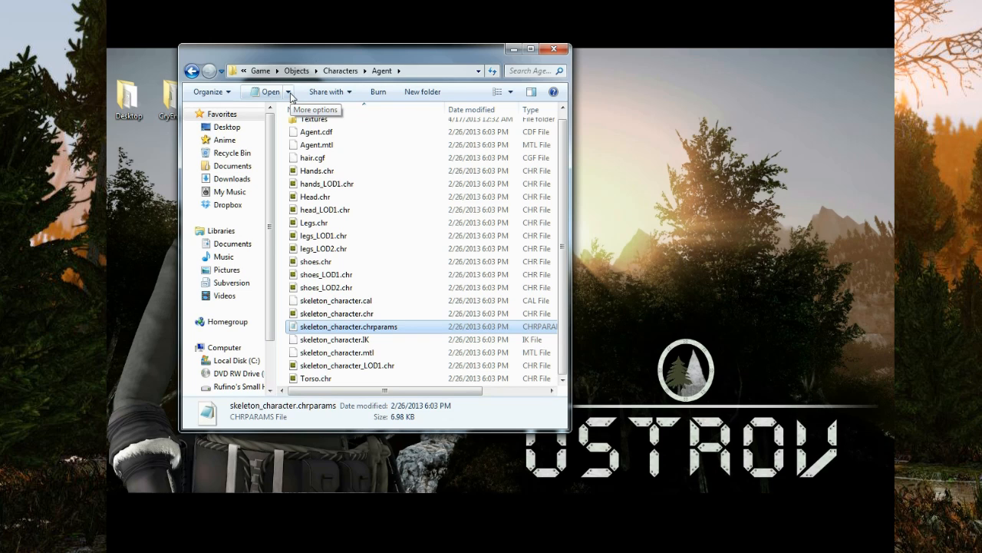
left_click(336, 314)
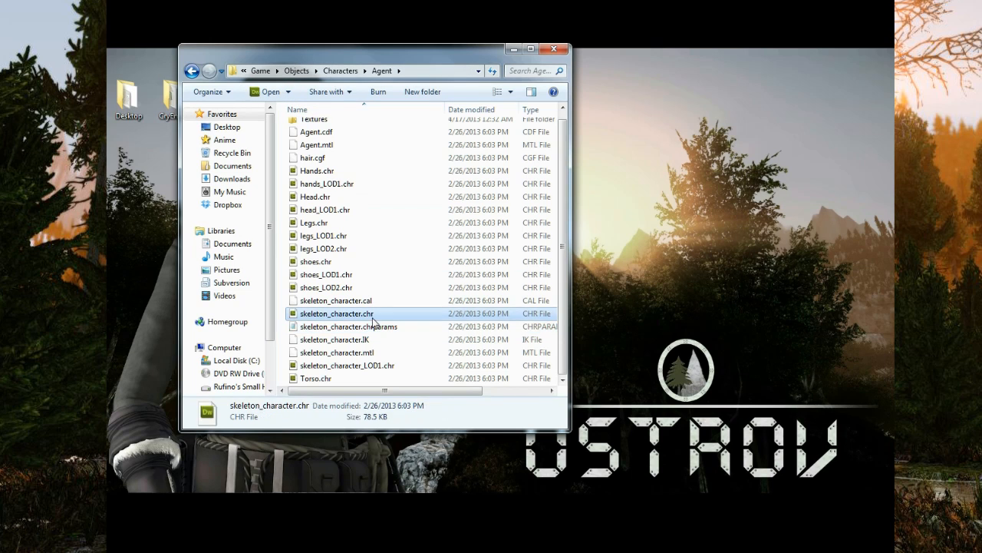
left_click(349, 326)
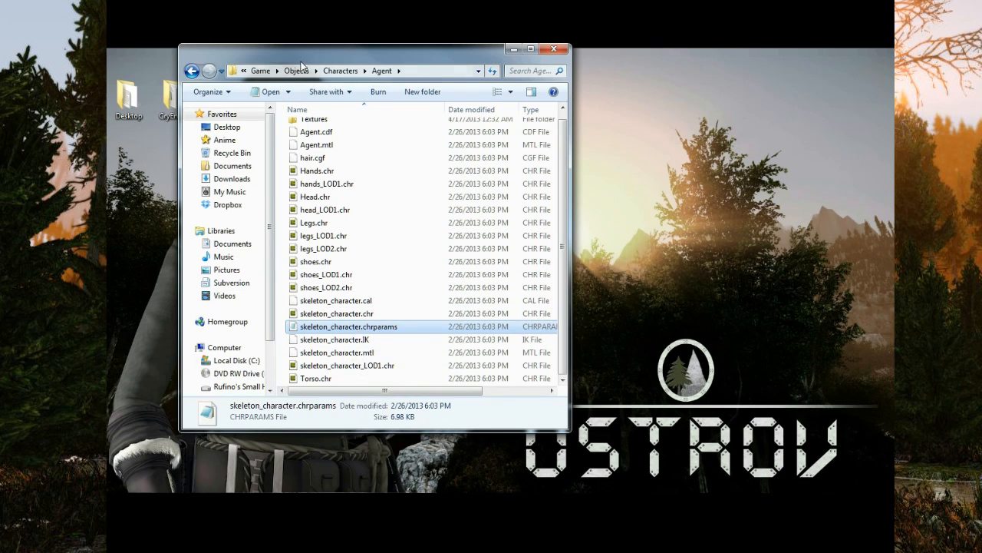
mouse_move(334, 340)
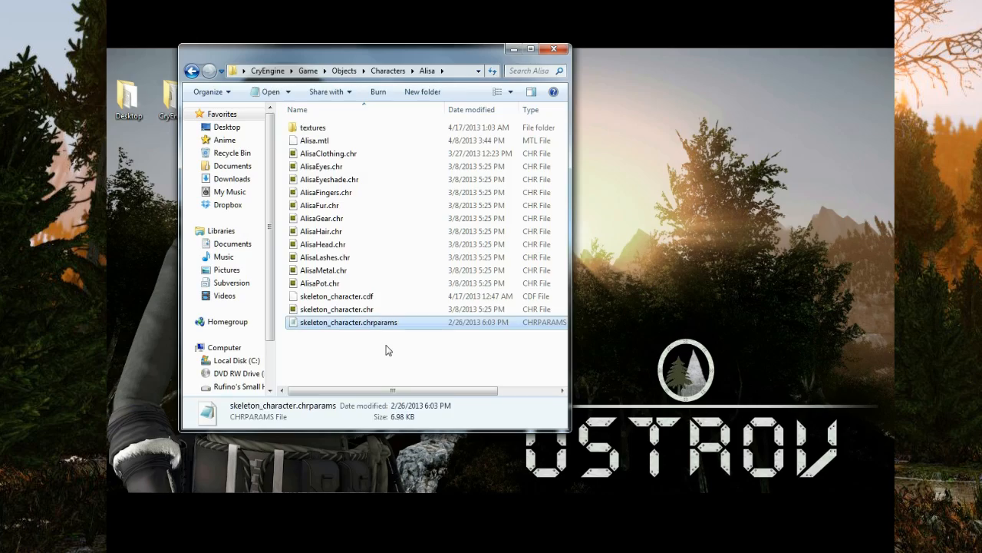
Step: Open skeleton_character.chrparams in Notepad and scroll to its AnimationList section
double_click(349, 321)
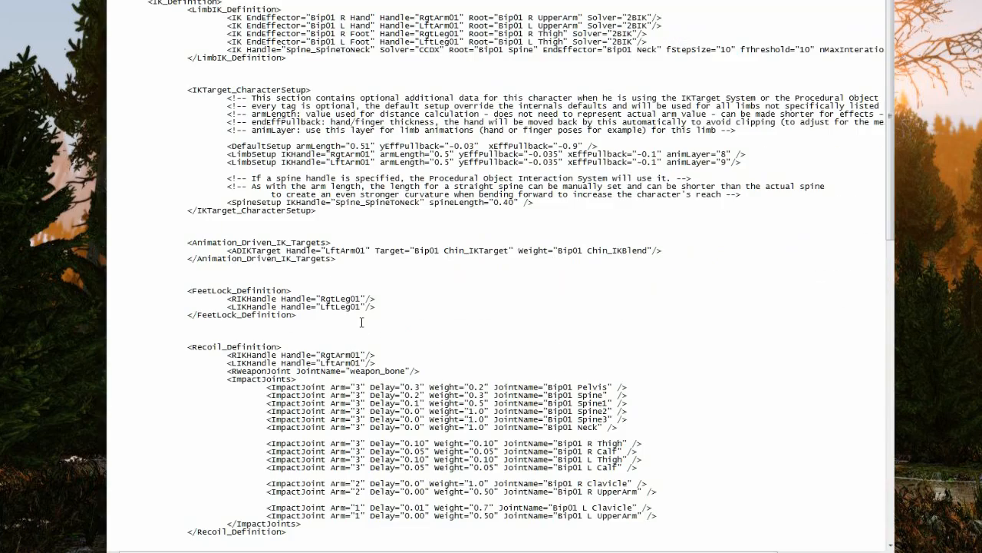
scroll("down", 3)
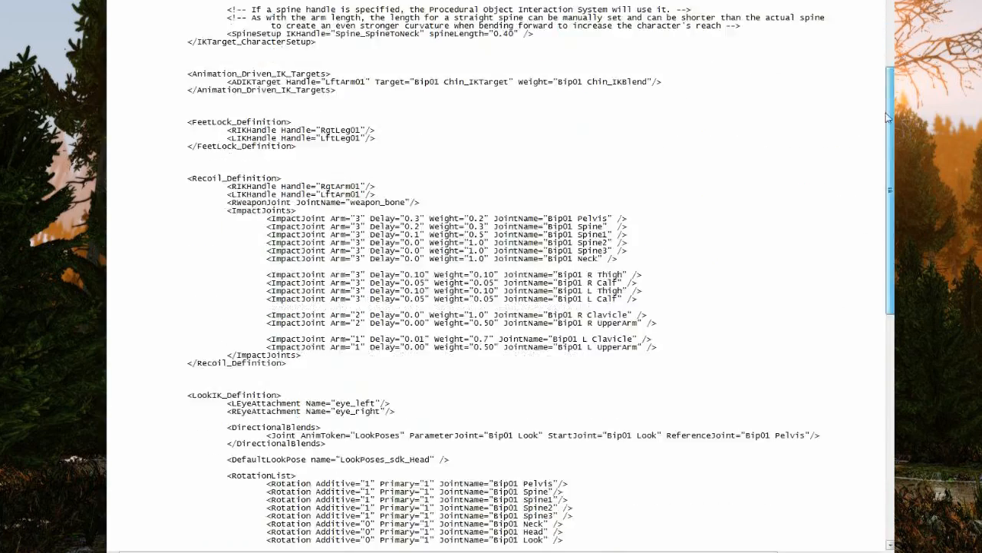
scroll("up", 3)
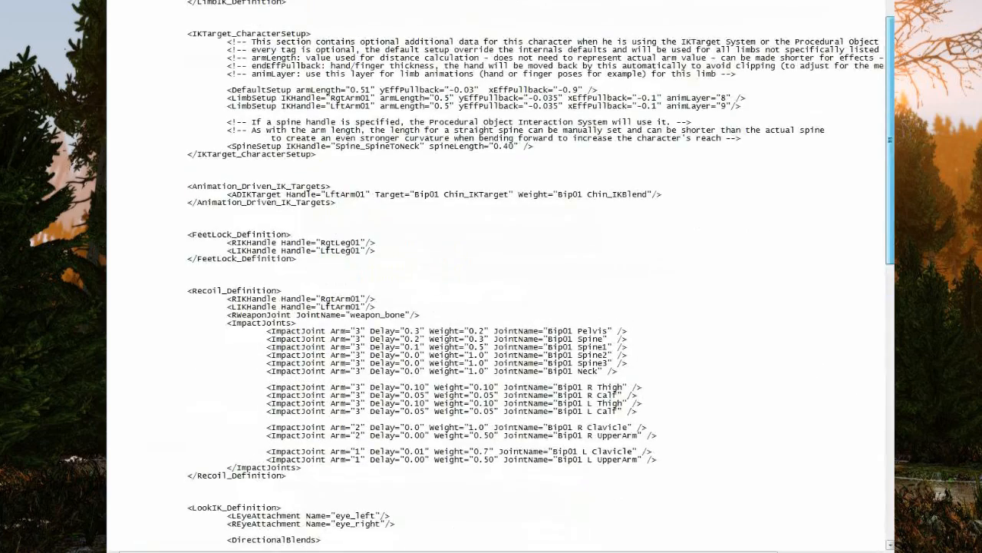
scroll("down", 3)
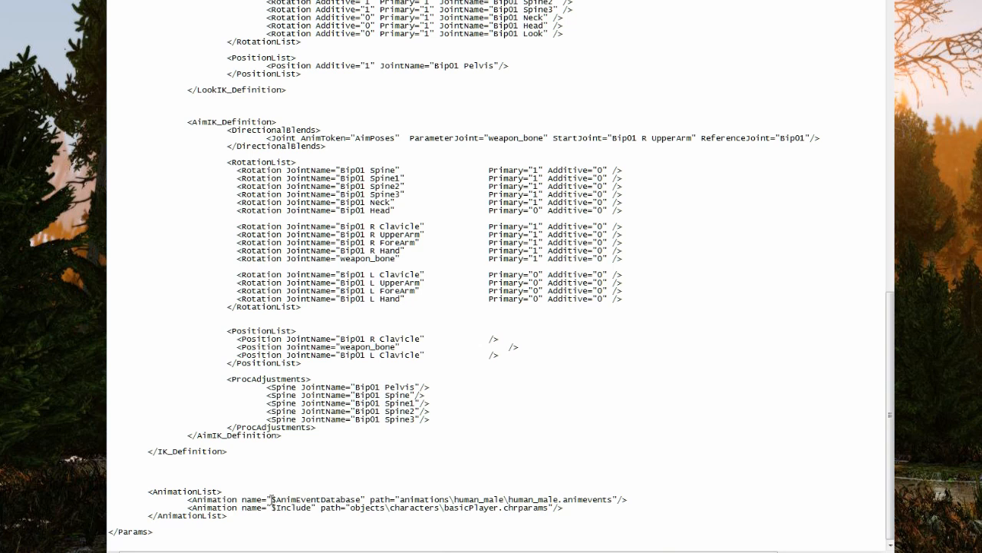
Step: Replace the animation name with #filepath and the path with animations\alisa, then select the entries
double_click(316, 499)
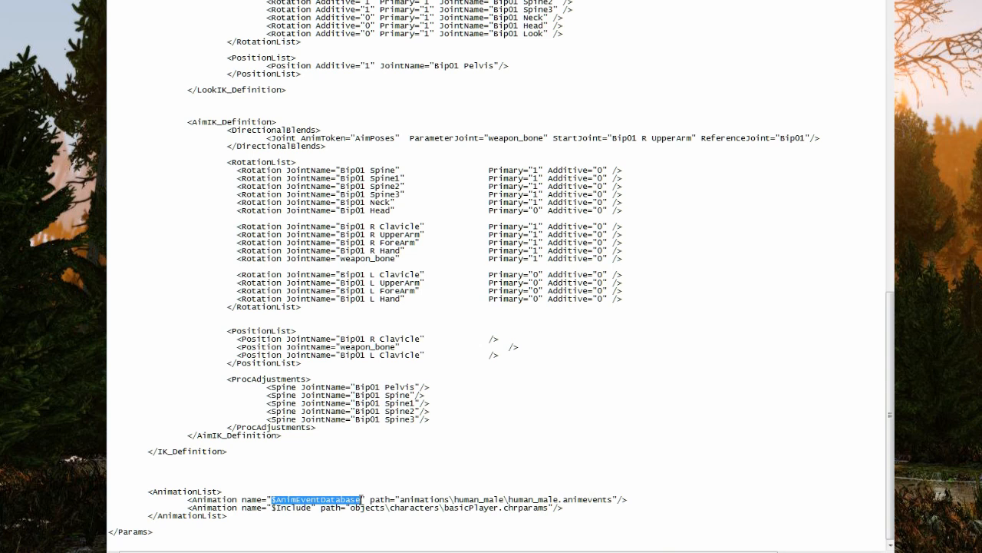
type("#fil")
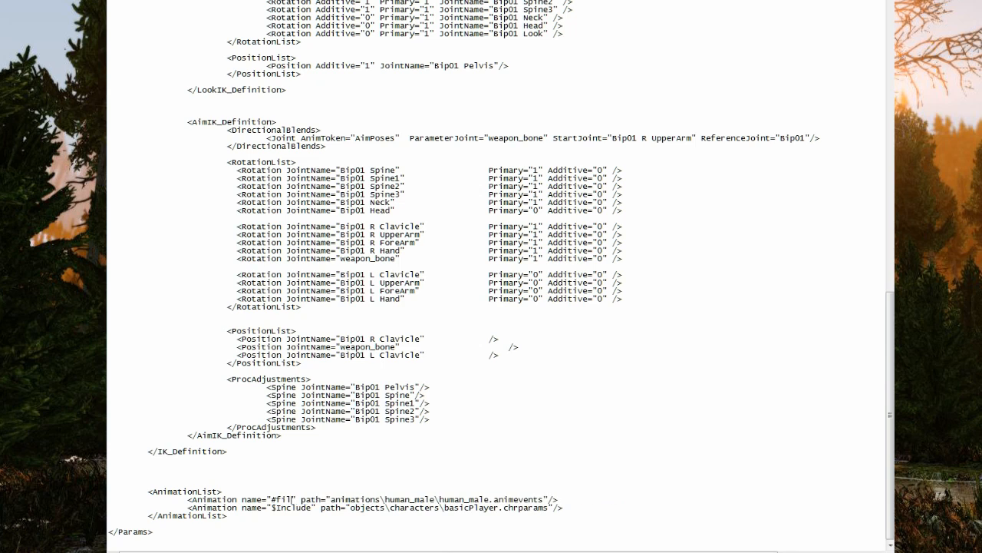
type("epath")
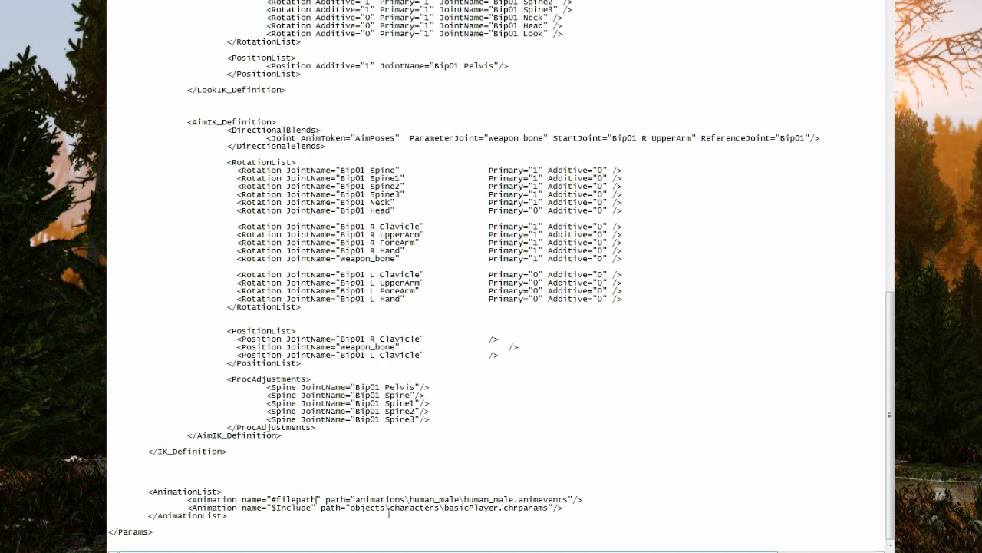
double_click(489, 499)
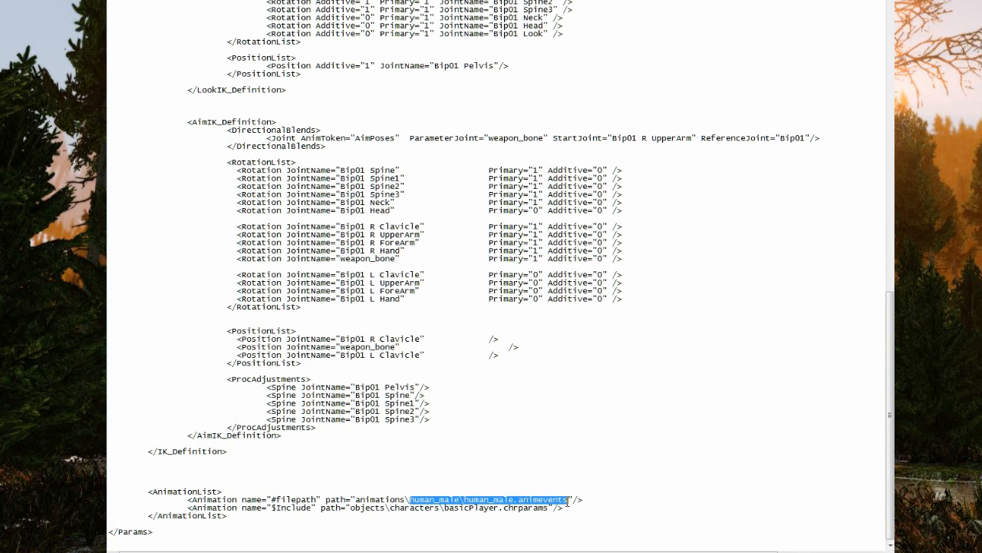
type("alisa")
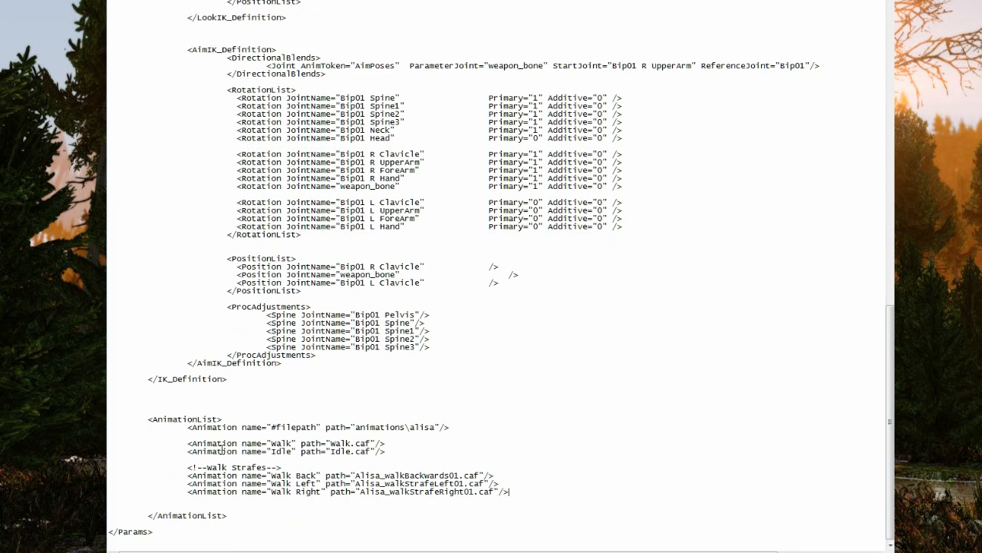
left_click_drag(186, 442, 509, 492)
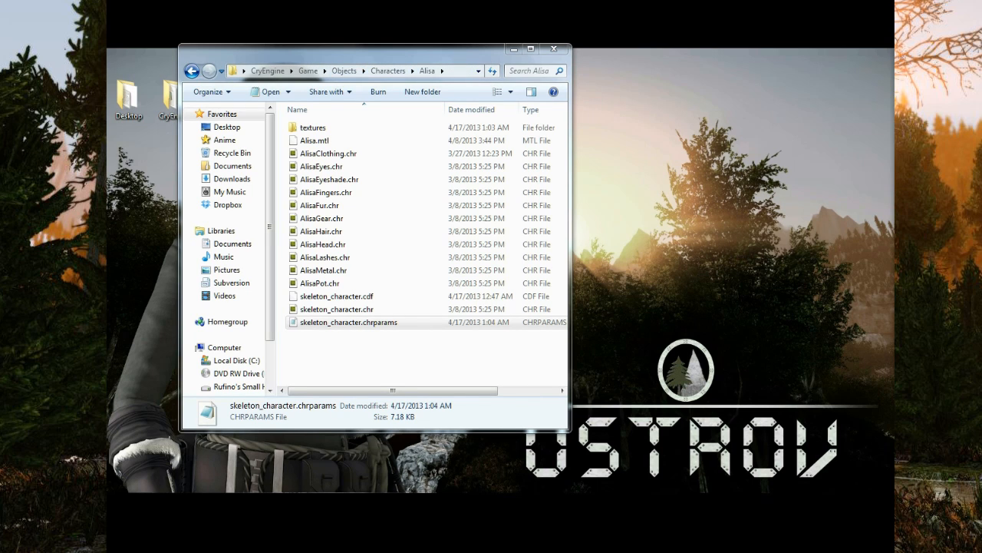
Step: Create an Alisa folder in Game\Animations and open it for the .caf files
left_click(344, 71)
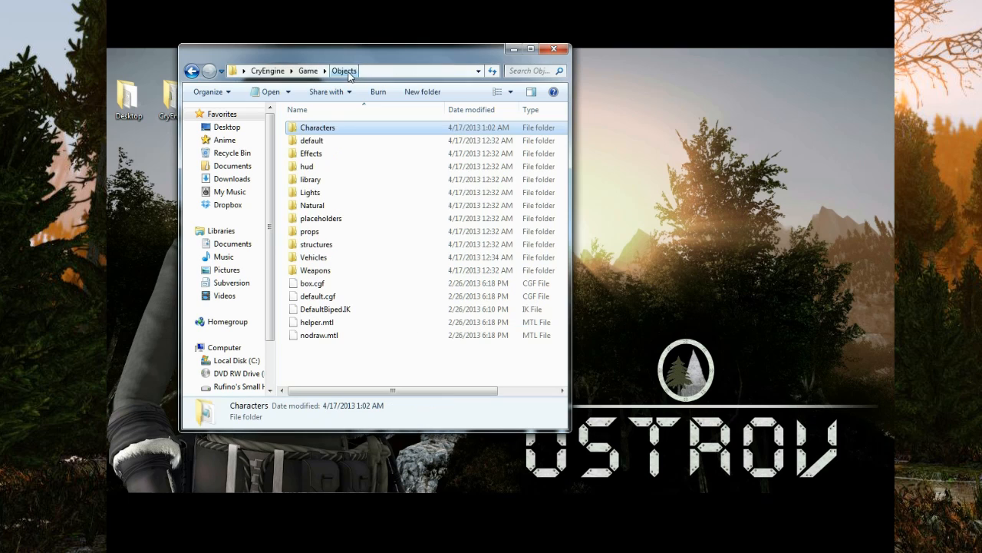
left_click(308, 71)
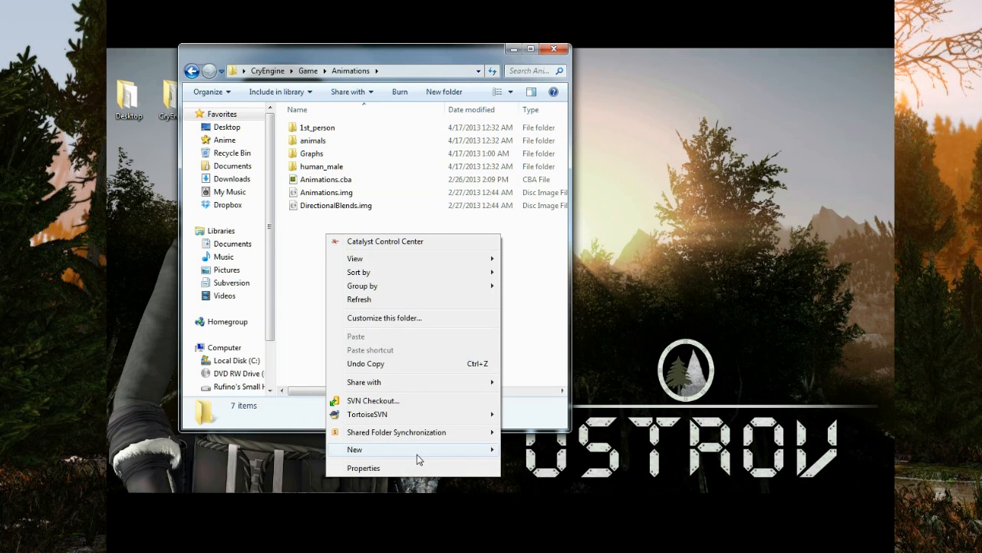
left_click(355, 449)
type("Alisa")
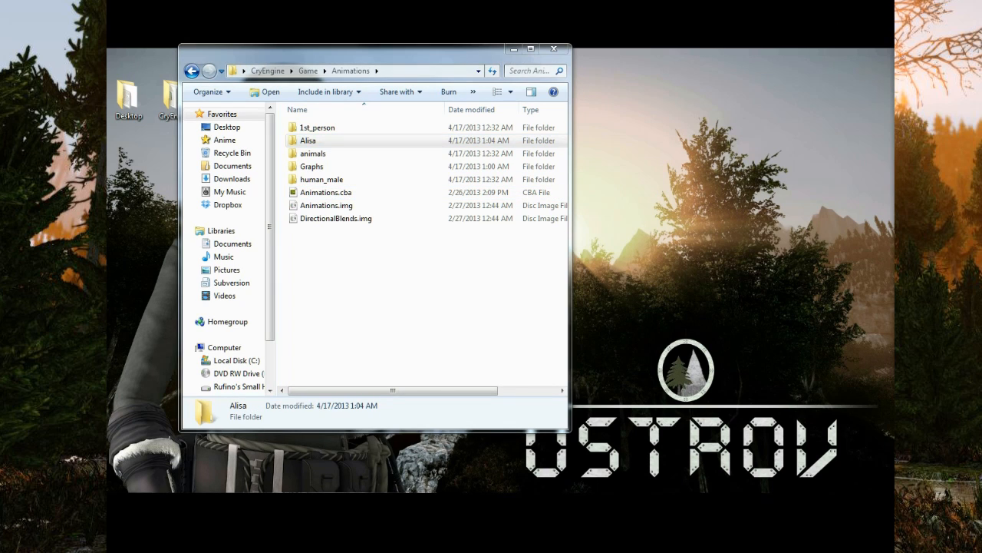
mouse_move(746, 183)
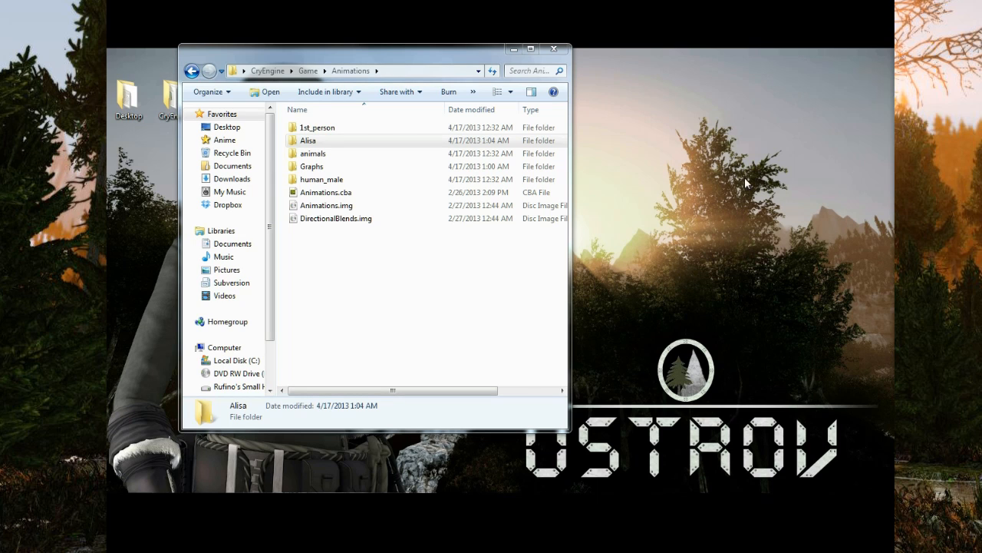
double_click(309, 139)
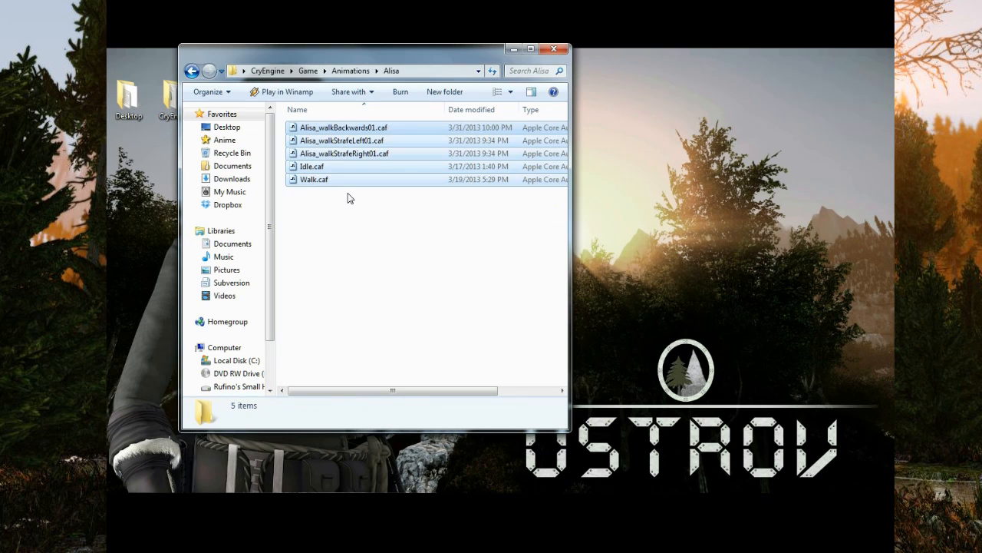
left_click(353, 203)
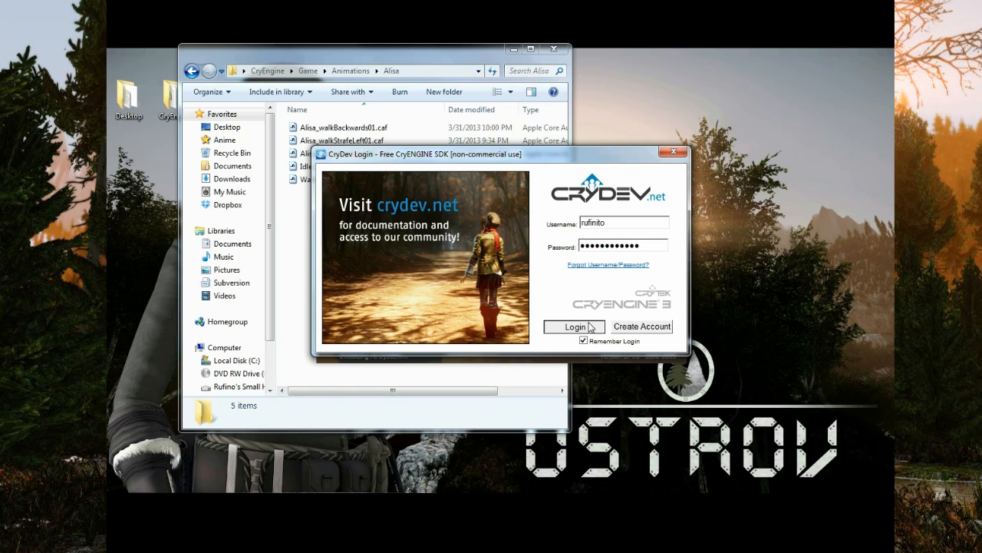
Step: Log in to CryDev and dismiss the Sandbox welcome dialog
left_click(574, 326)
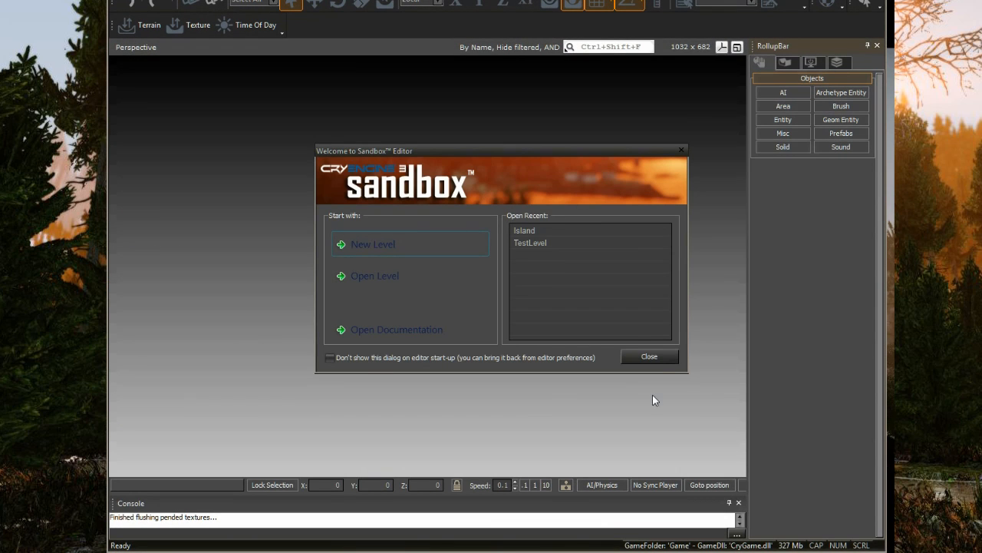
left_click(648, 356)
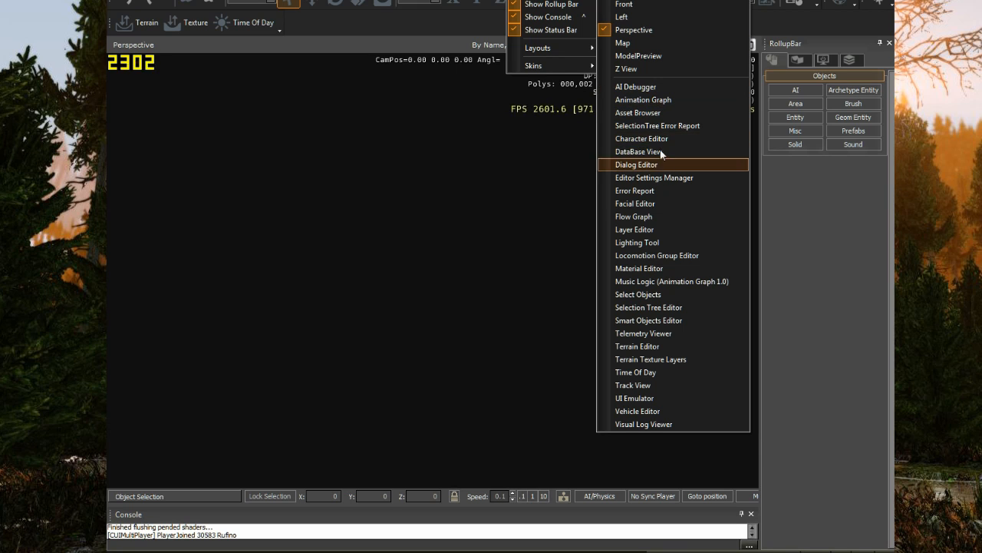
Step: Load Alisa's skeleton_character.chr in the Character Editor and play its Walk animation
left_click(643, 99)
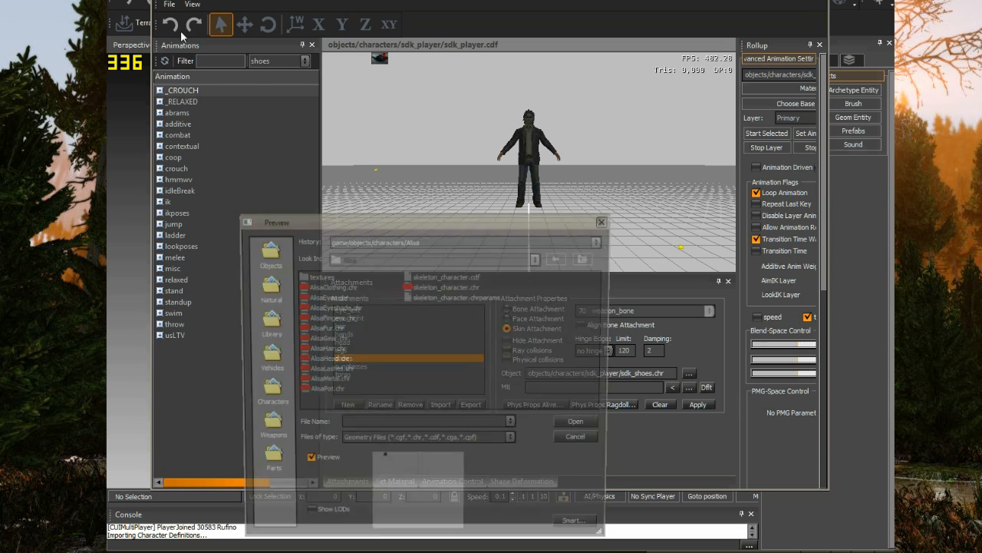
left_click(447, 285)
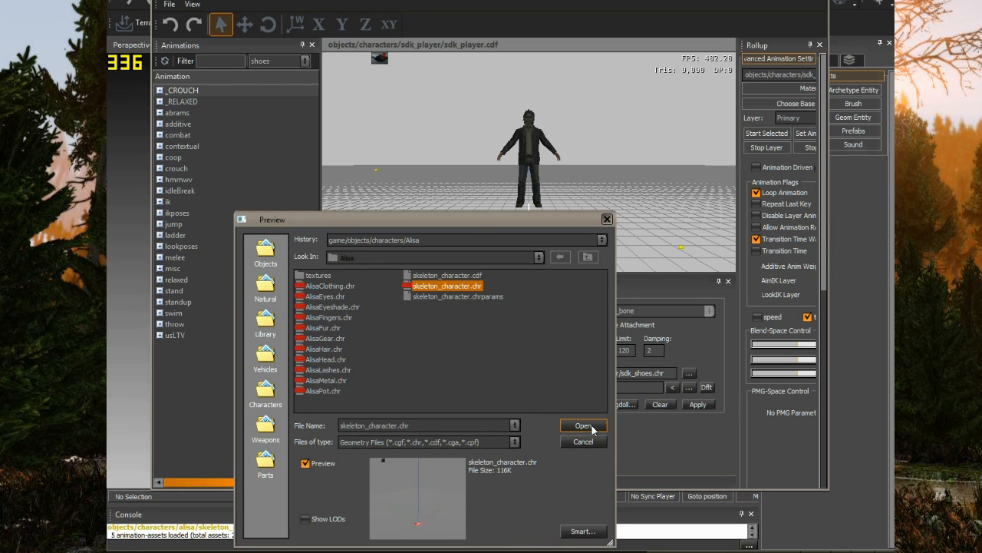
left_click(583, 425)
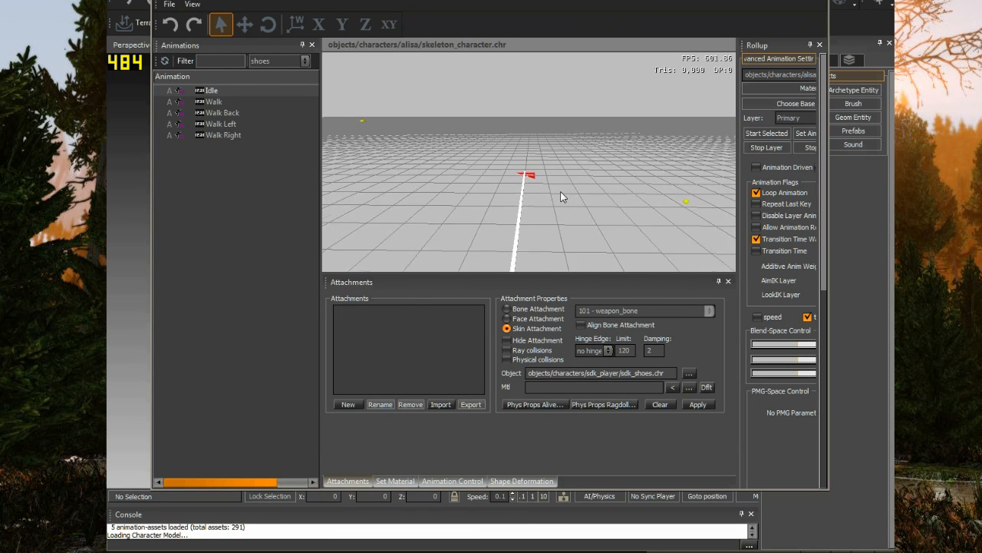
left_click(214, 101)
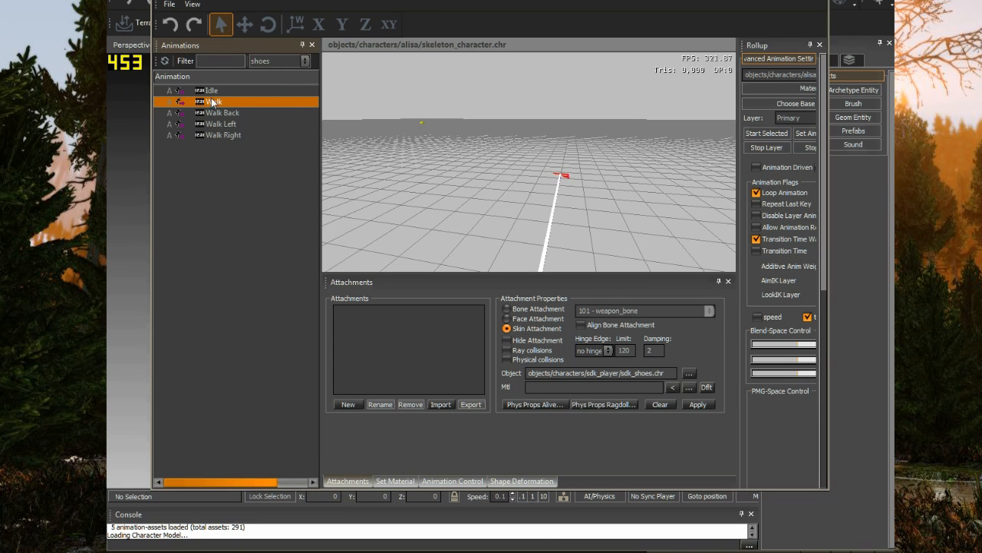
mouse_move(215, 100)
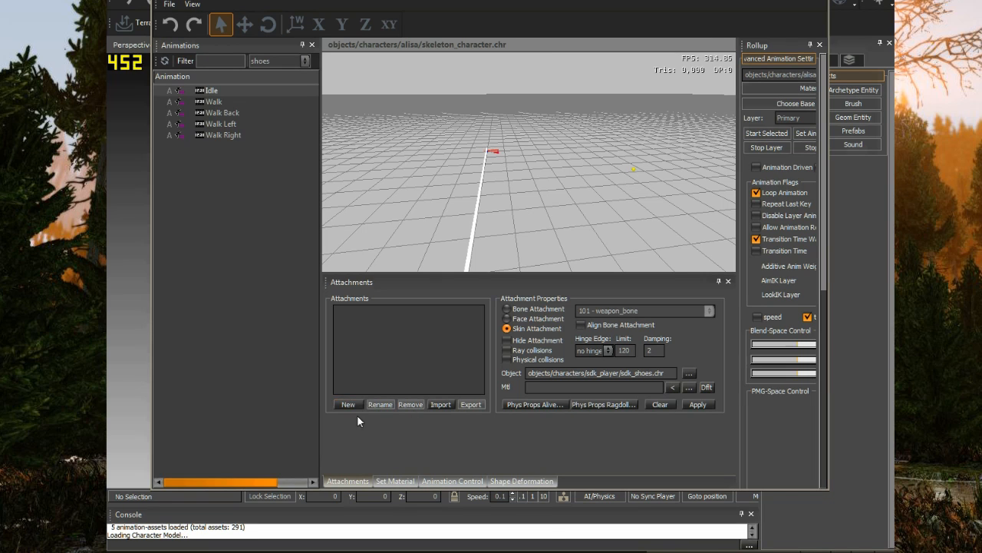
Step: Add head, clothes and eyes attachments using AlisaHead, AlisaClothing and AlisaEyes models
left_click(347, 404)
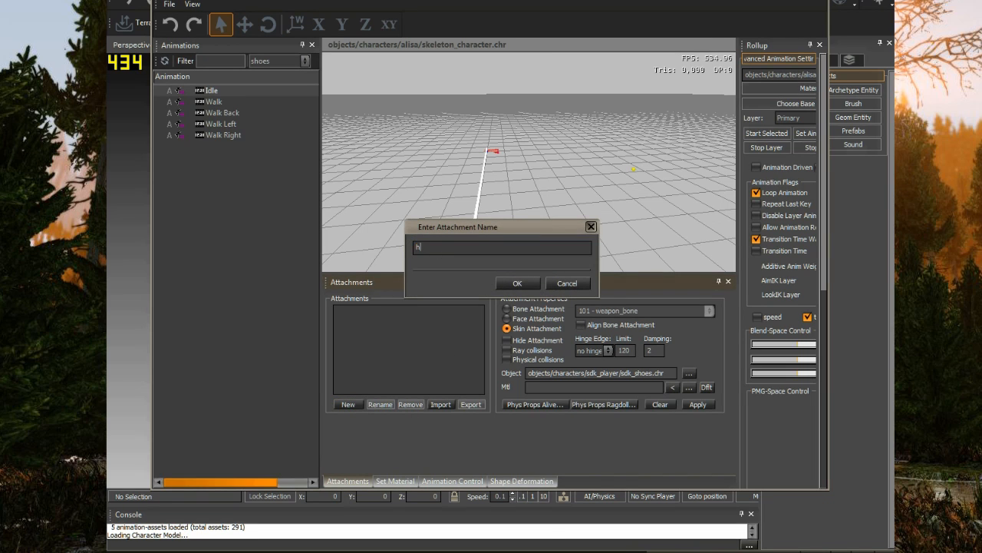
left_click(517, 282)
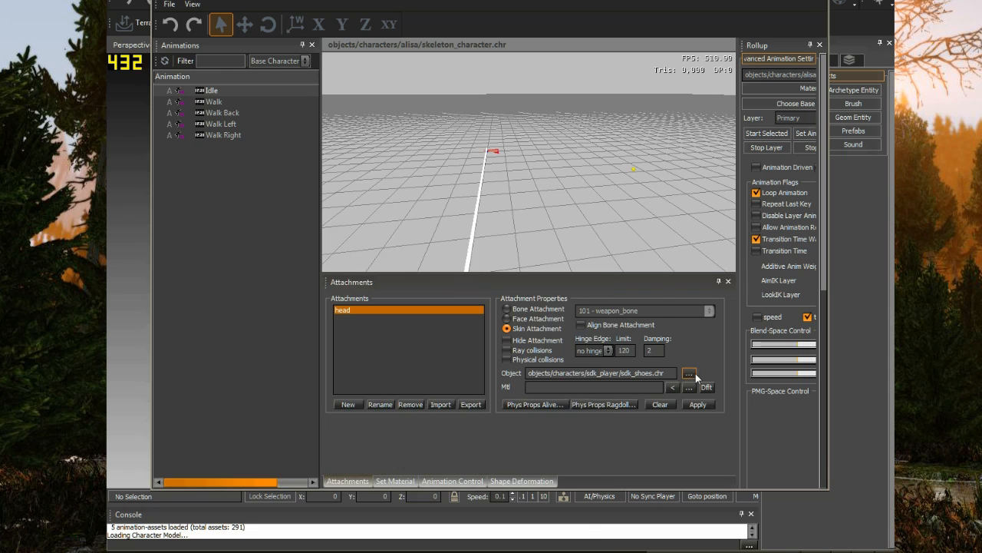
left_click(690, 373)
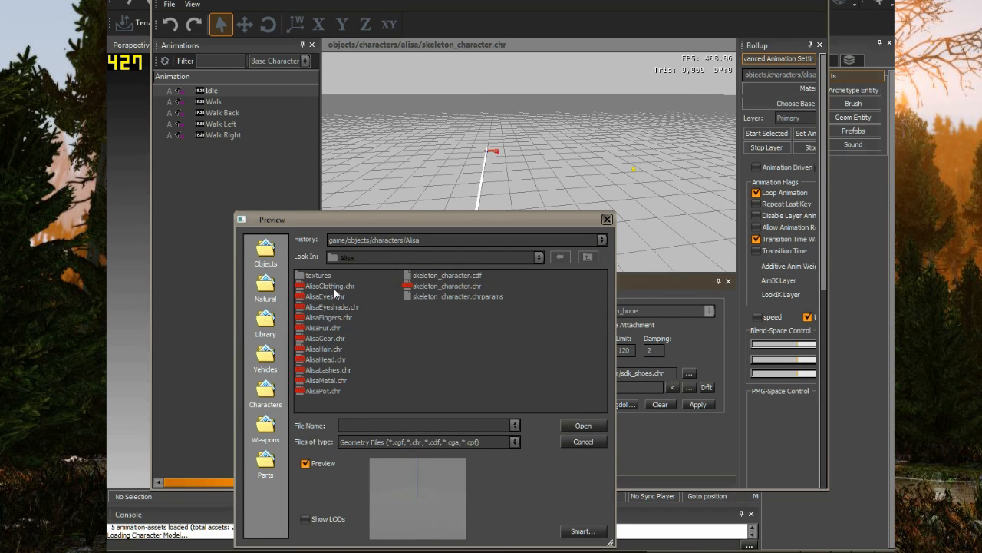
left_click(326, 360)
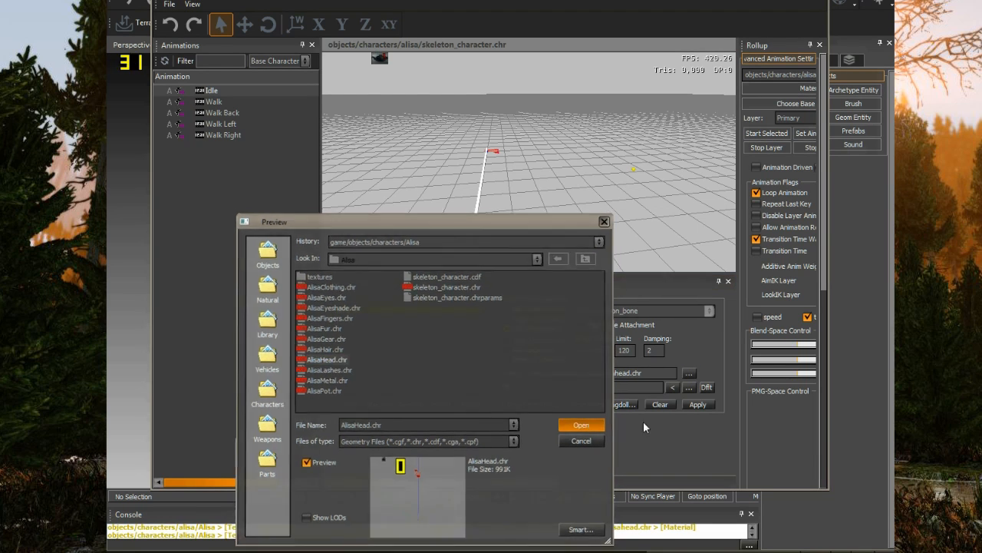
left_click(581, 425)
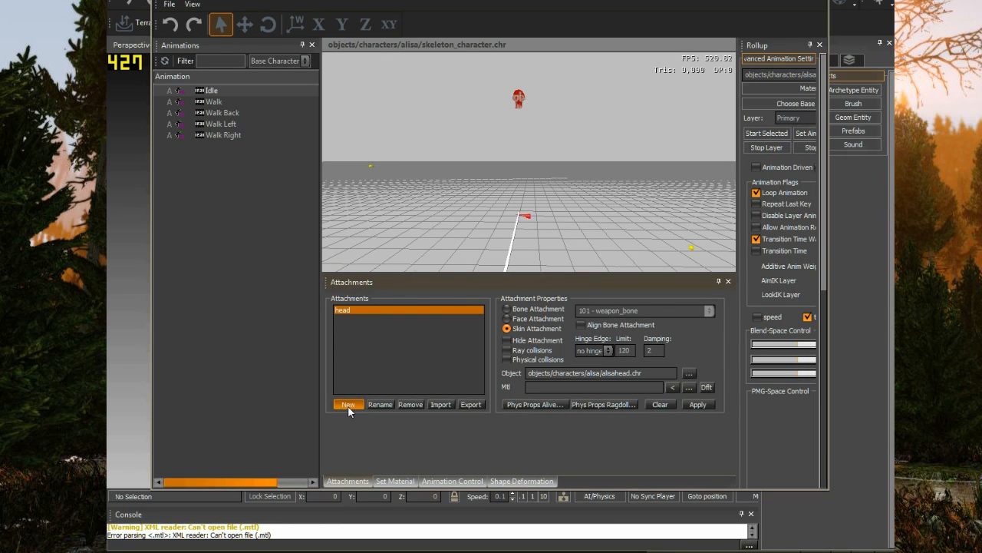
left_click(347, 405)
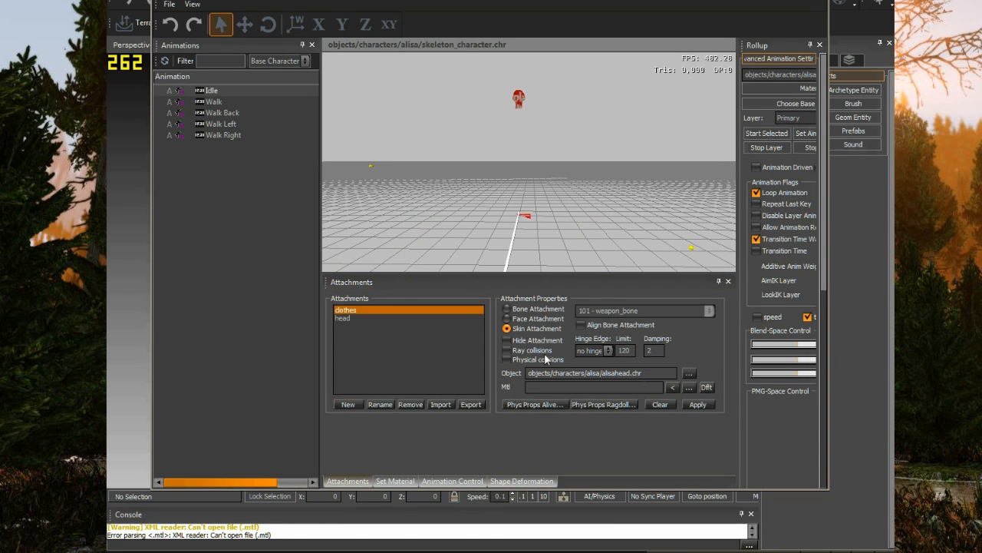
left_click(690, 373)
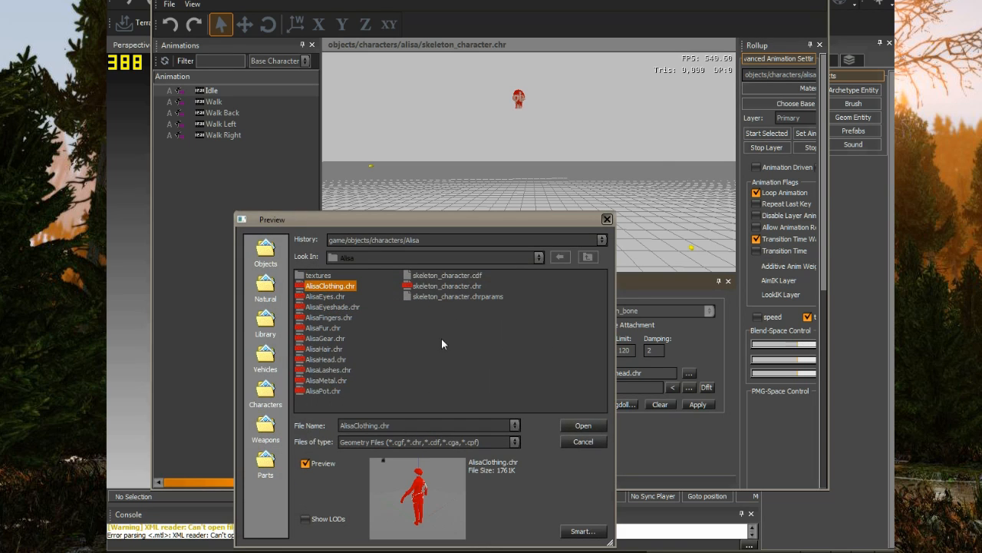
left_click(583, 426)
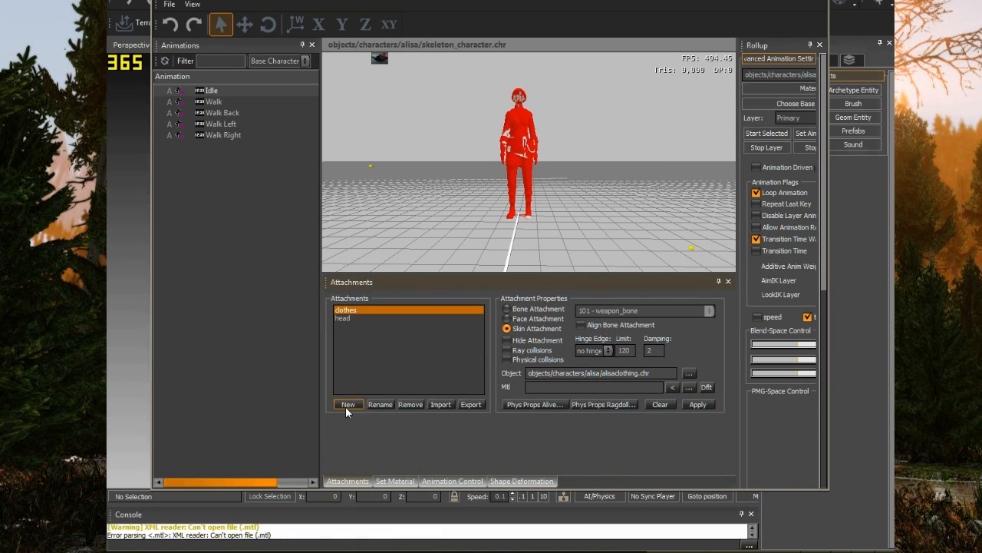
left_click(347, 404)
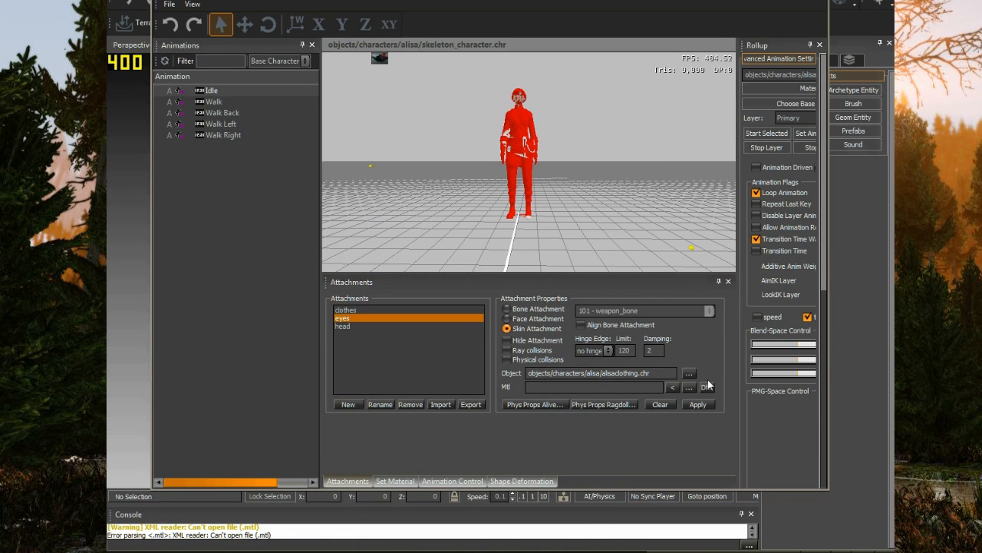
left_click(688, 373)
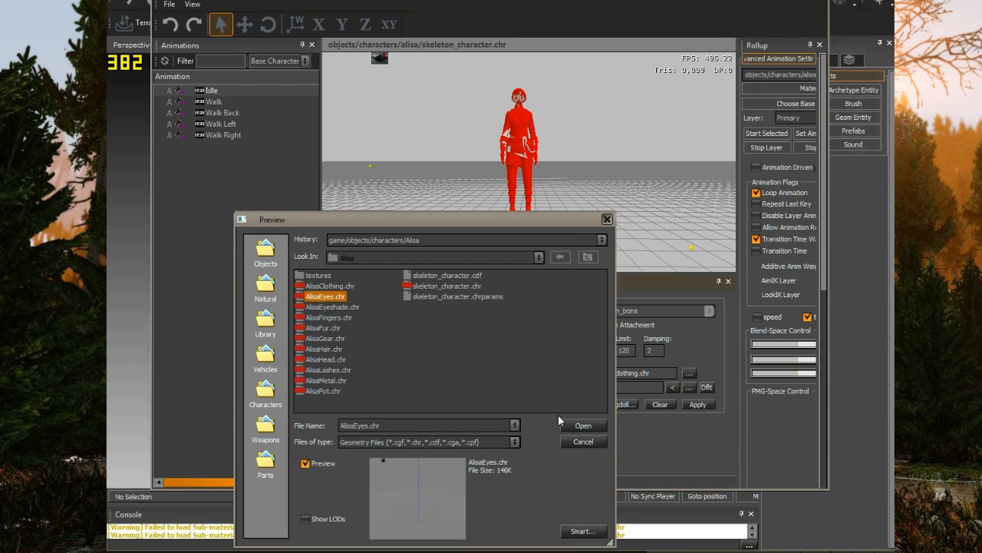
left_click(583, 425)
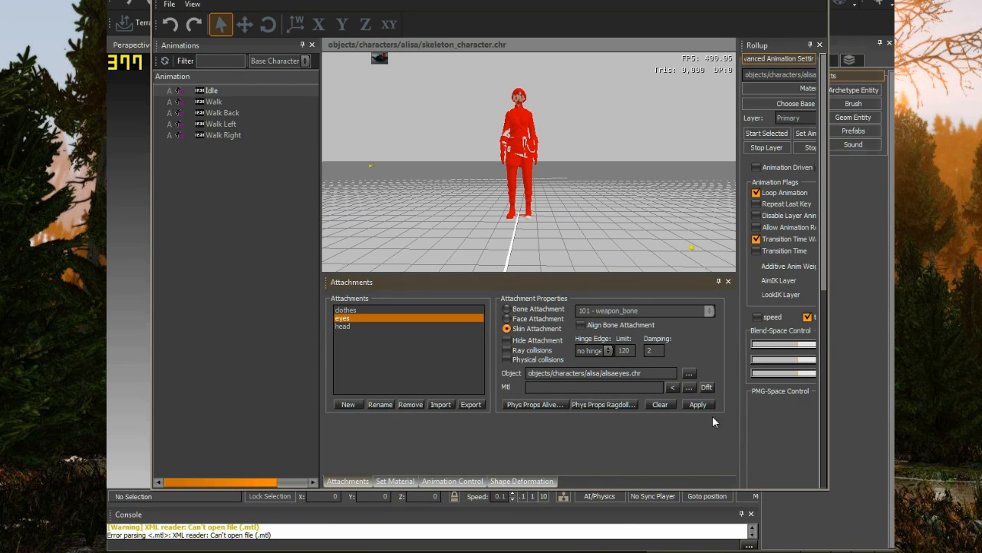
Step: Add eyeshade, fingers and fur attachments with AlisaEyeshade, AlisaFingers and AlisaFur models
left_click(380, 404)
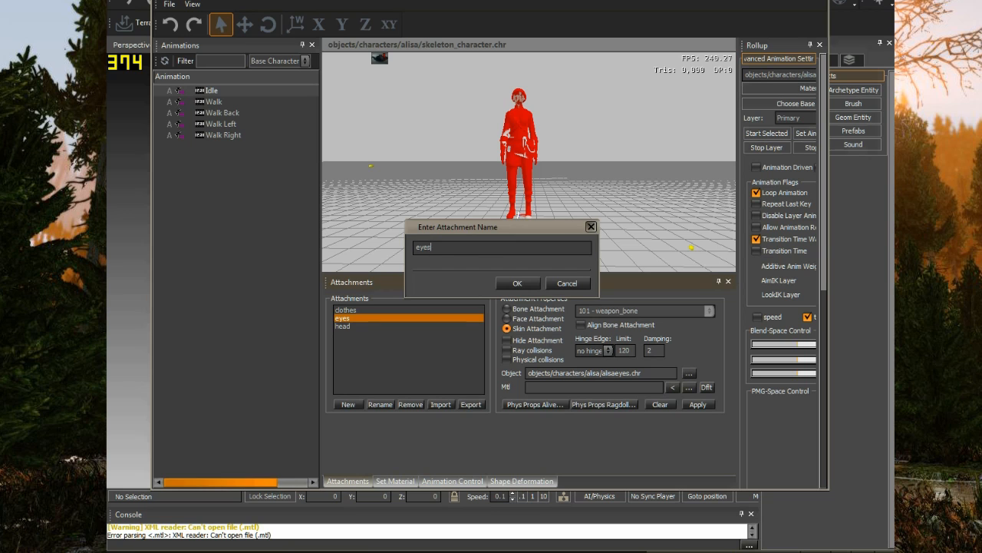
left_click(517, 282)
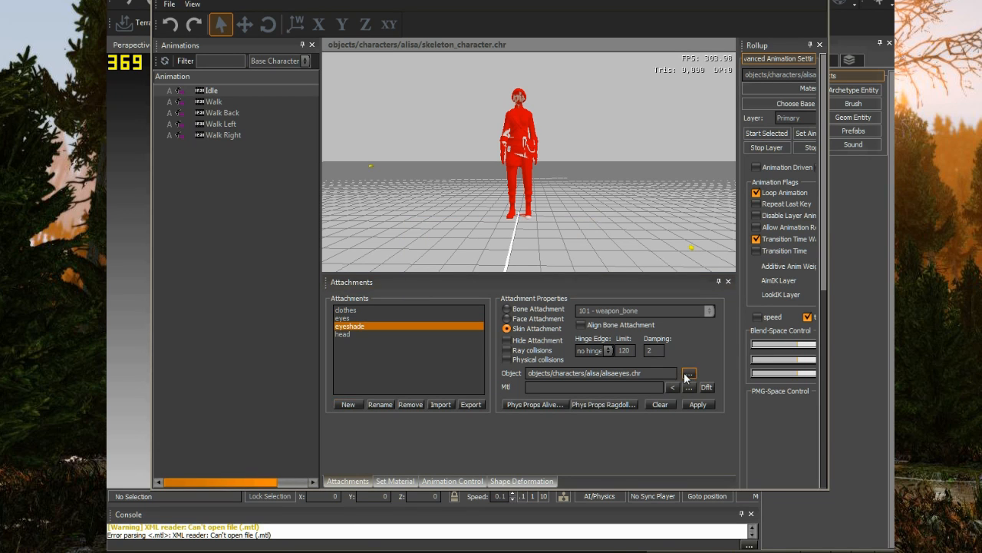
left_click(689, 373)
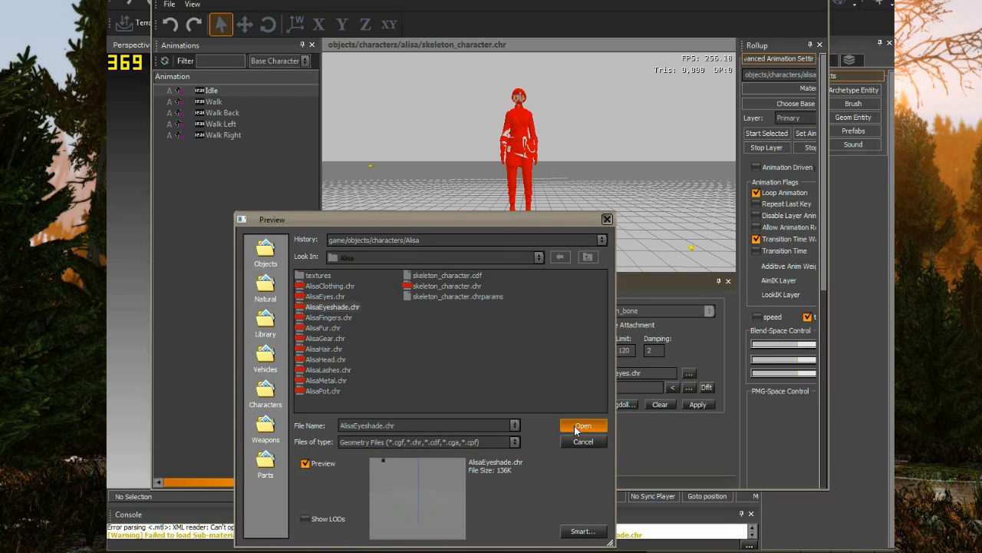
left_click(583, 425)
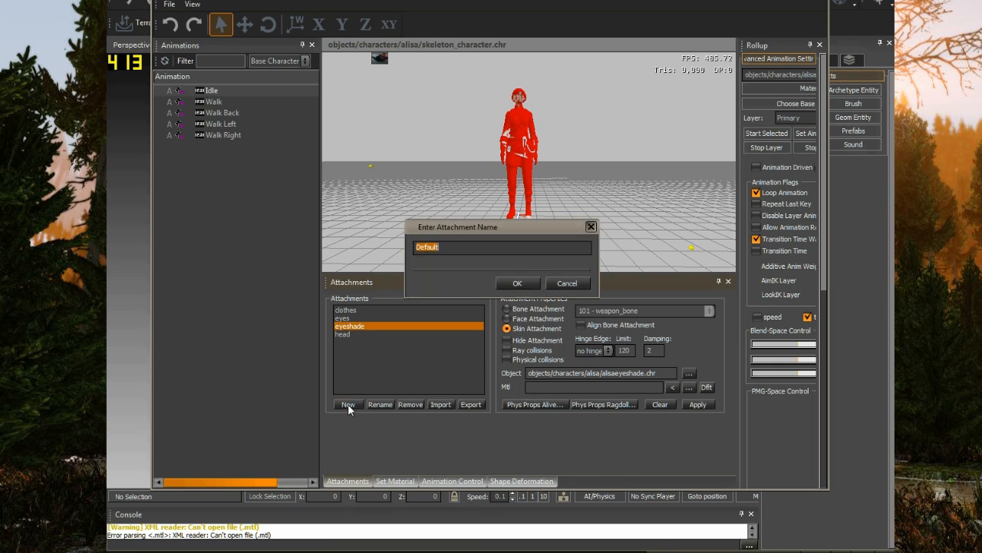
left_click(517, 282)
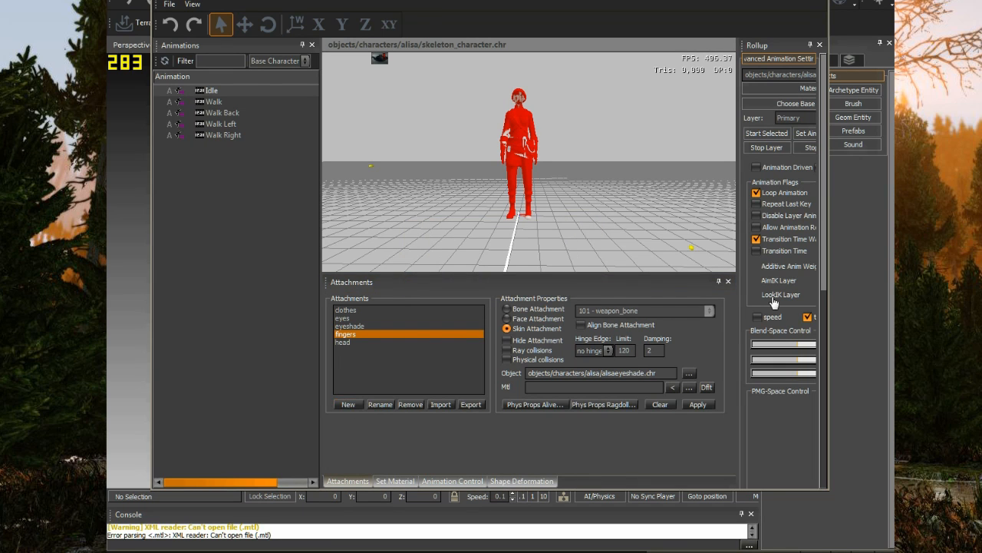
left_click(689, 373)
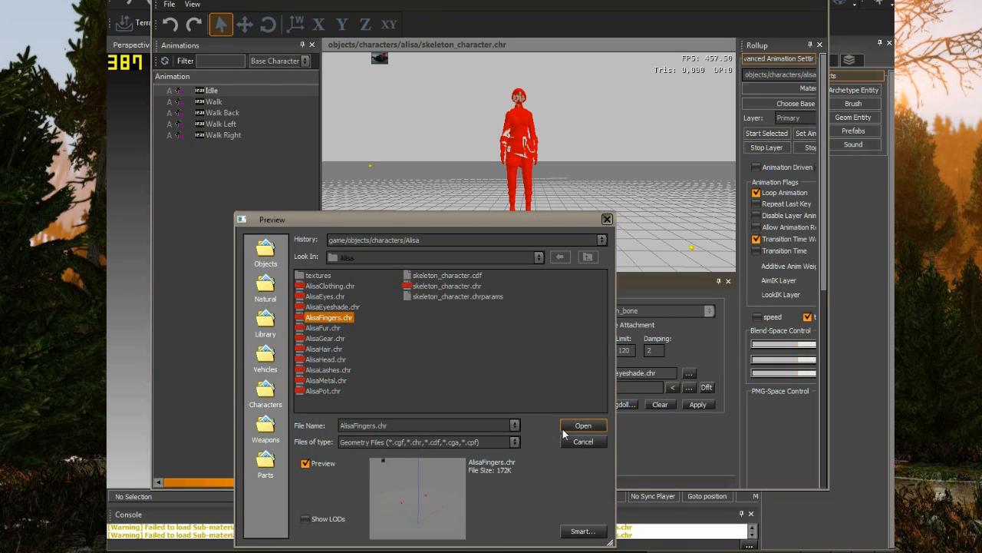
left_click(583, 425)
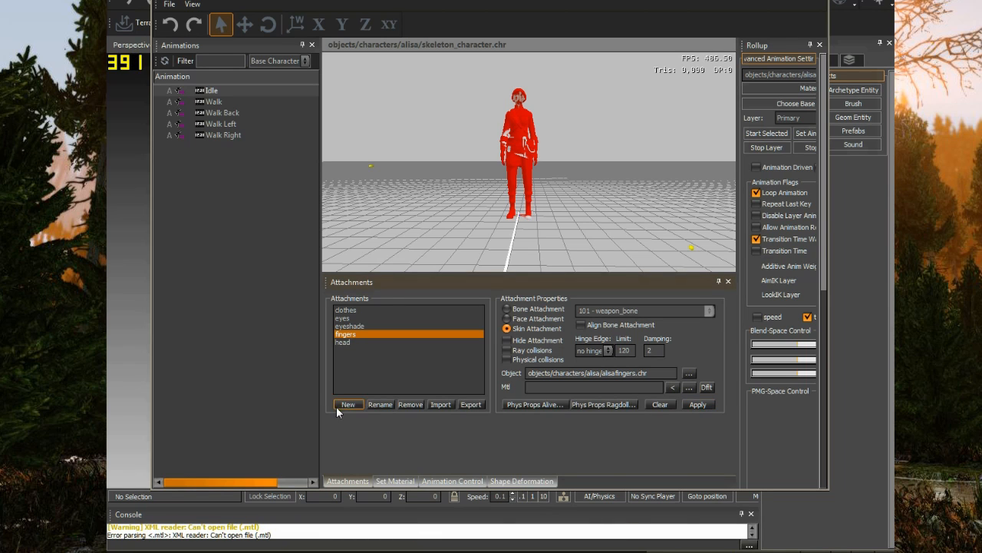
left_click(347, 404)
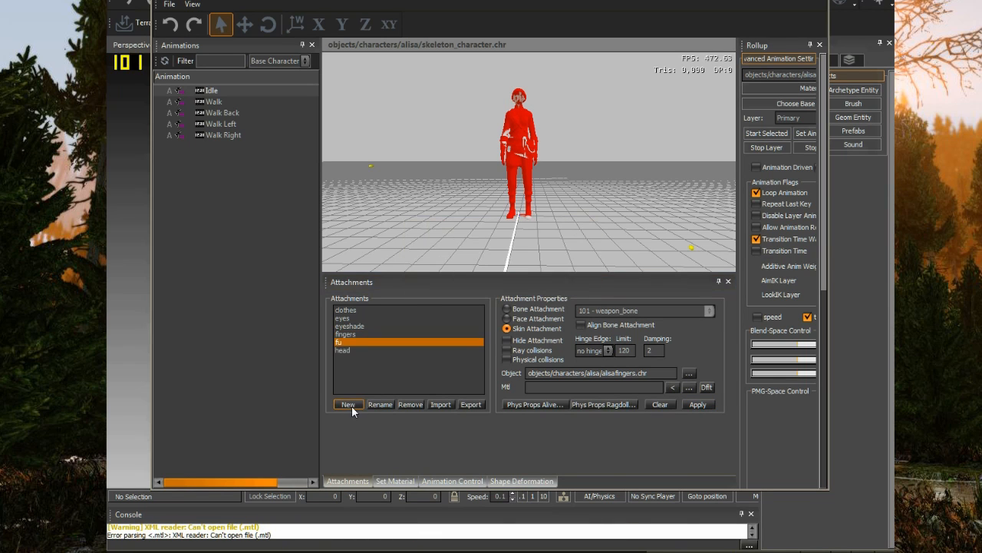
left_click(689, 372)
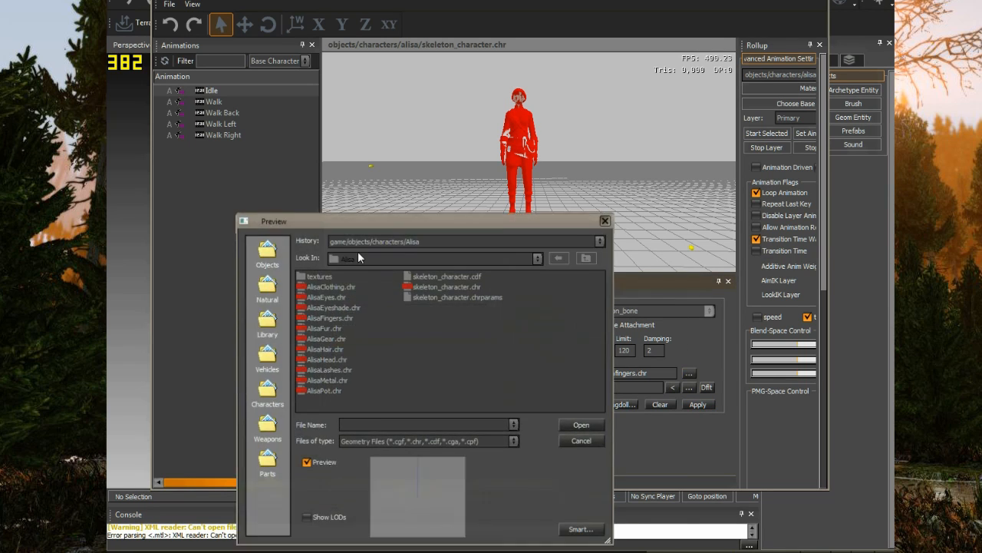
left_click(324, 328)
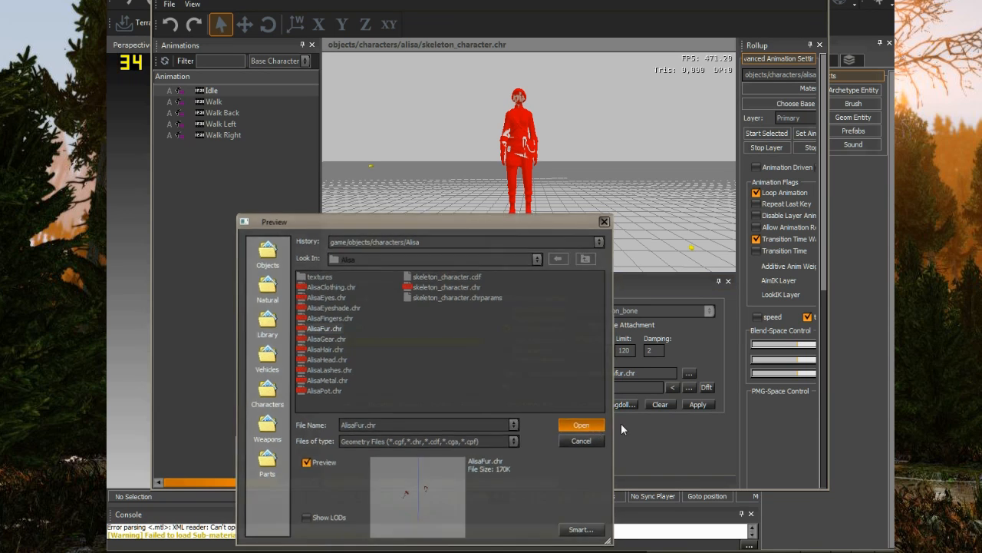
left_click(581, 424)
type("g")
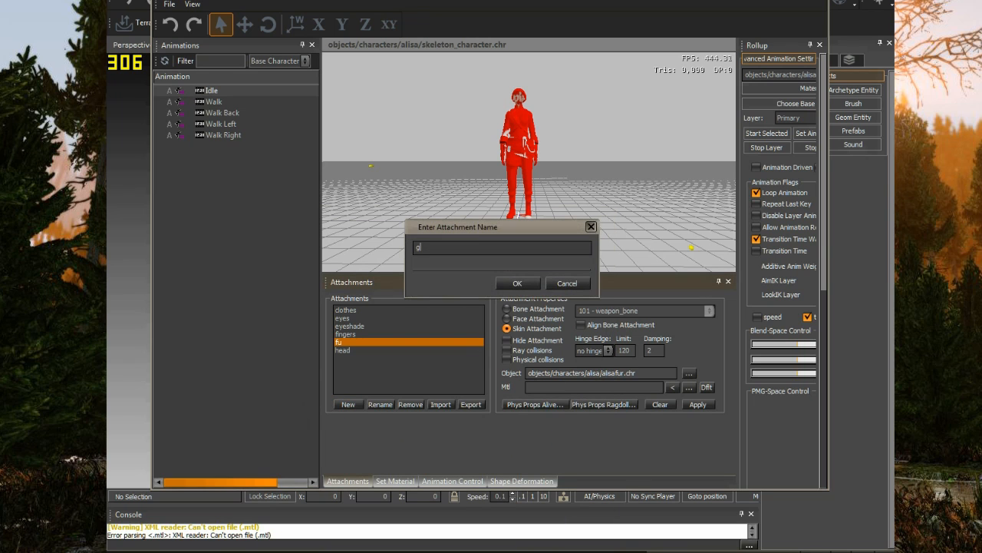
Step: Add gear, armor (AlisaMetal), hair, eyelashes (AlisaLashes) and pot attachments
left_click(516, 283)
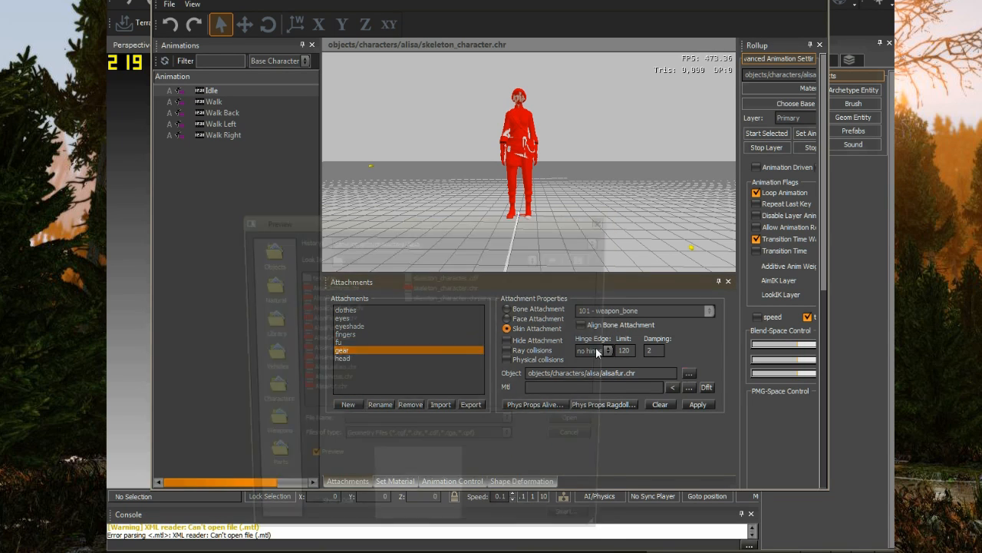
left_click(689, 373)
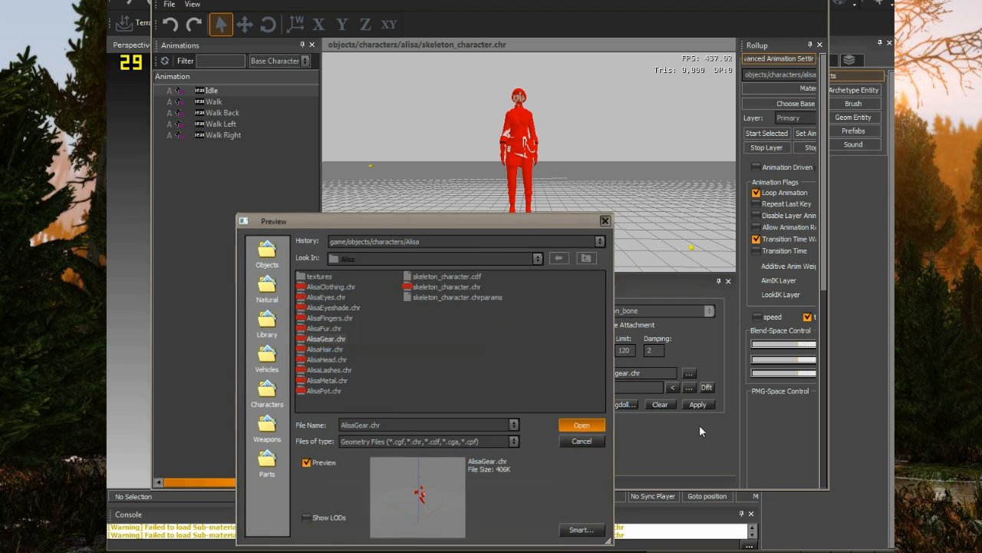
left_click(582, 425)
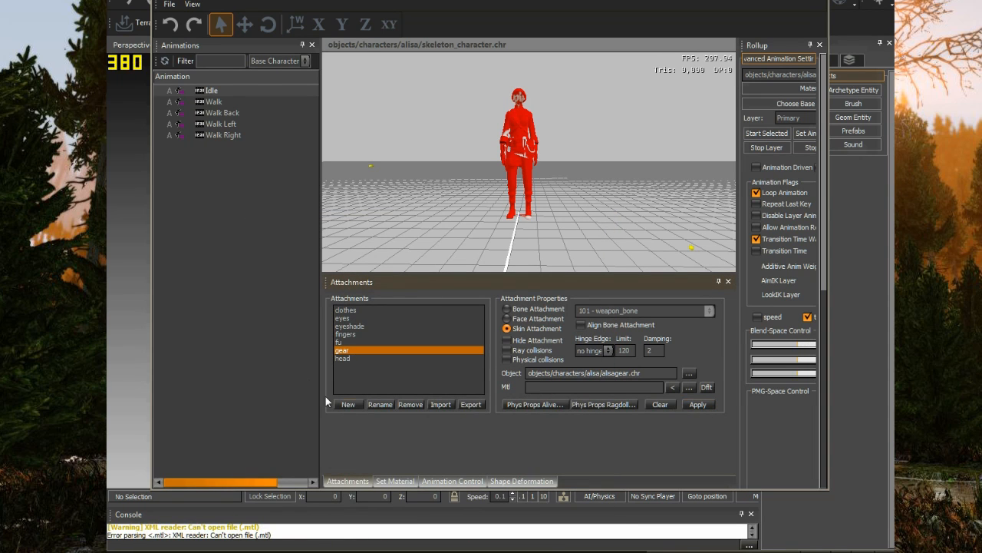
left_click(348, 404)
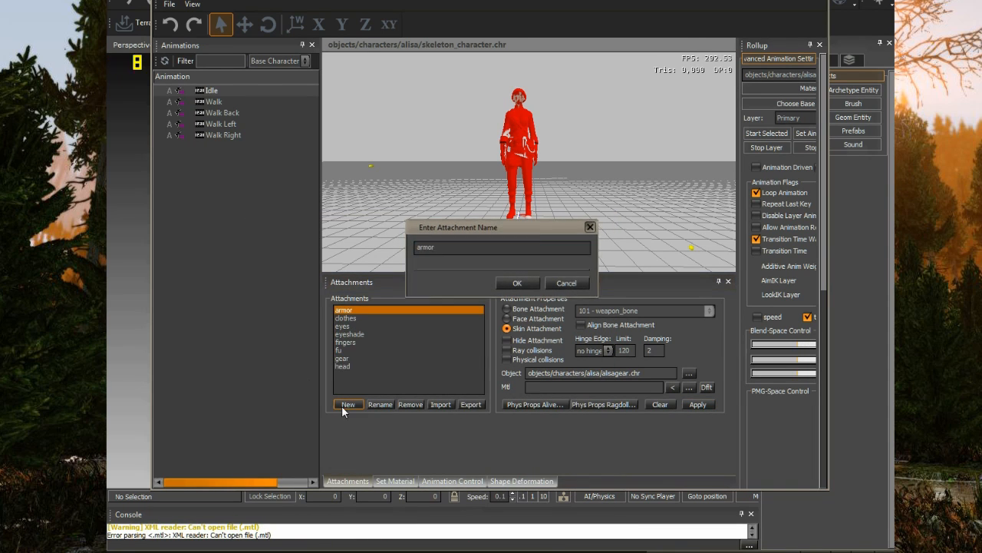
left_click(517, 282)
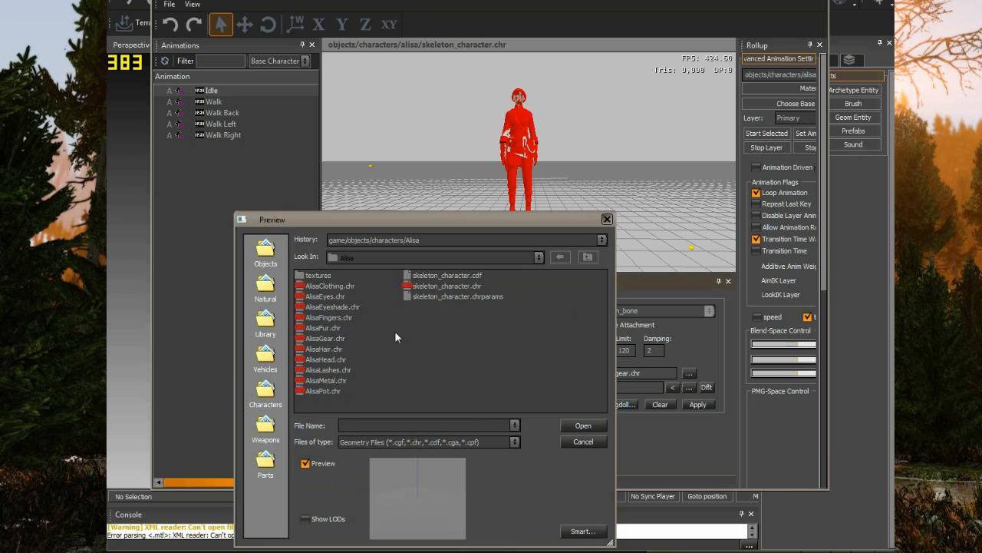
left_click(583, 441)
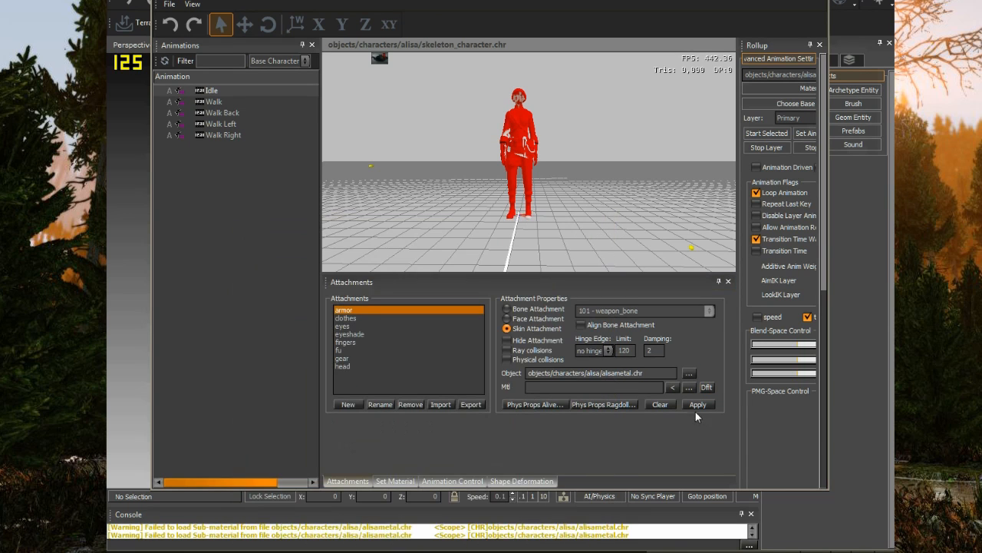
left_click(690, 386)
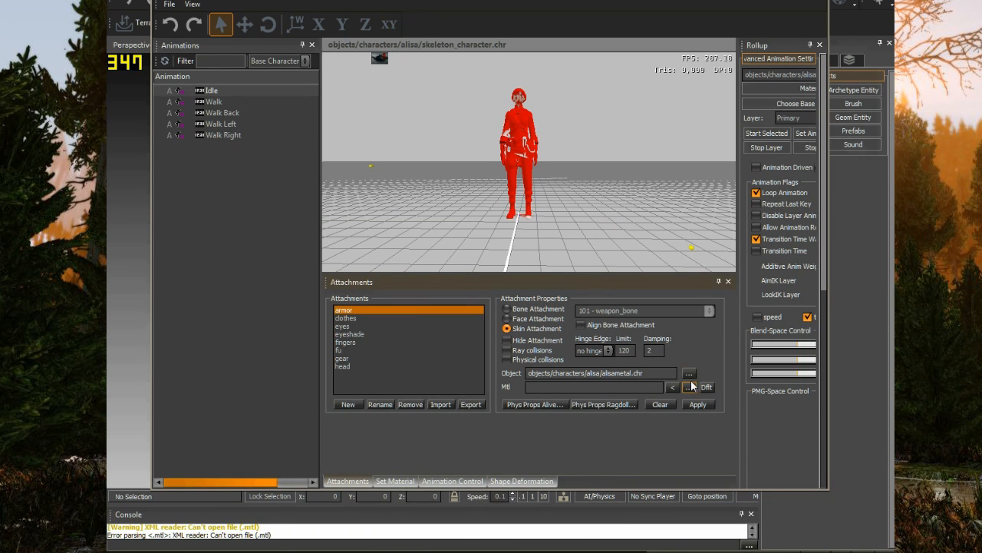
left_click(689, 373)
type("eye")
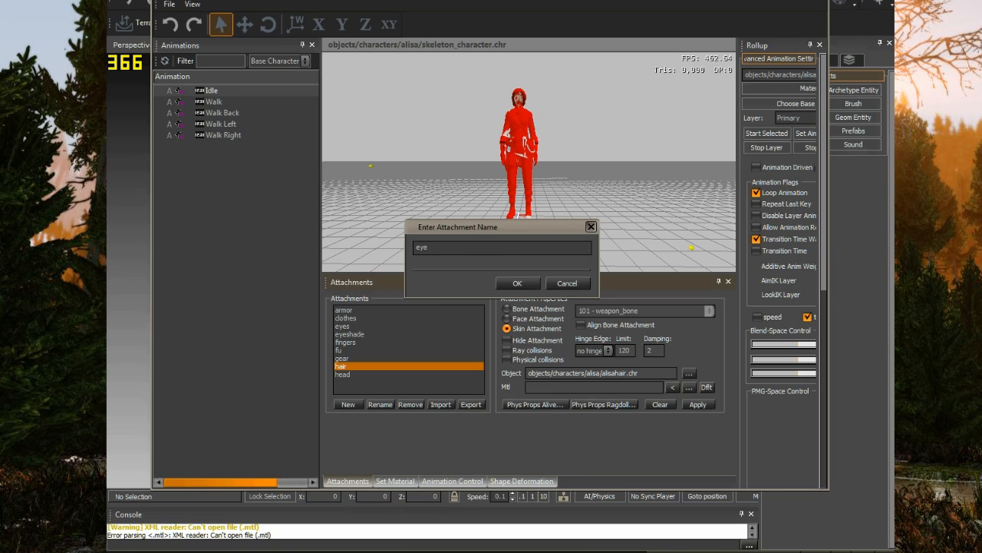
left_click(517, 282)
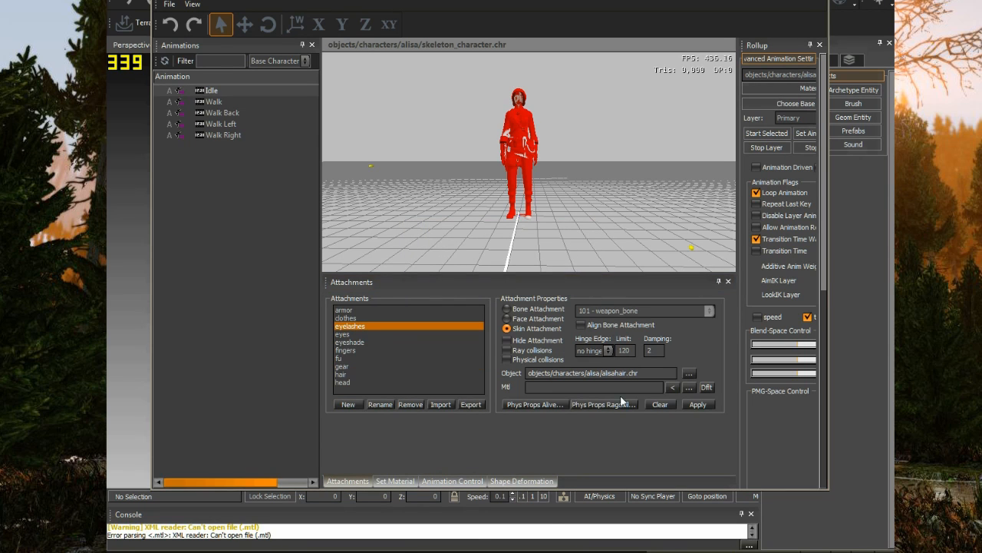
left_click(689, 373)
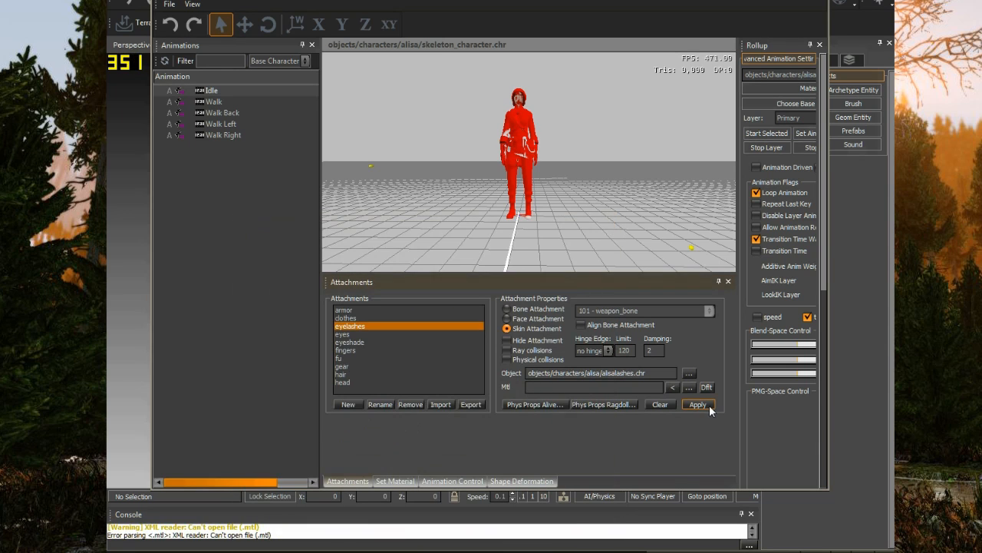
left_click(347, 404)
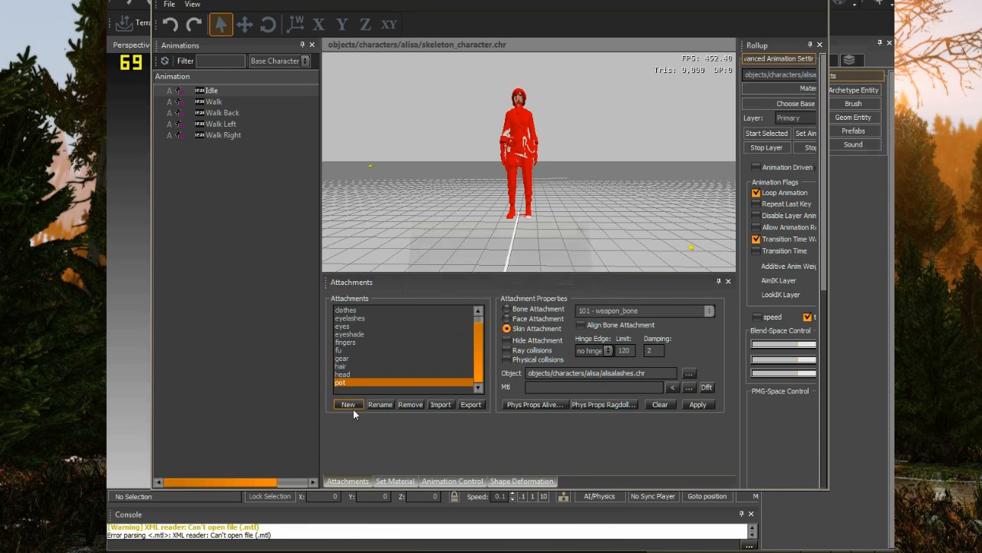
left_click(690, 373)
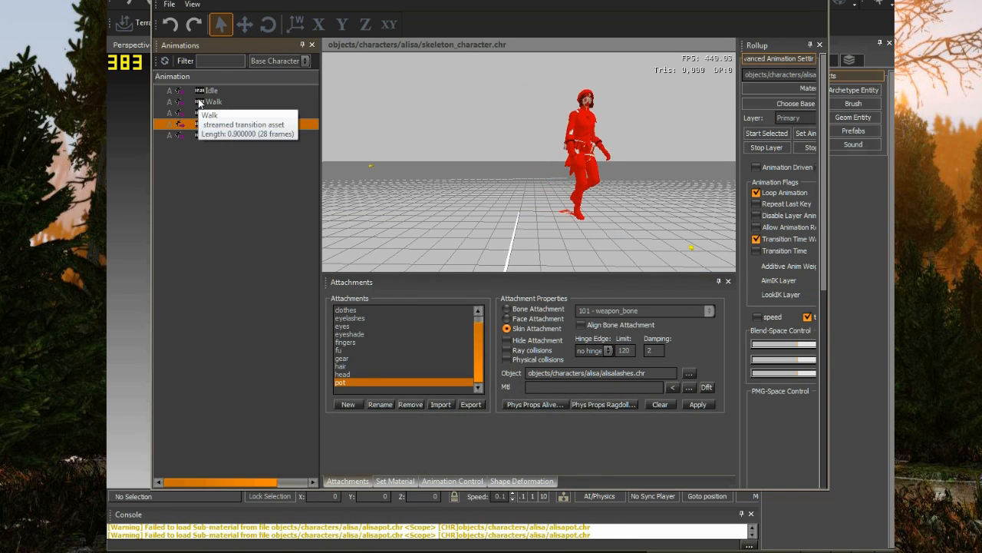
Step: Save the character over skeleton_character.cdf in Objects\Characters\Alisa, confirming the replace
left_click(209, 90)
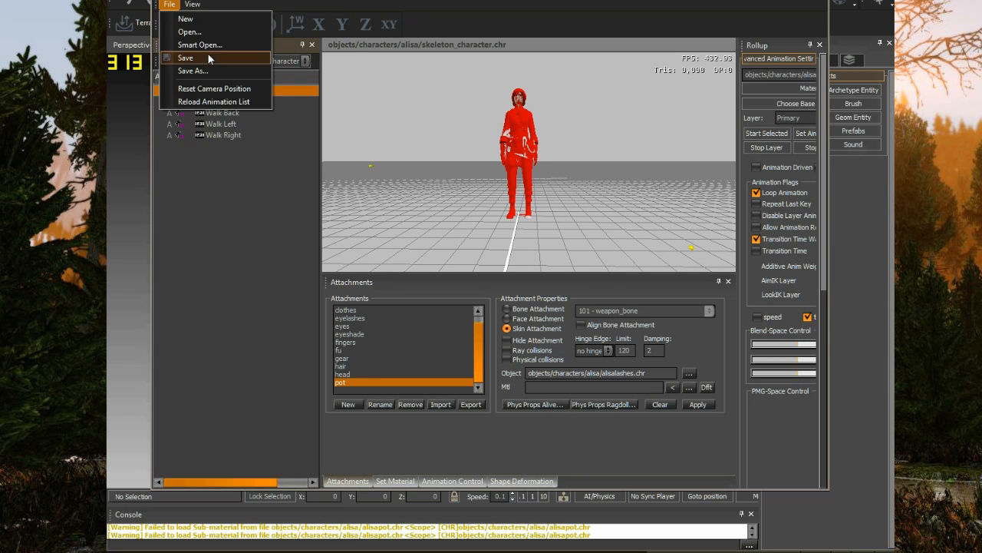
left_click(192, 70)
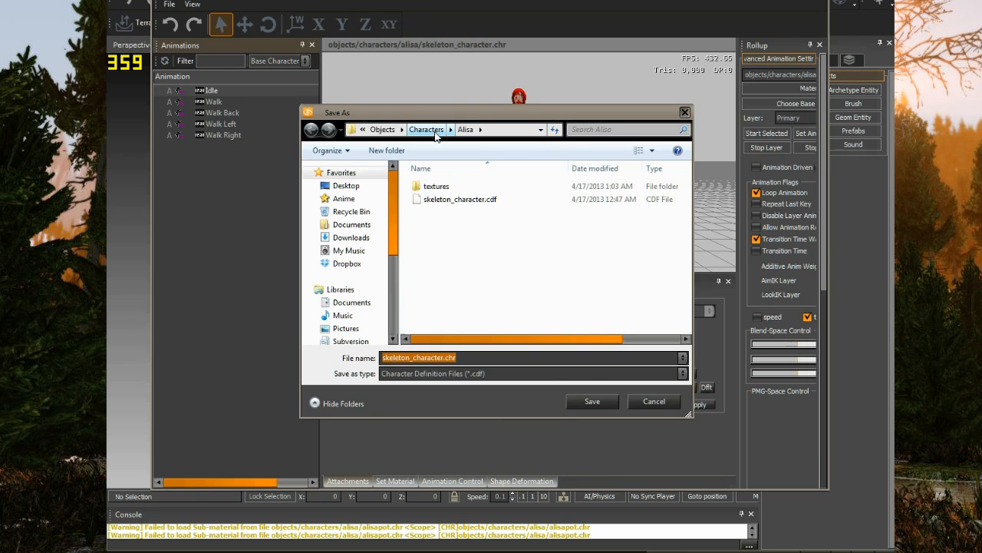
left_click(426, 129)
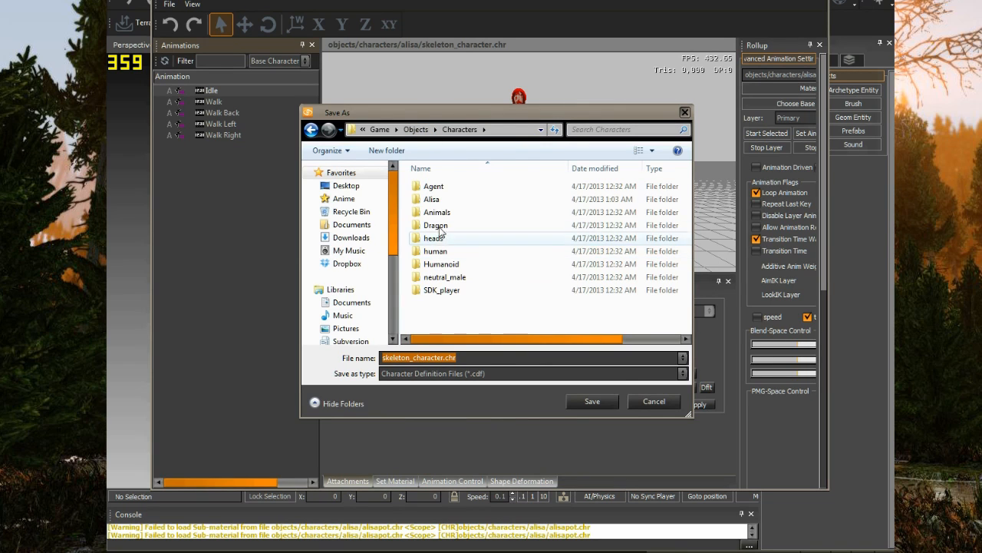
double_click(431, 199)
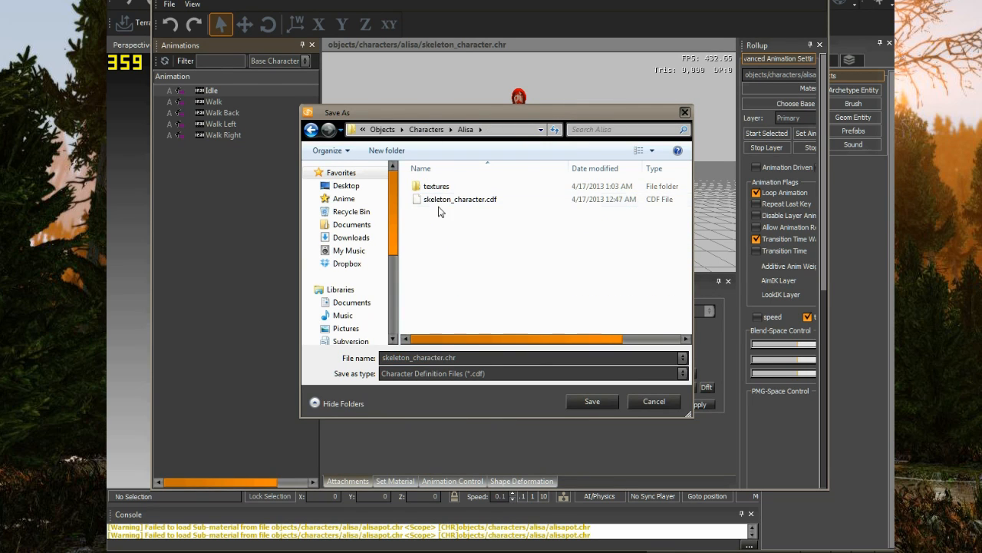
left_click(592, 400)
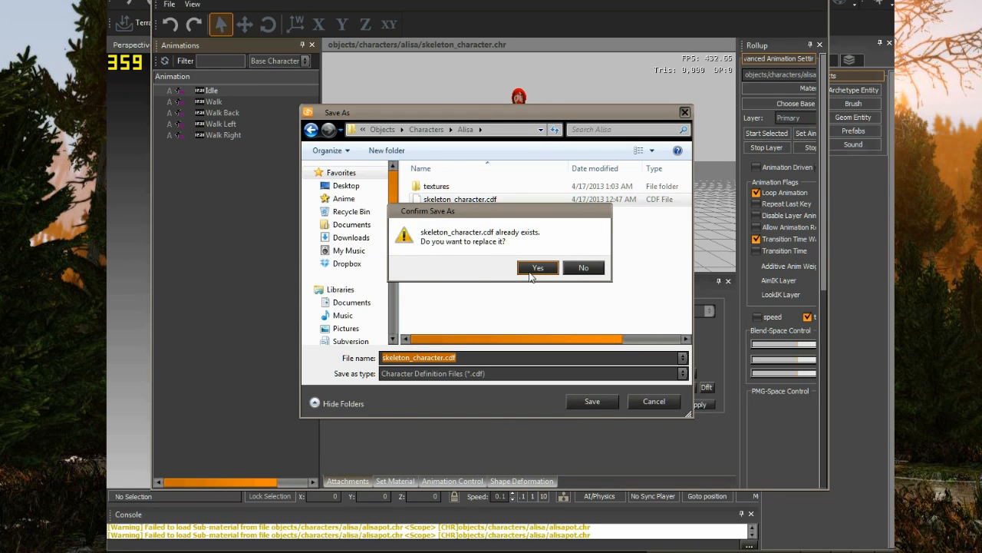
left_click(537, 267)
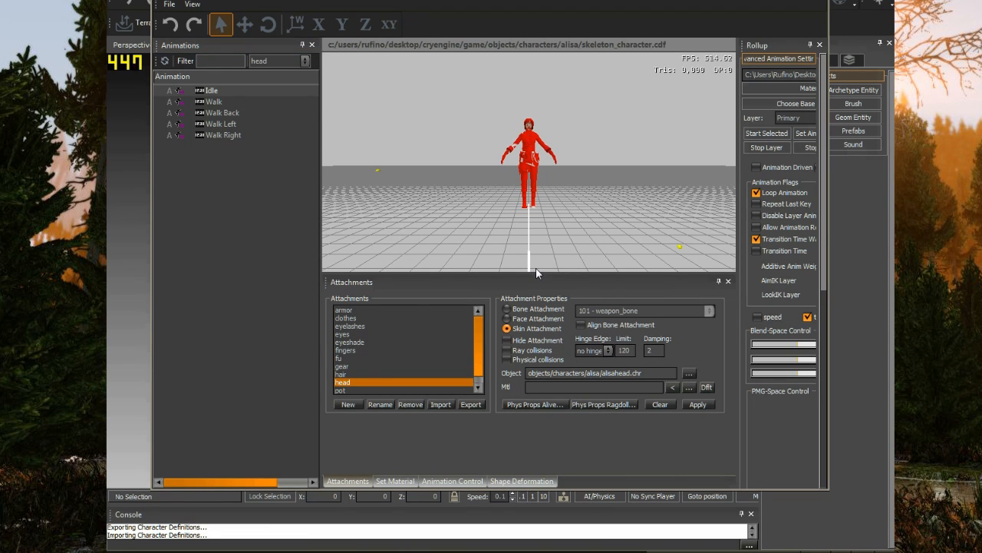
mouse_move(389, 223)
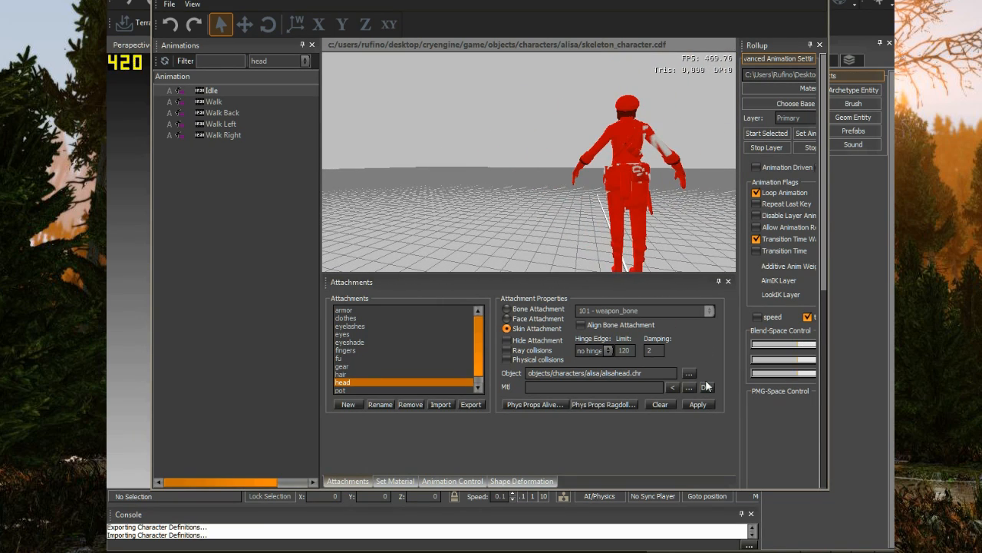
Step: Open the Material Editor and expand Objects > Characters > Alisa's sub-materials
left_click(690, 387)
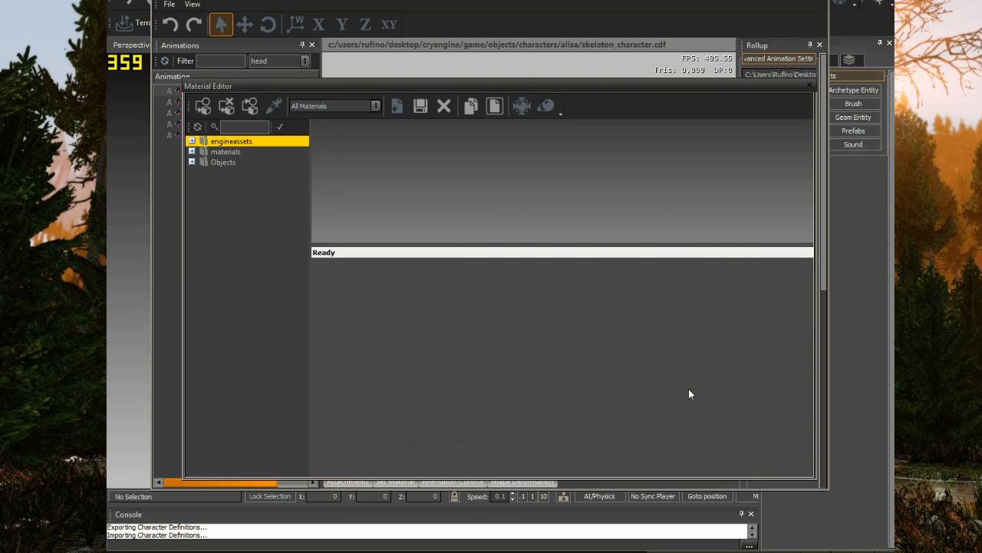
left_click(223, 162)
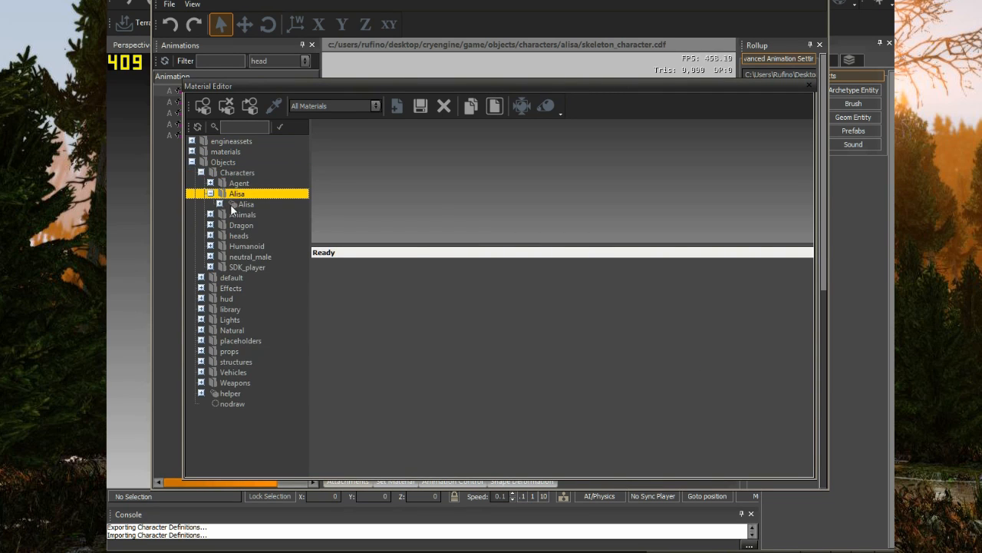
left_click(221, 205)
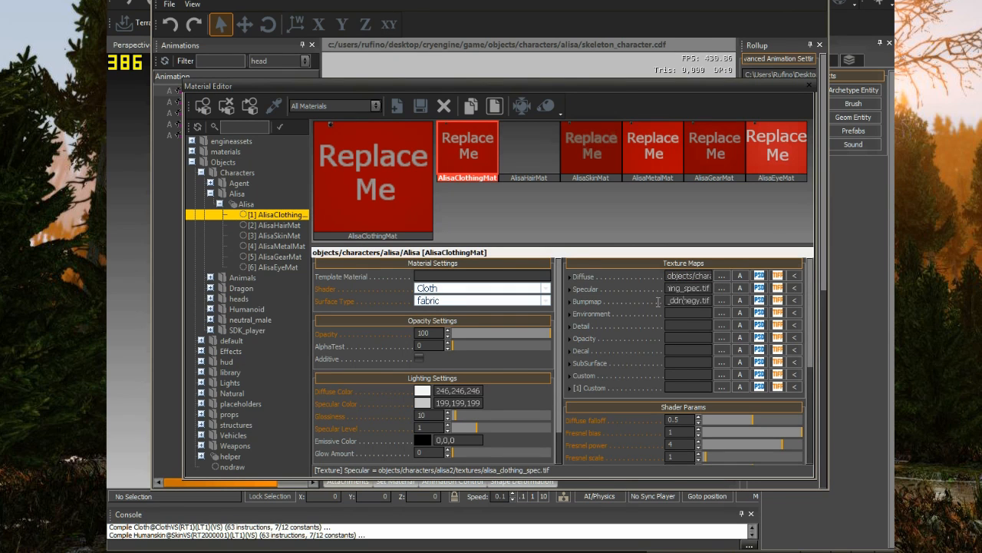
Step: Inspect AlisaMetalMat and AlisaGearMat, opening and closing the gear texture browser
left_click(652, 149)
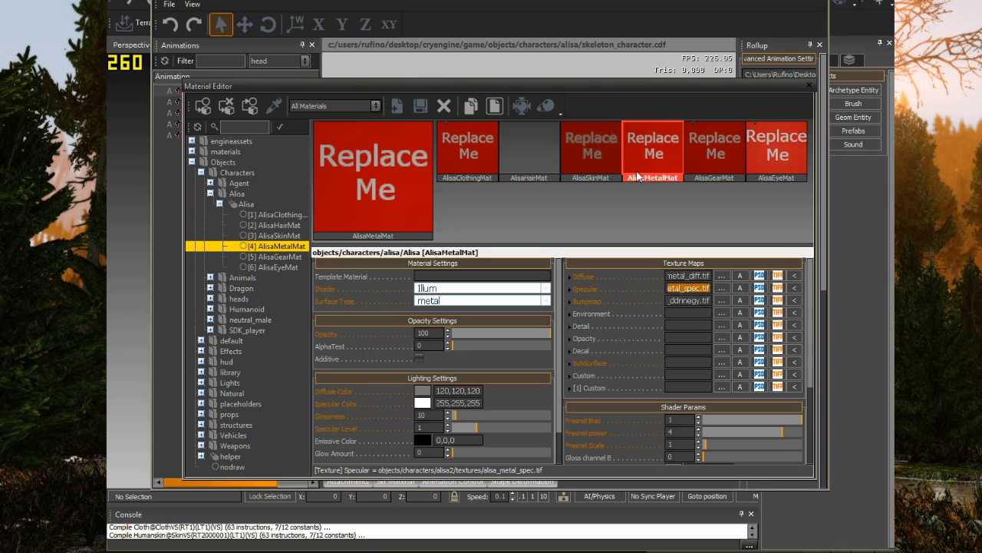
left_click(714, 150)
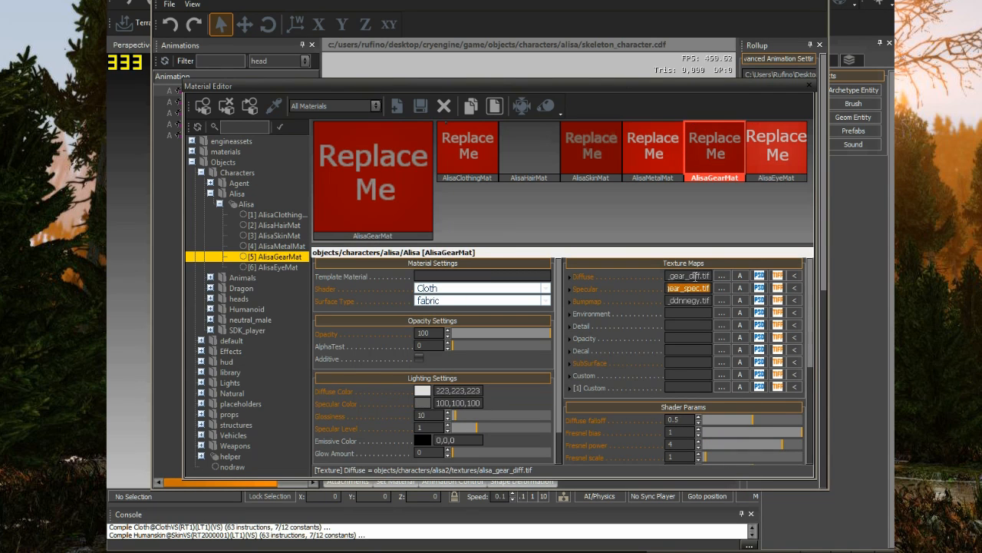
left_click(722, 275)
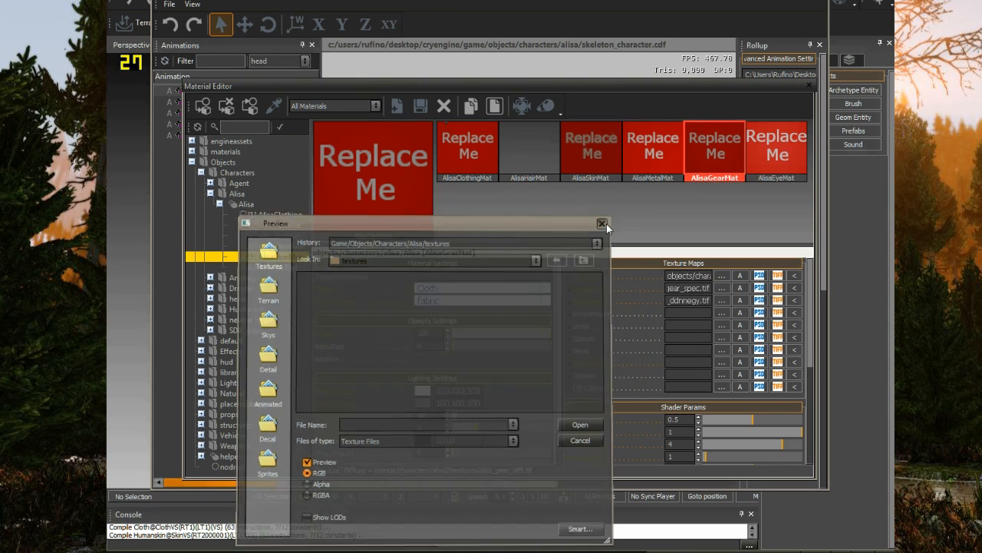
left_click(603, 223)
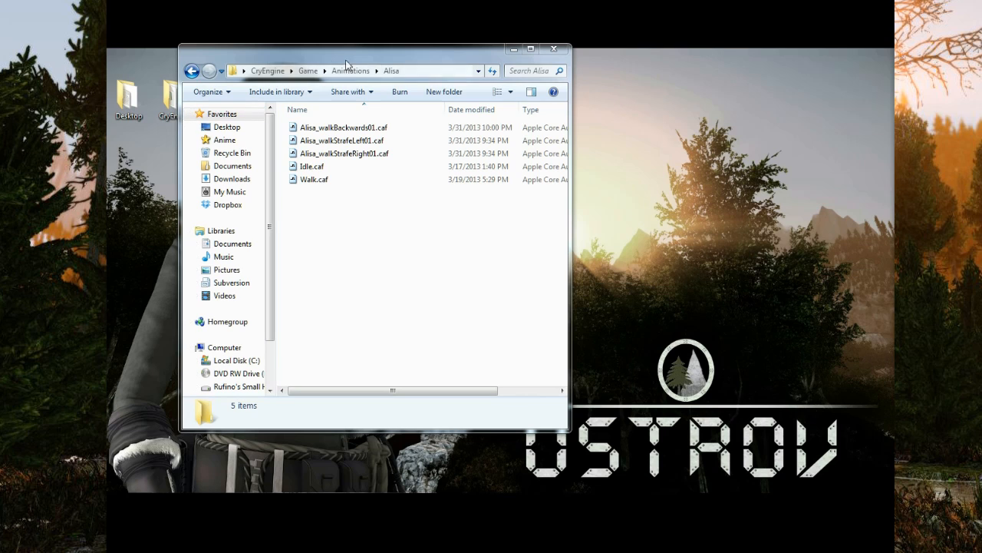
Step: Browse from Game into the Animations folder, then relaunch the CryEngine editor
left_click(308, 70)
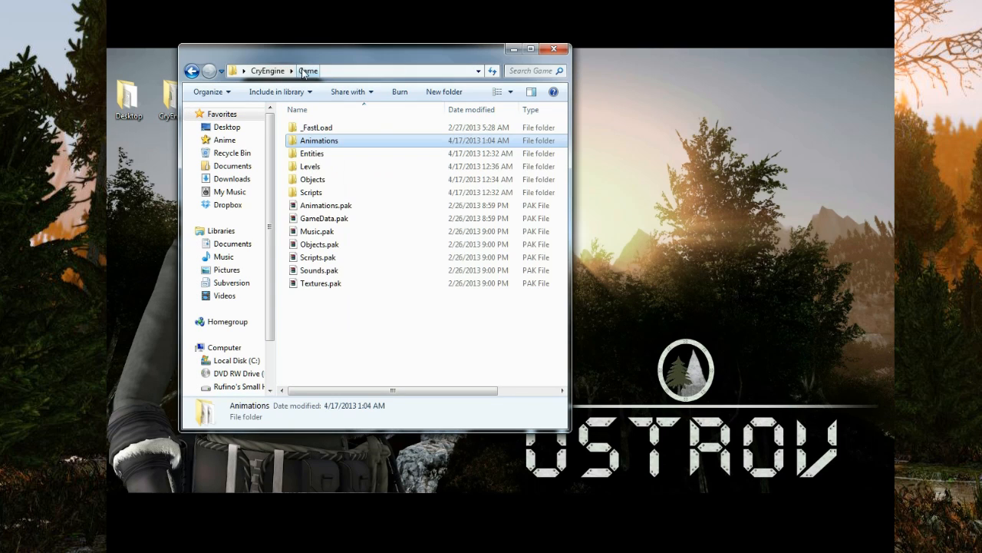
left_click(318, 139)
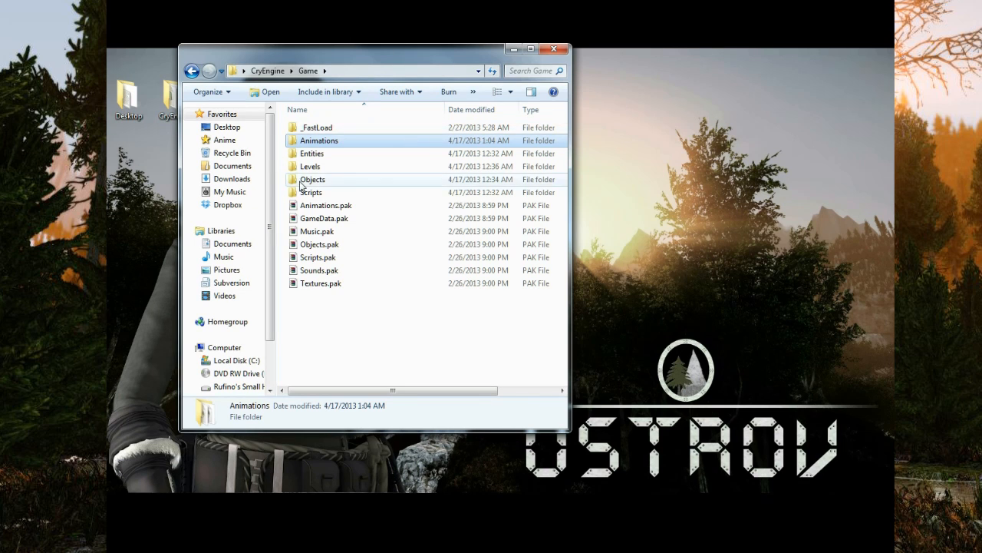
left_click(313, 179)
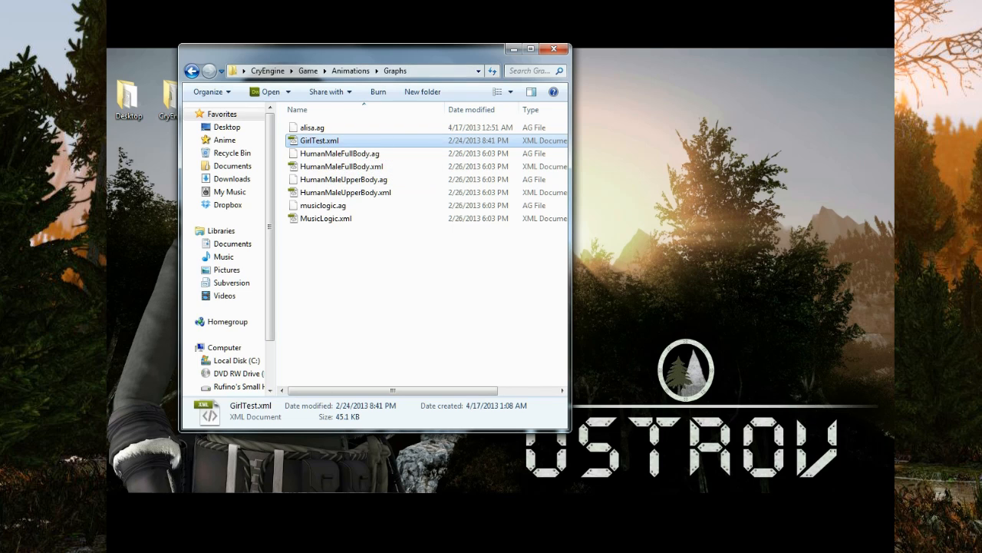
double_click(318, 141)
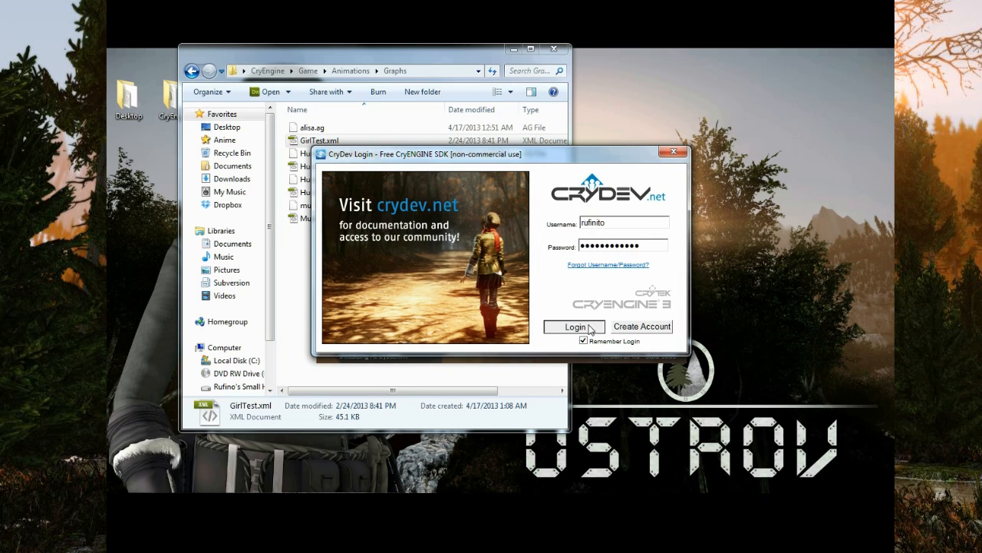
Step: Log in through the CryDev dialog and close the Welcome dialog
left_click(575, 326)
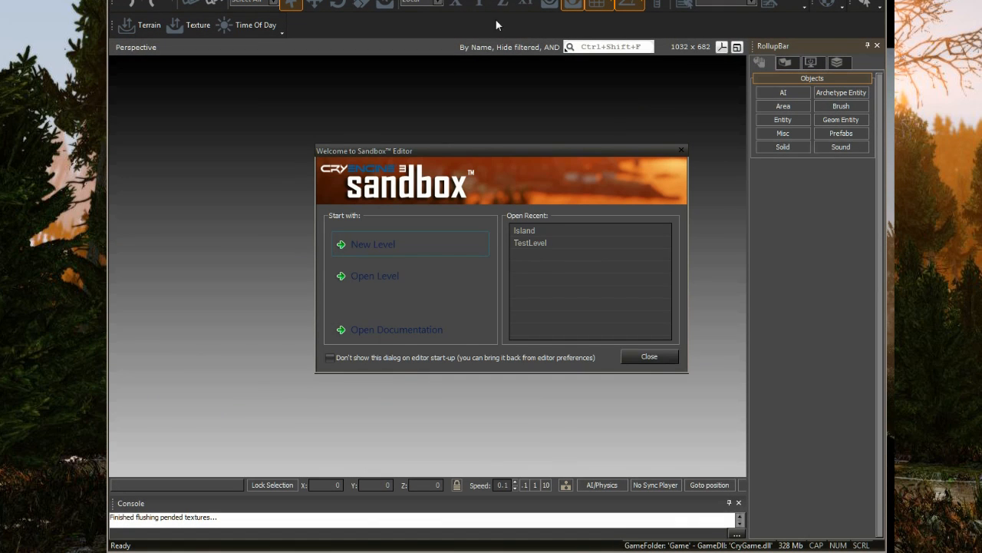
left_click(649, 355)
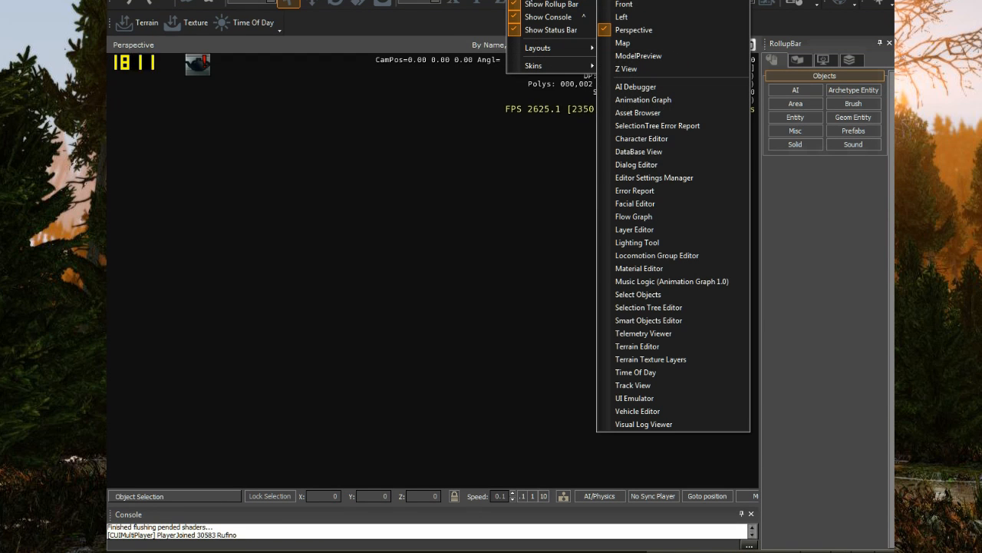
mouse_move(649, 100)
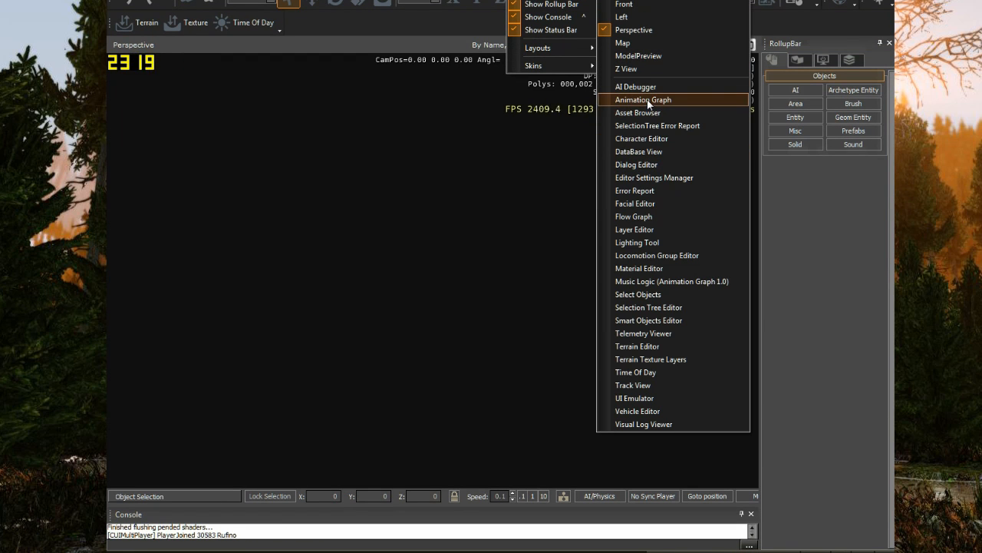
Step: Load GirlTest.xml into the Animation Graph and dismiss the character load error
left_click(643, 99)
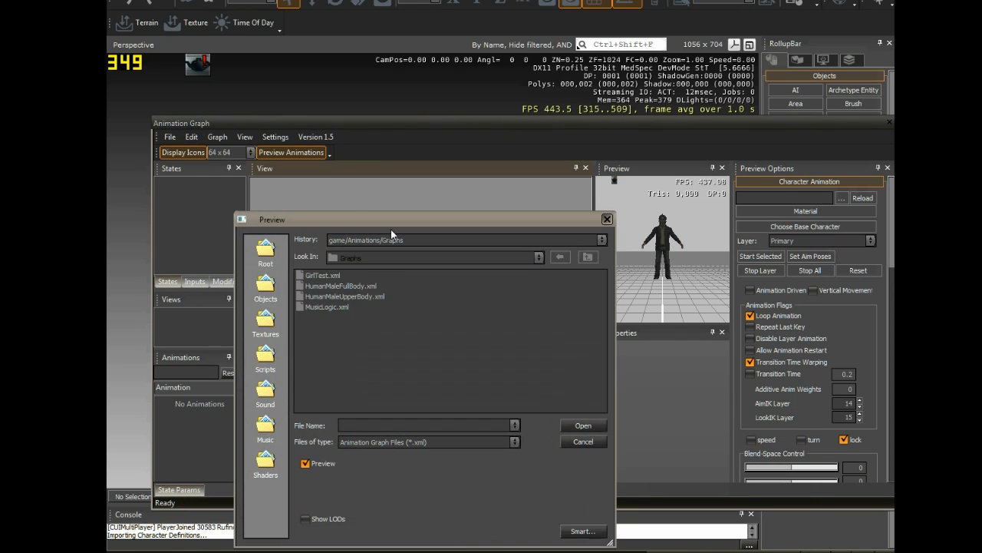
left_click(322, 275)
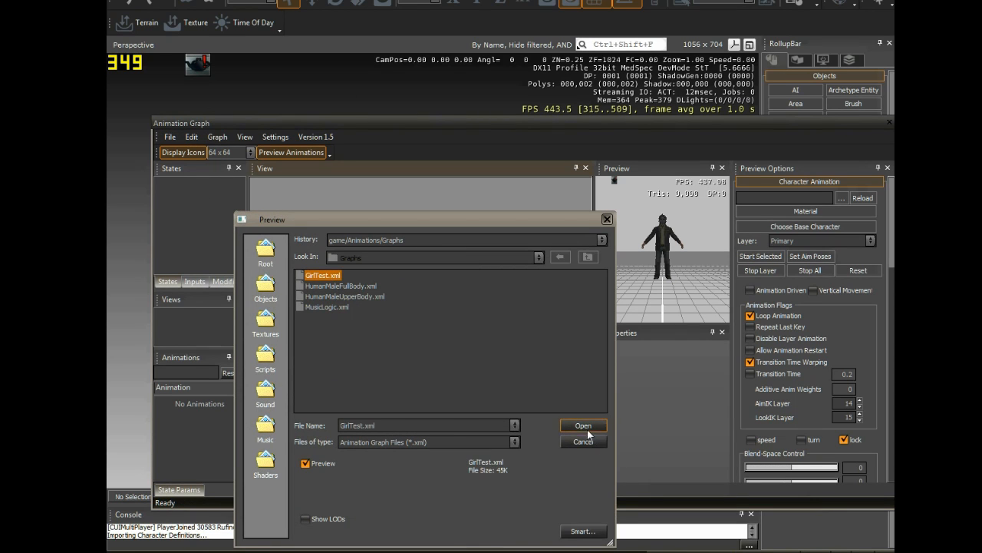
left_click(583, 425)
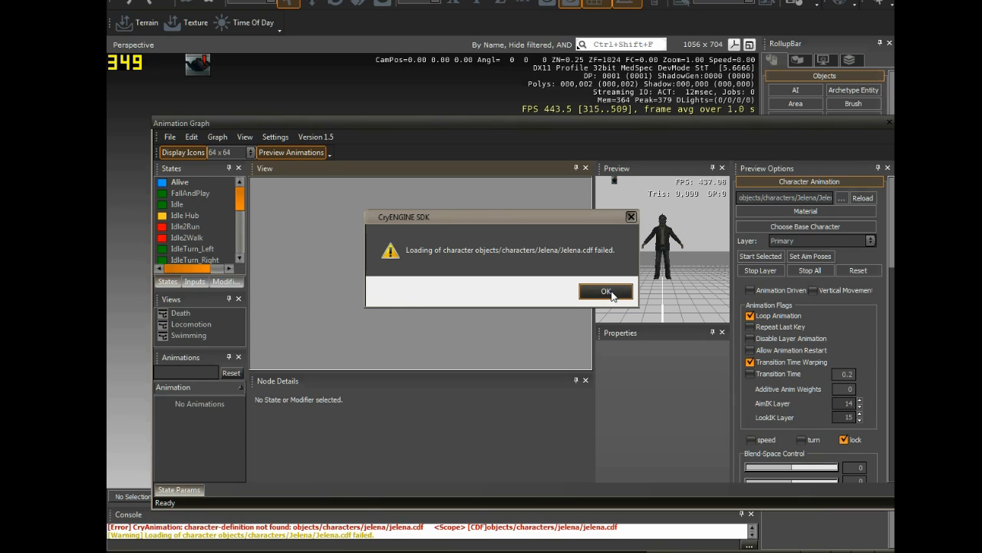
left_click(607, 292)
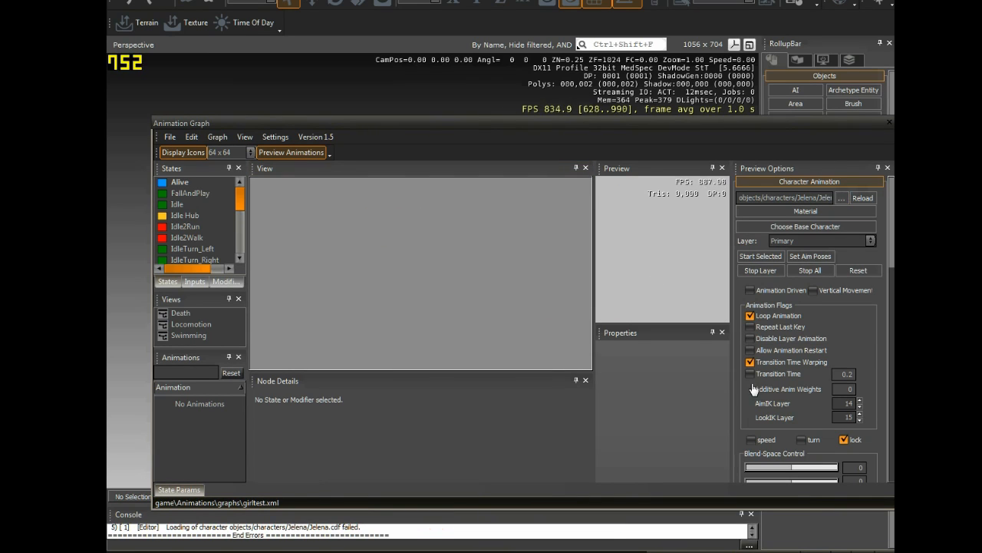
Step: Set Alisa's skeleton_character.cdf as the Animation Graph preview character
left_click(244, 136)
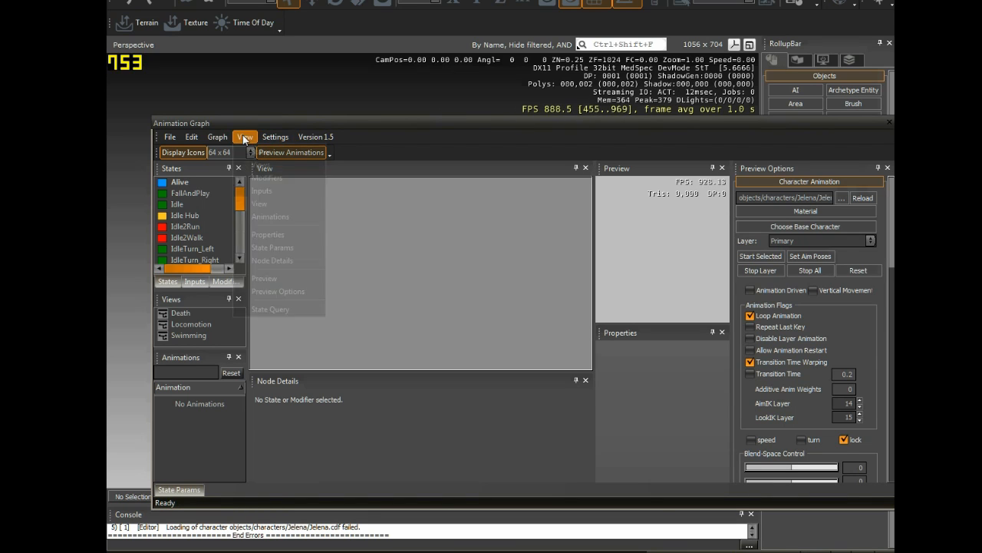
left_click(245, 137)
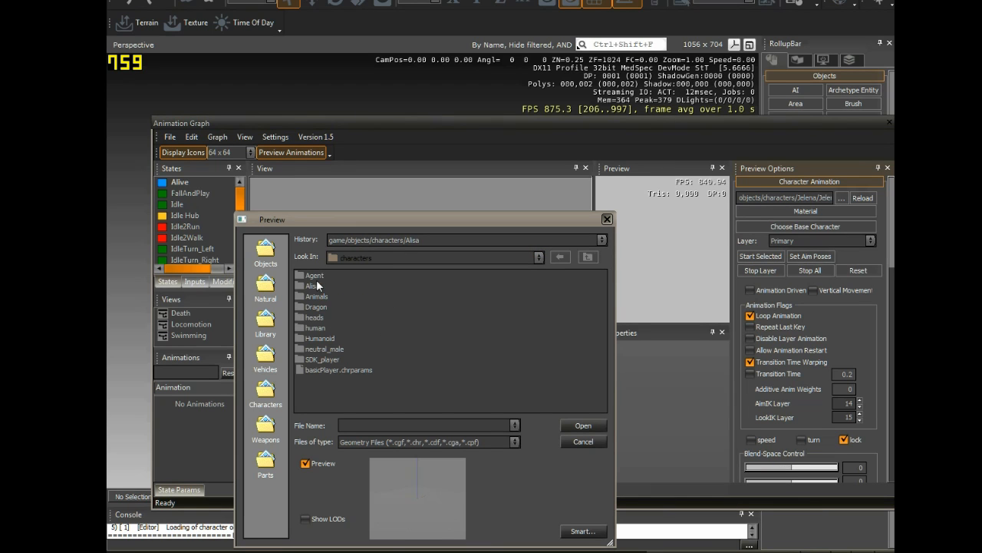
double_click(309, 286)
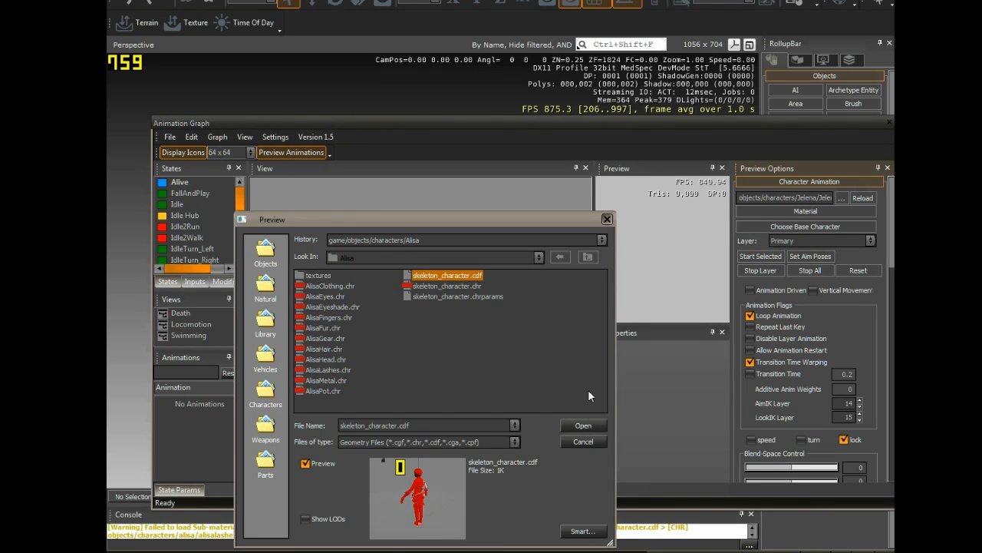
left_click(583, 425)
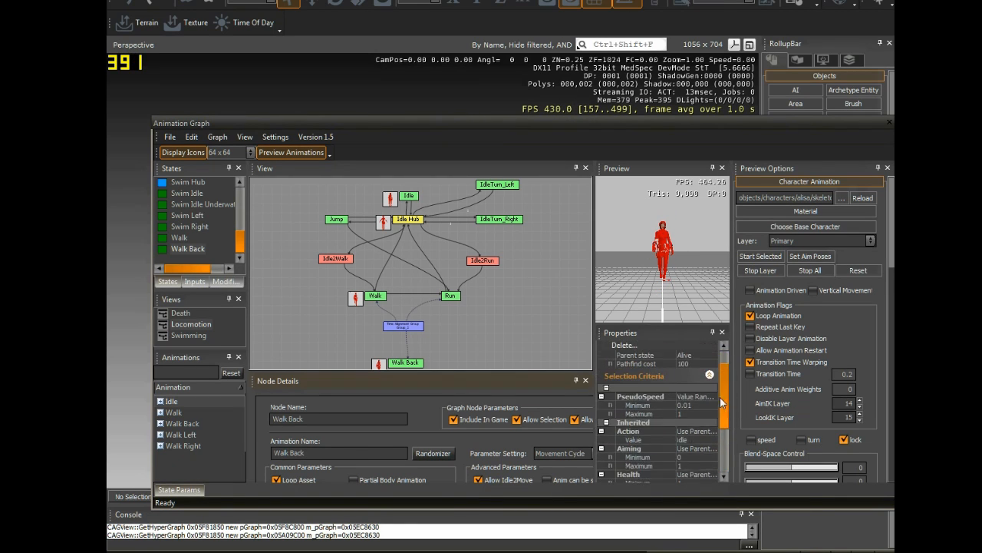
Step: Select the Walk Back node to show its Node Details and Properties
scroll("down", 3)
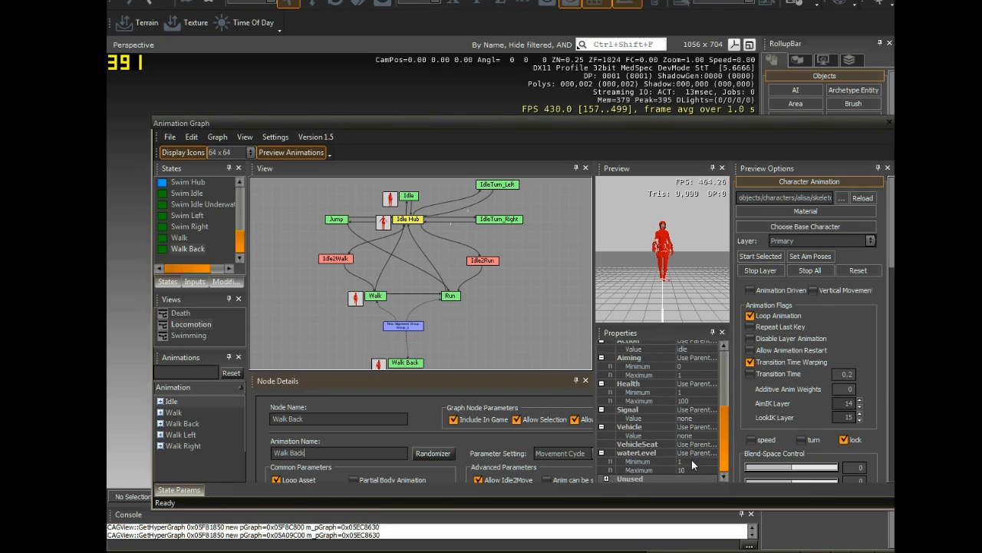
scroll("up", 3)
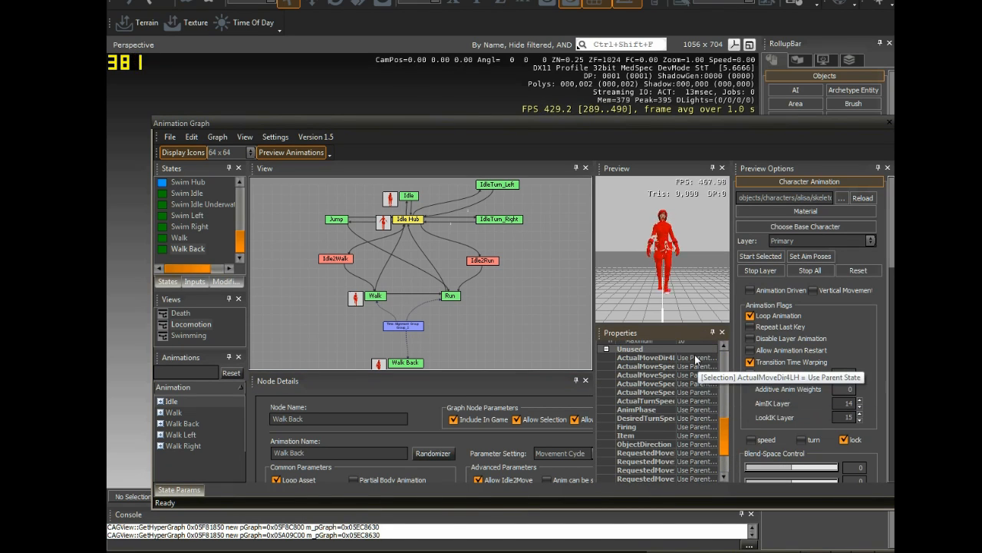
left_click(697, 357)
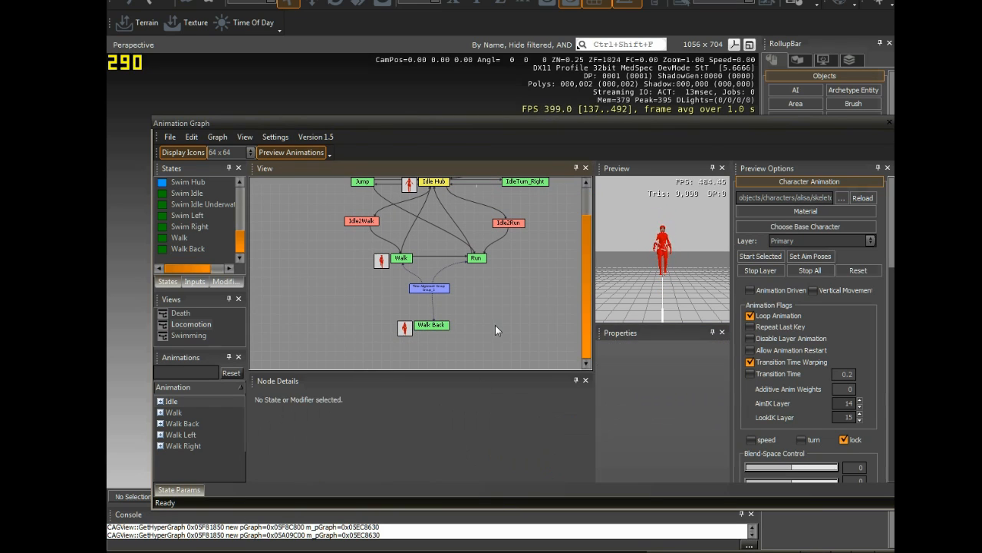
left_click(430, 324)
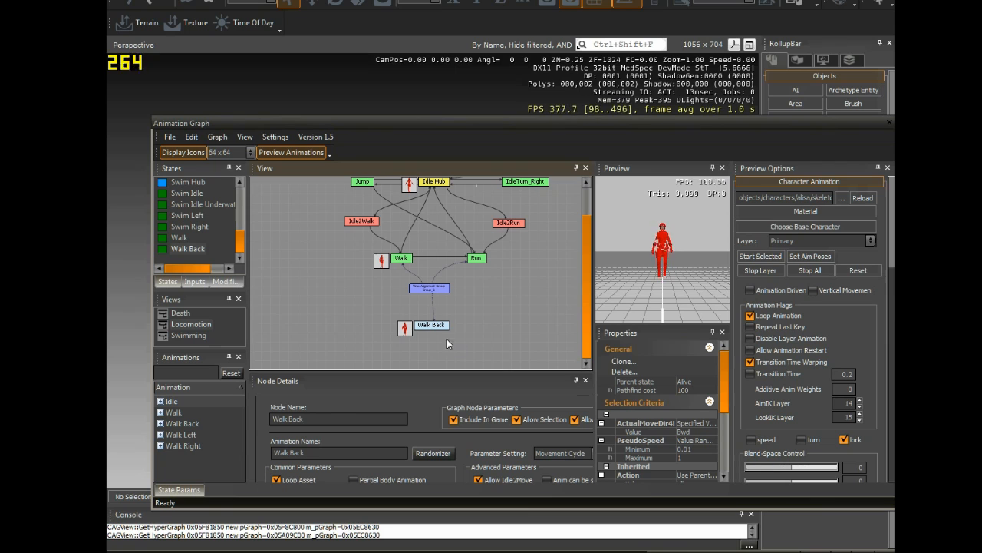
Step: Clone Walk Back, place the copy to its left, and select its animation name
left_click(624, 361)
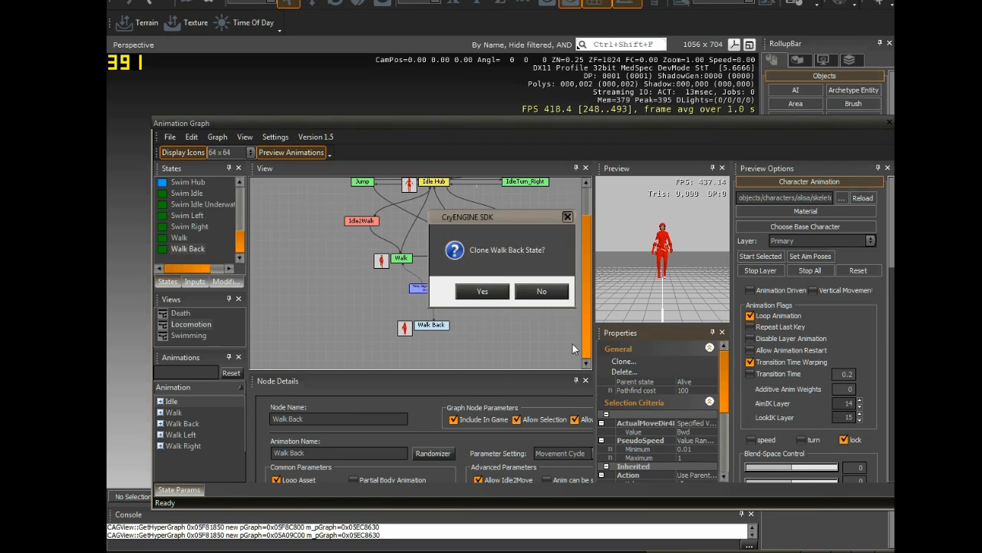
left_click(482, 291)
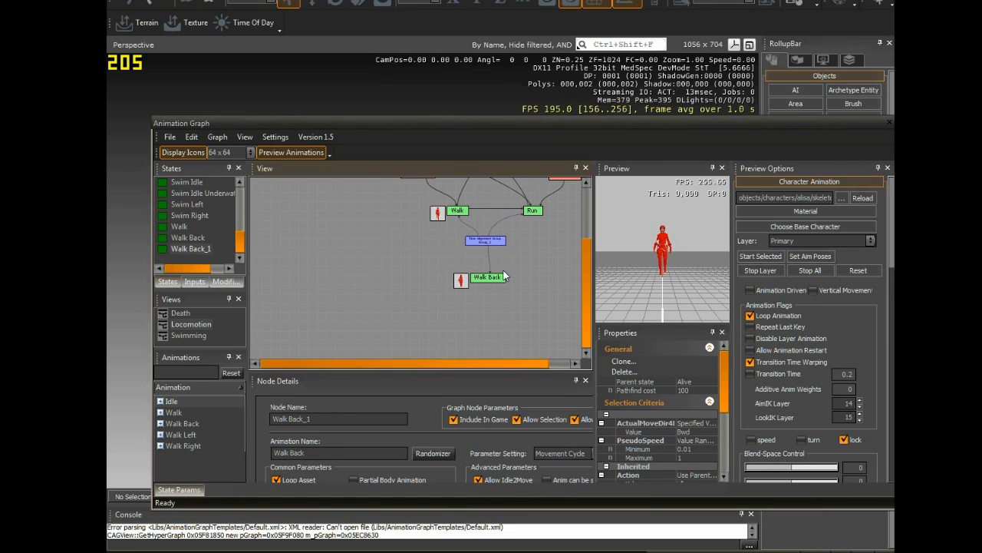
left_click_drag(487, 277, 438, 253)
type("Walk Left")
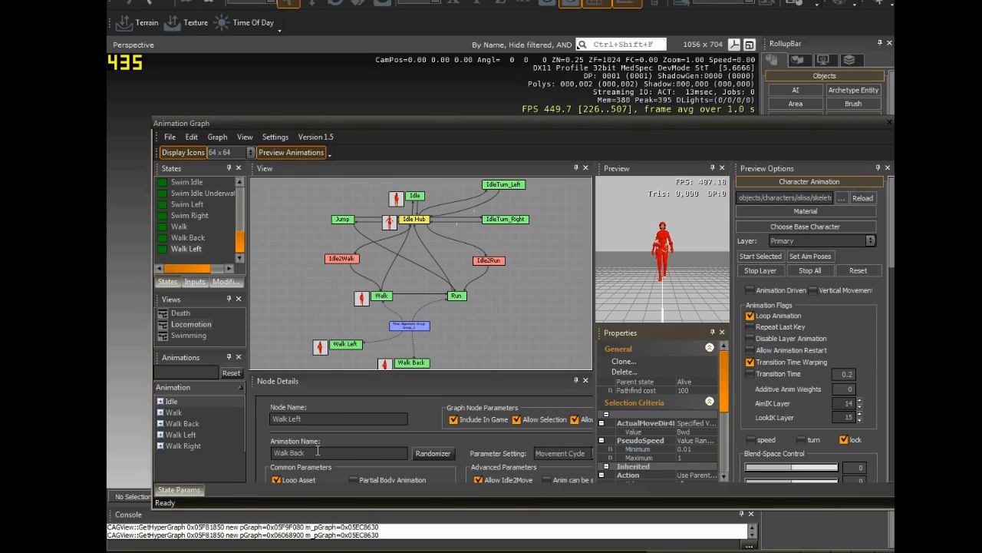
double_click(298, 452)
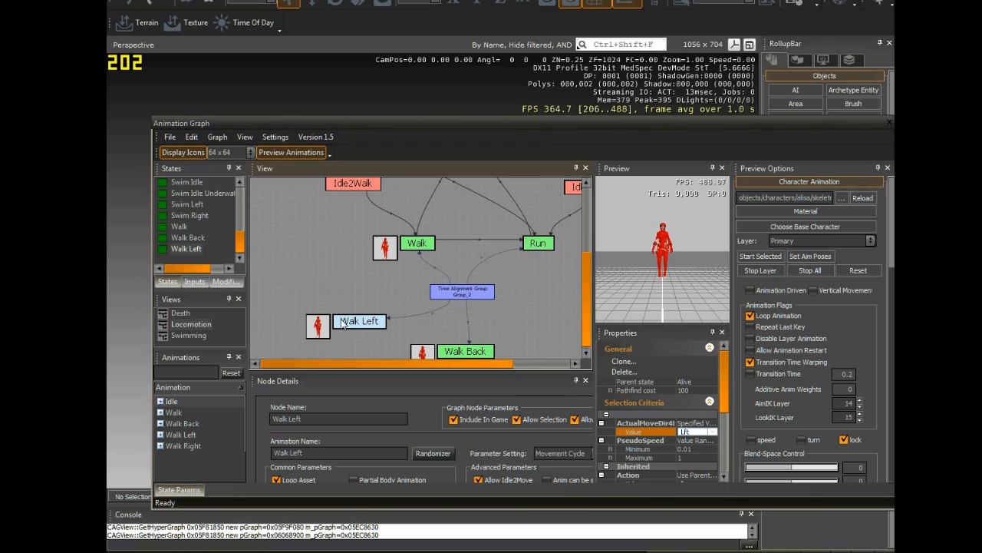
Step: Clone the Walk Left state and confirm the copy
left_click(625, 361)
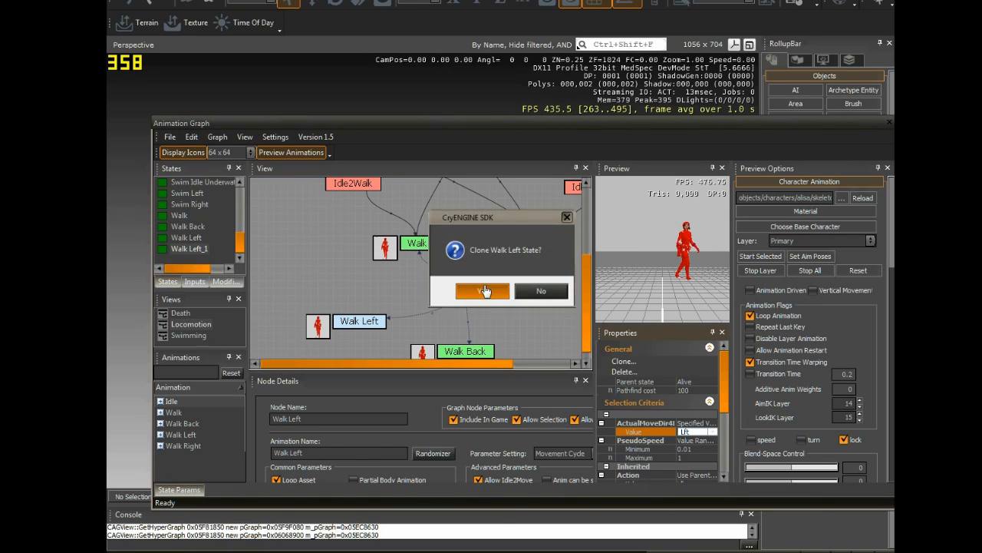
left_click(482, 290)
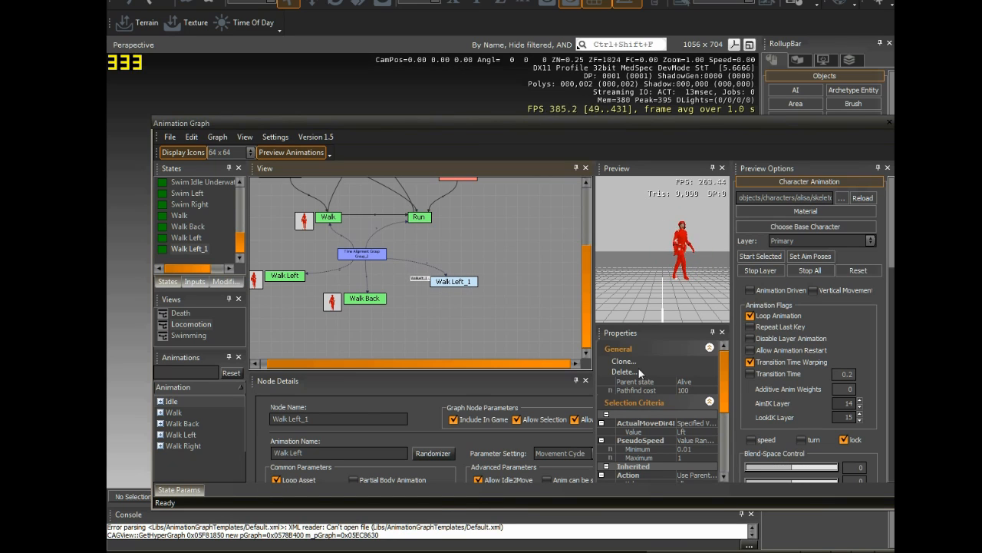
left_click(694, 432)
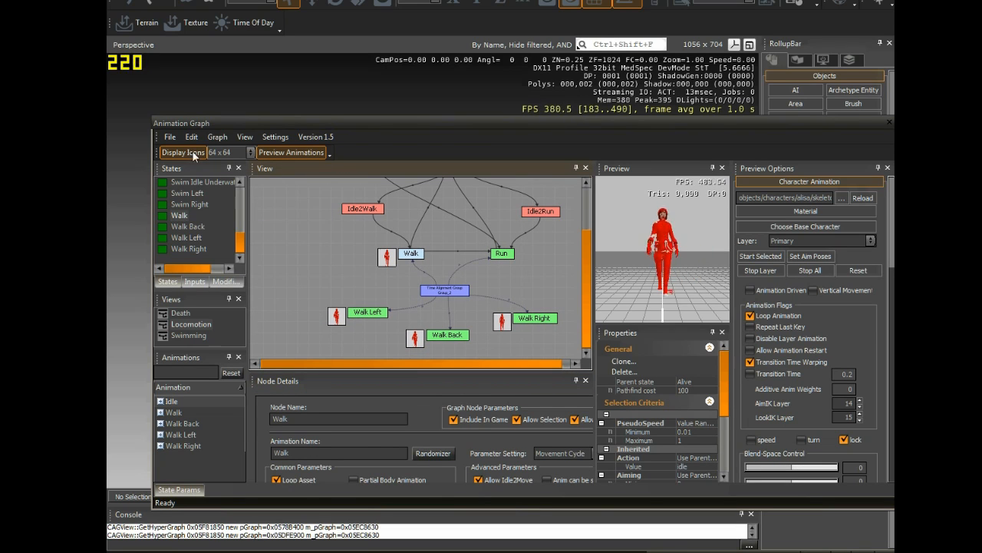
Step: Save the graph as alisa.xml in Game\Animations\Graphs, then exit Sandbox without saving the level
left_click(170, 137)
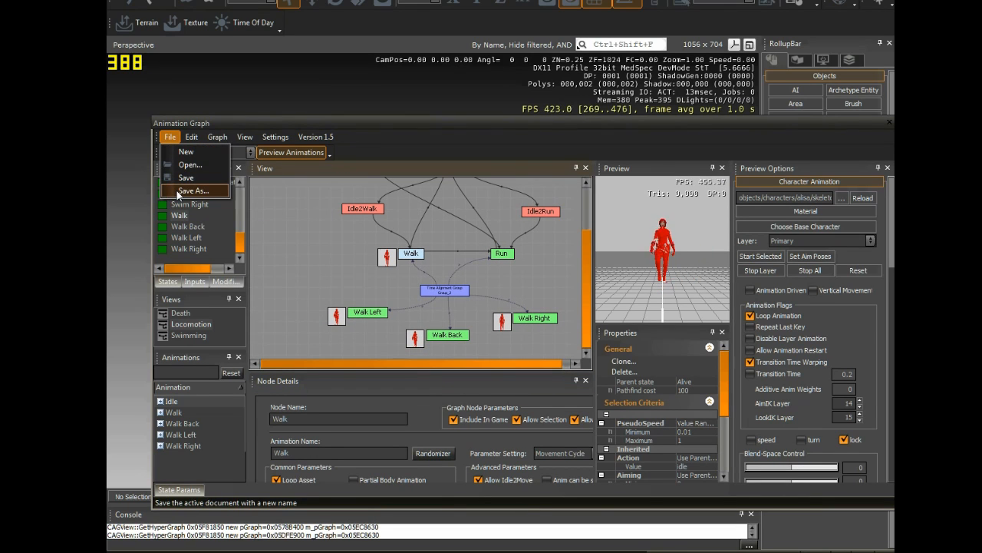
left_click(193, 190)
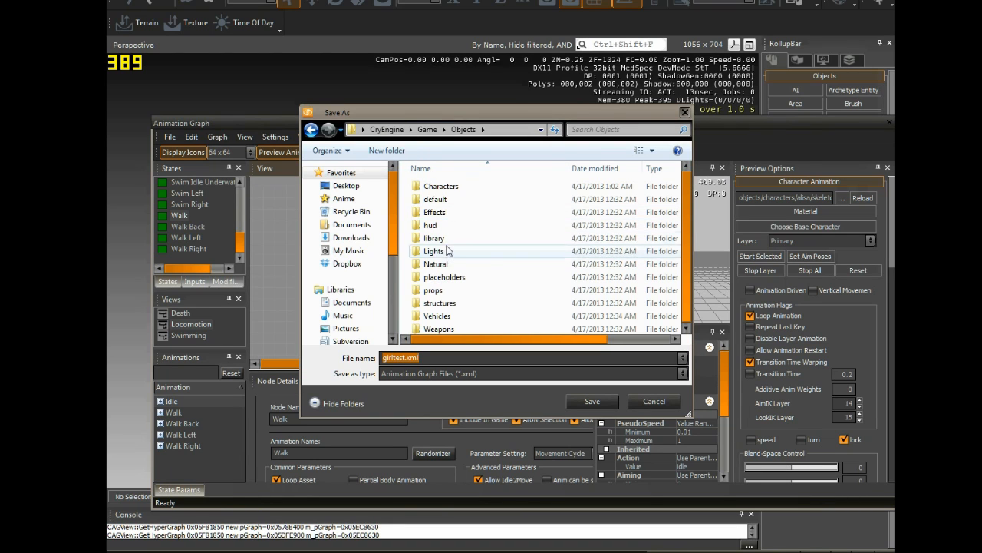
left_click(427, 129)
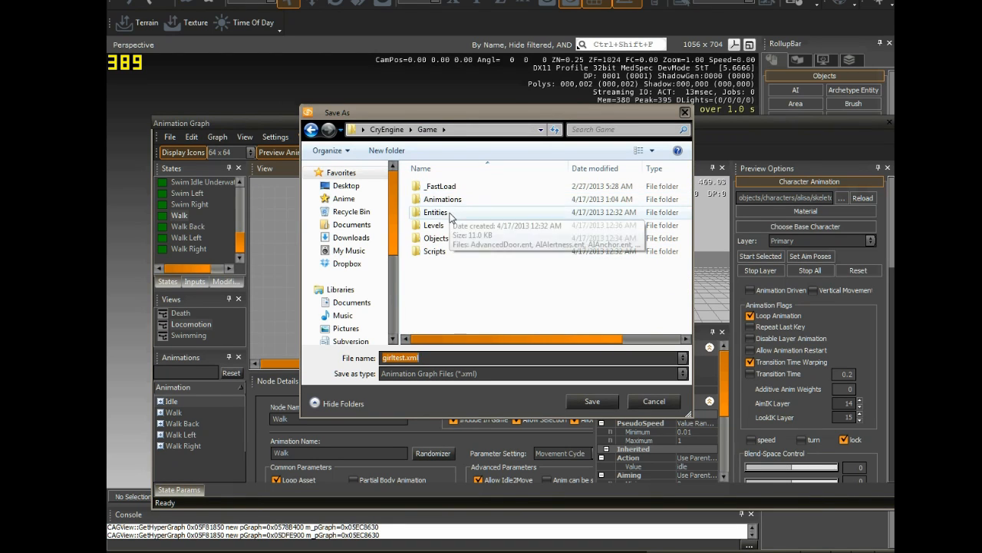
double_click(443, 199)
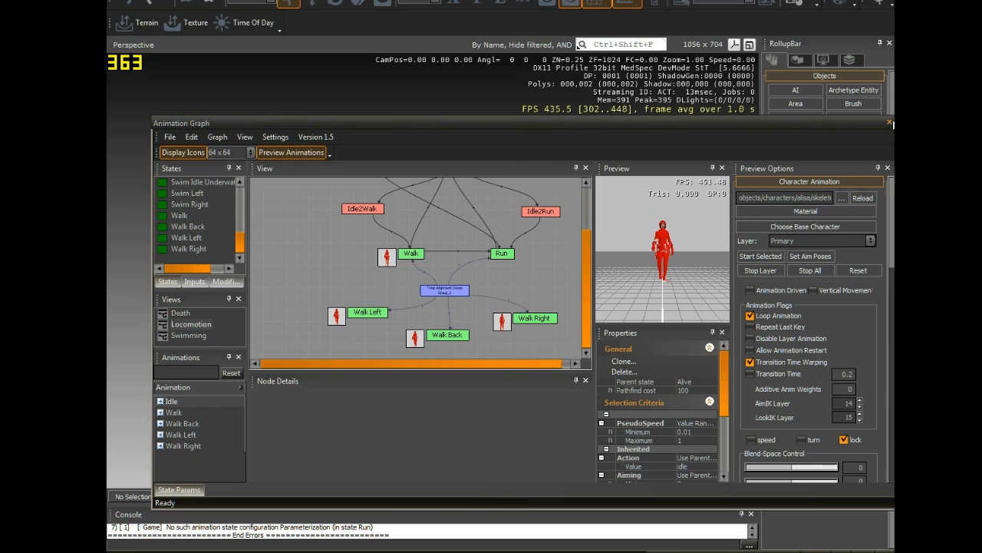
left_click(889, 123)
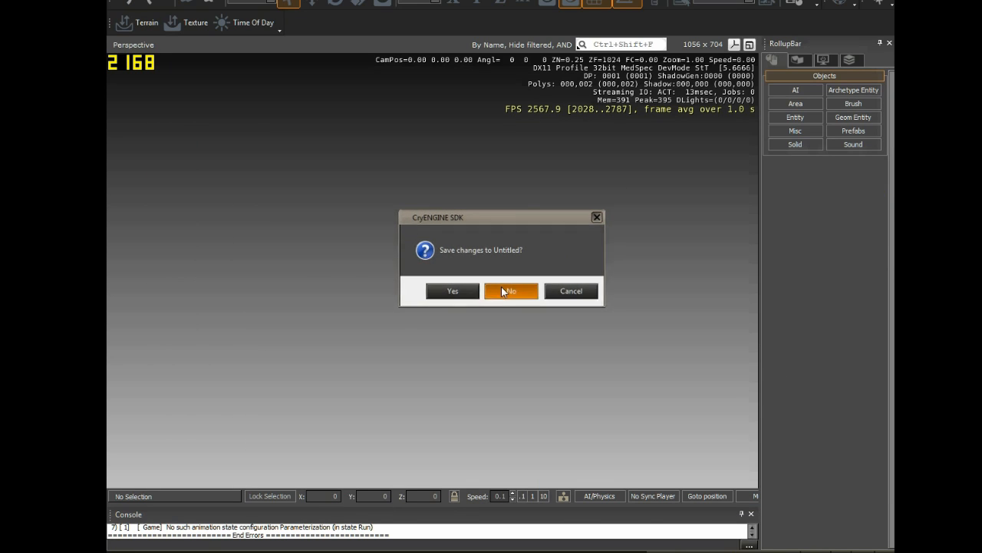
left_click(510, 291)
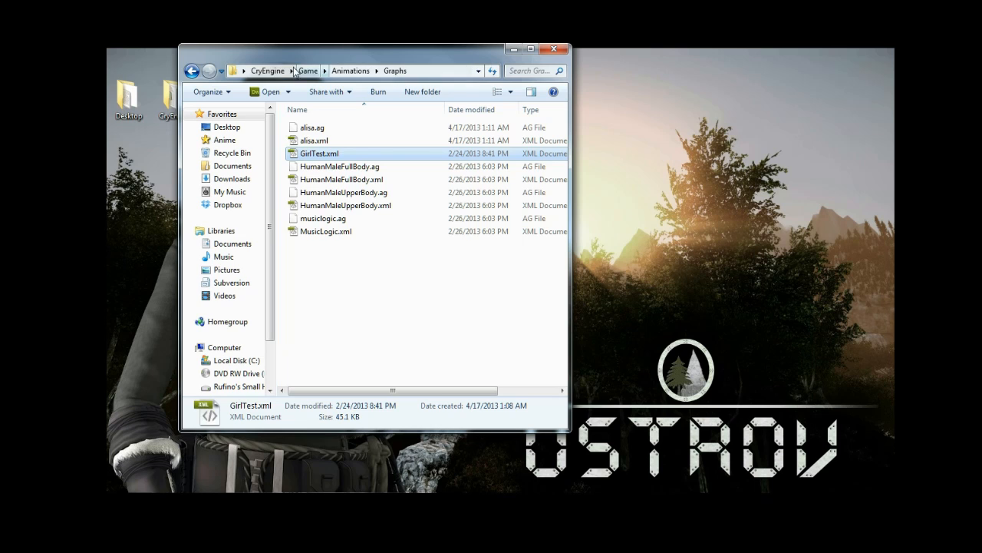
Step: Search the Game folder for player.lua and open it in Notepad
left_click(307, 70)
type("player.lua")
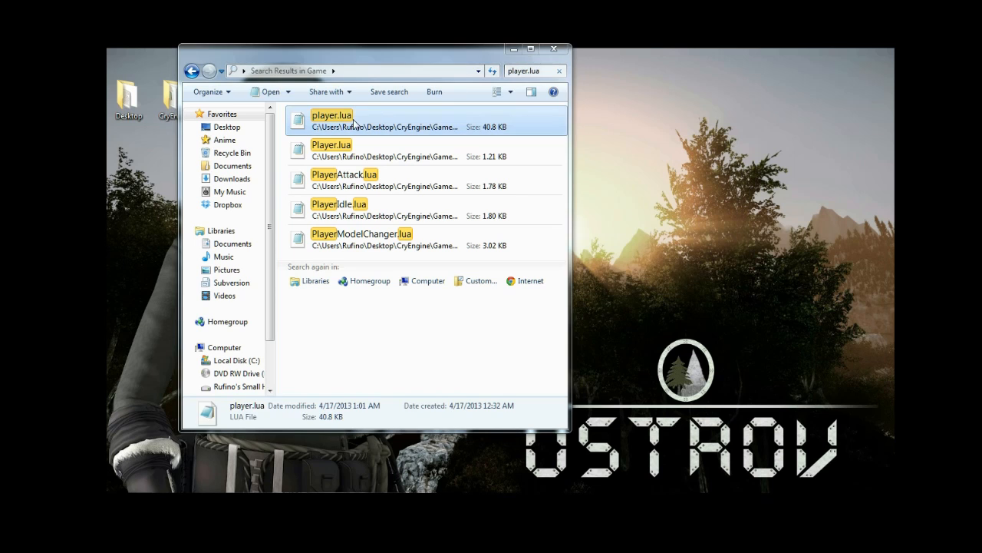
double_click(332, 120)
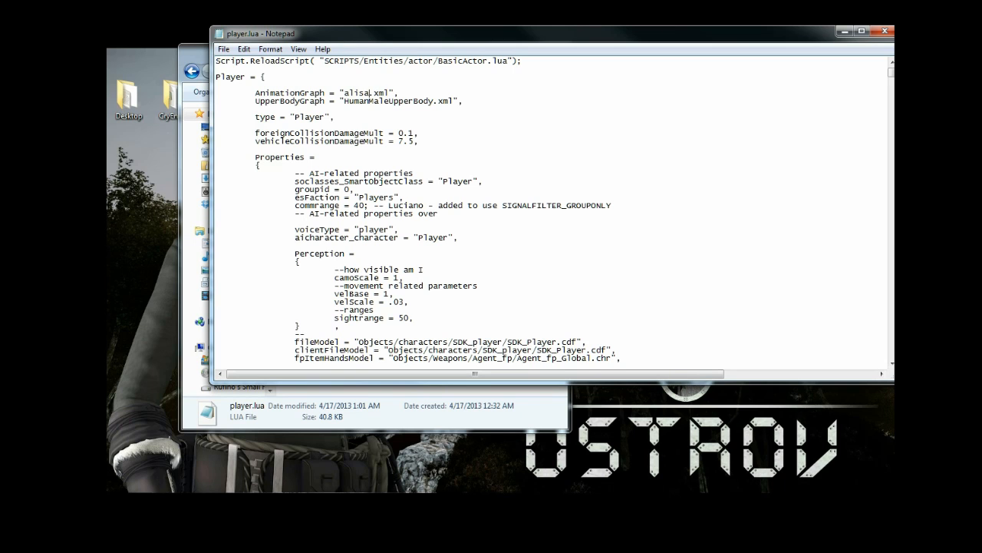
Step: Point player.lua's fileModel and clientFileModel to alisa/skeleton_character.cdf and save
scroll("down", 3)
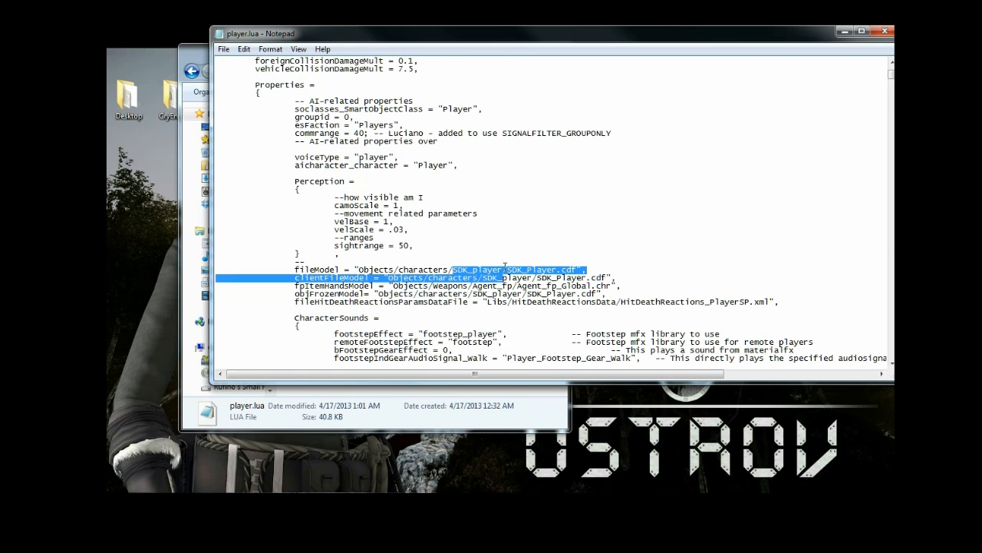
double_click(480, 269)
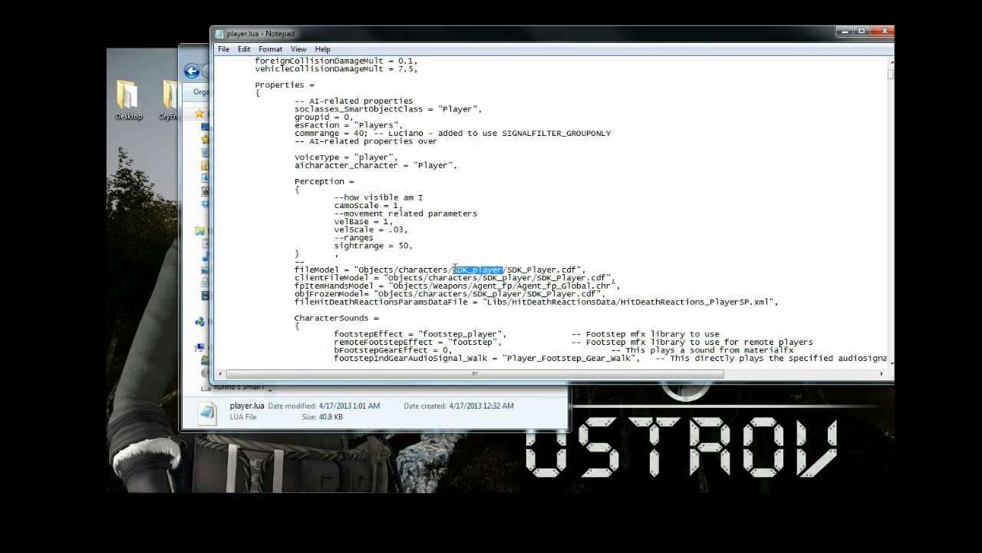
type("alisa/skeleton")
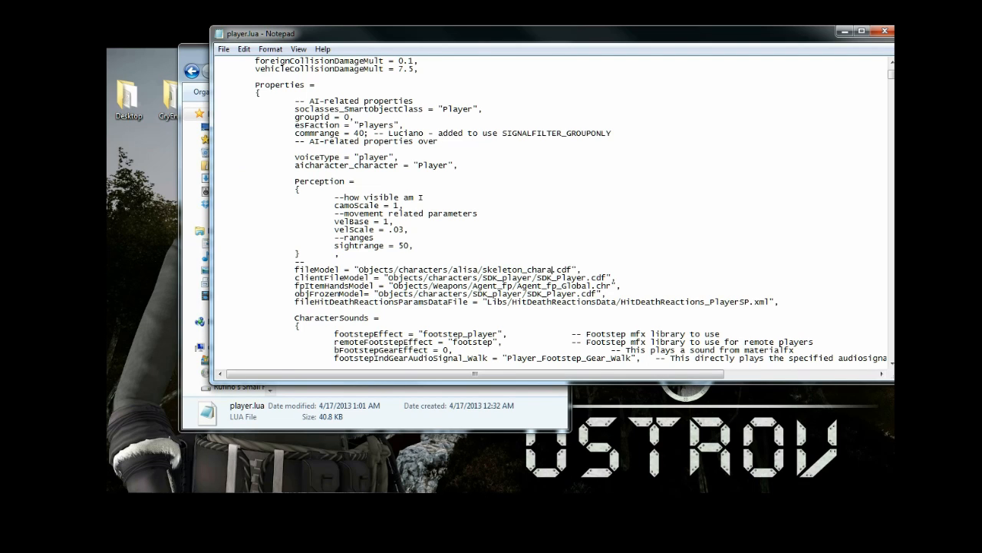
double_click(330, 277)
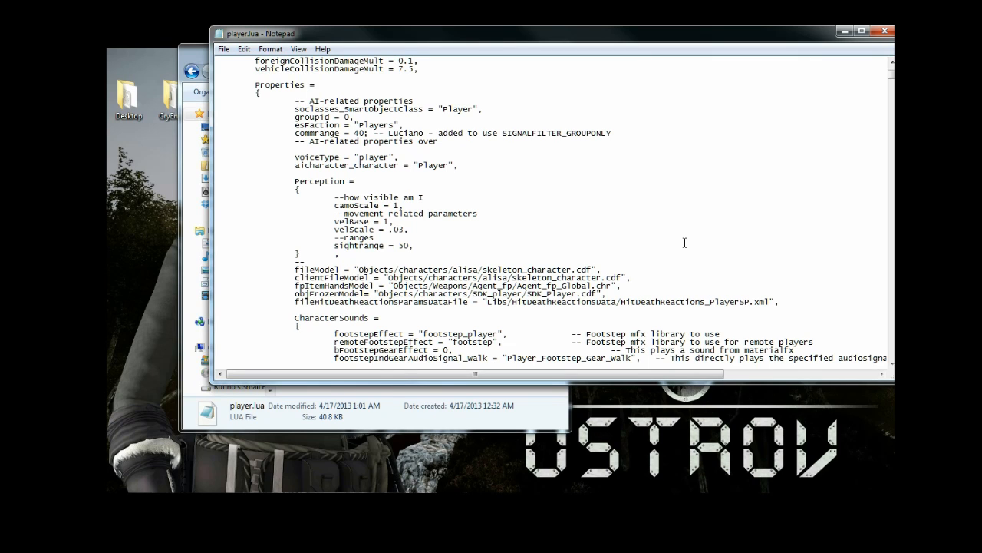
left_click(631, 277)
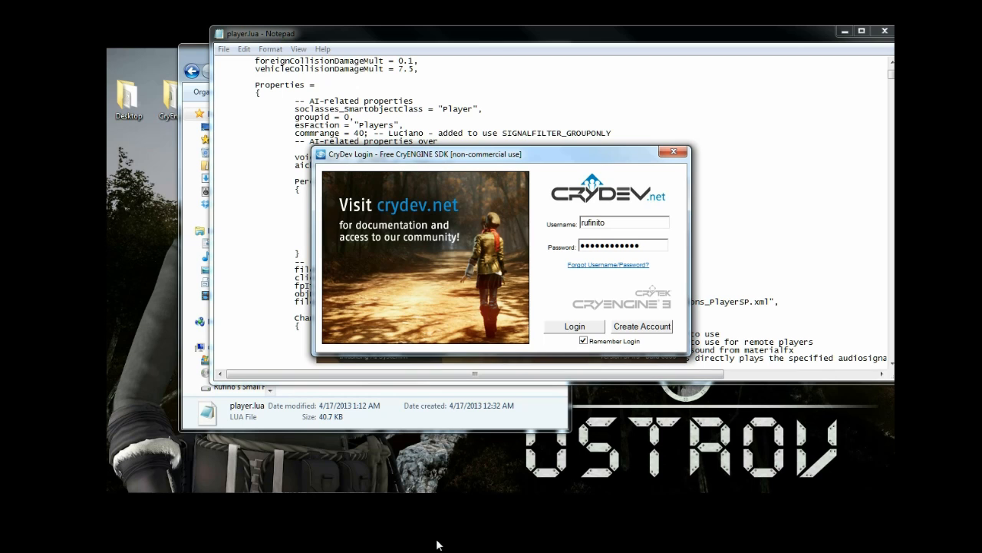
left_click(574, 326)
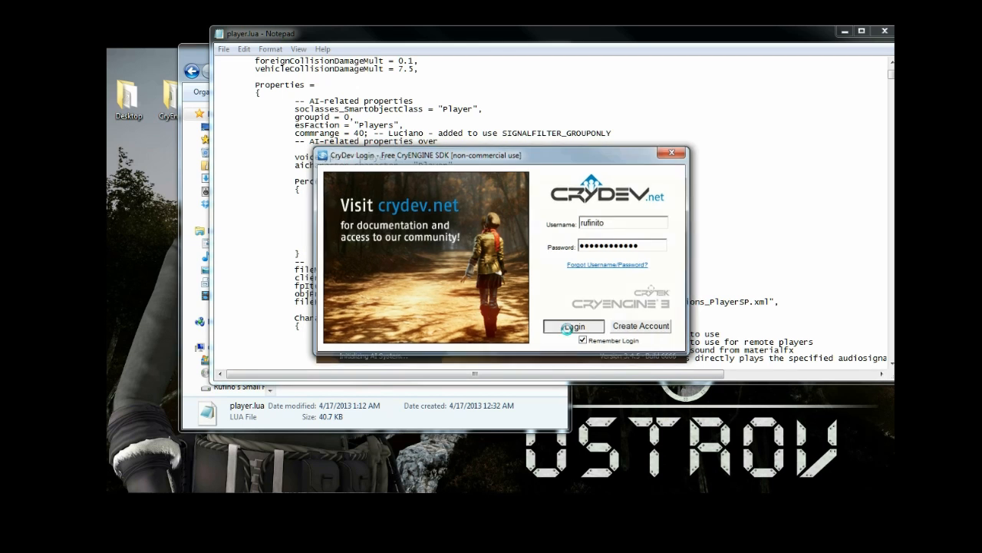
left_click(574, 326)
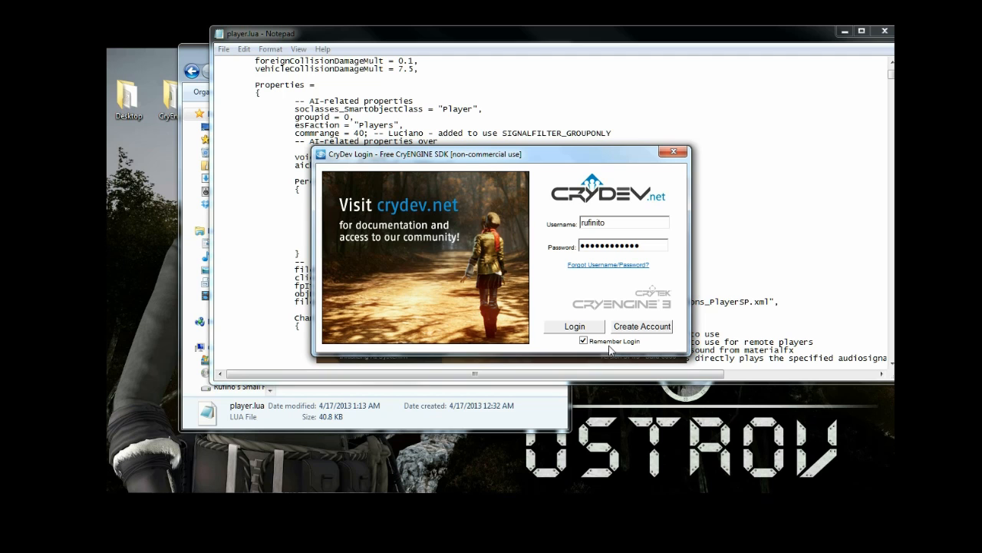
Step: Dismiss the CryDev Login window to get back to player.lua in Notepad
left_click(574, 327)
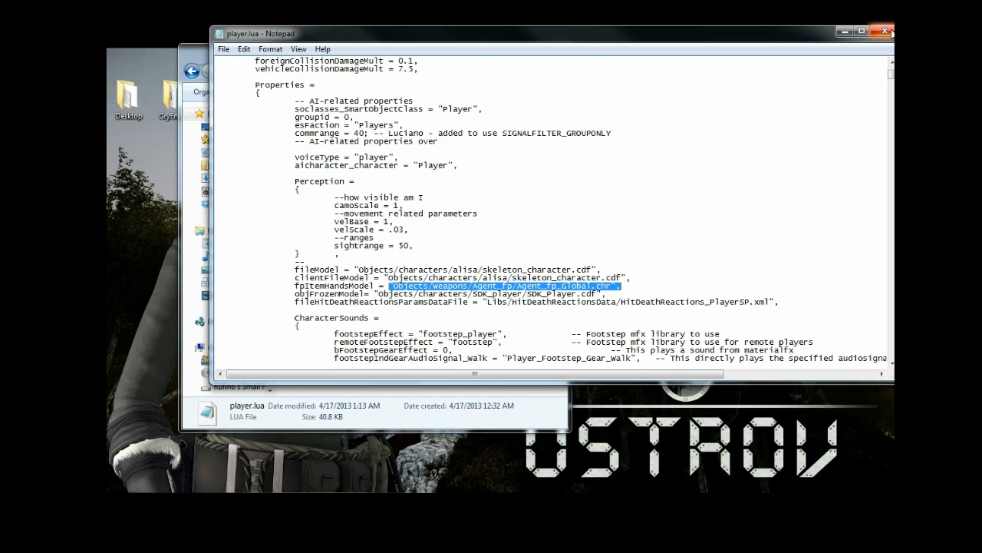
Step: Close the player.lua Notepad window and the Explorer search results window
left_click(889, 31)
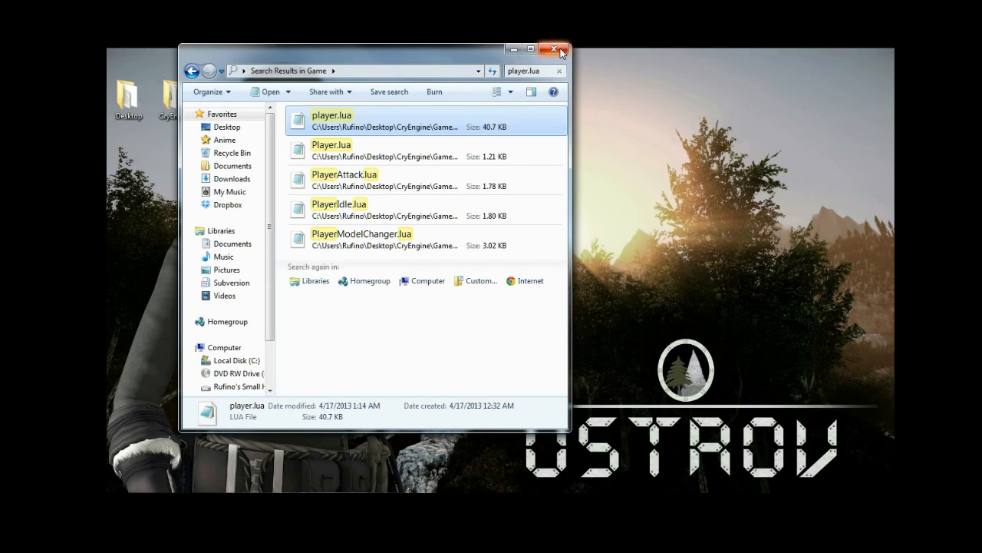
left_click(554, 50)
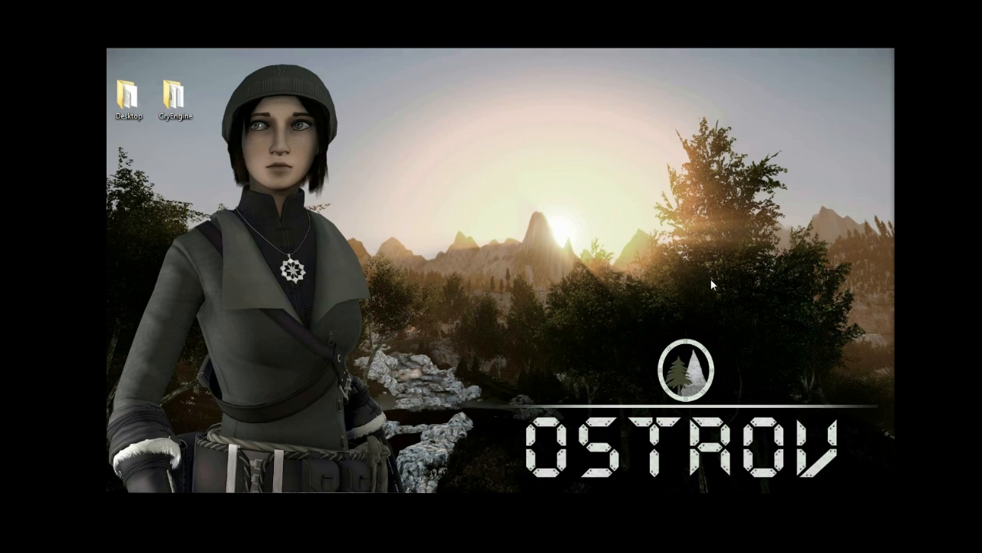
mouse_move(283, 291)
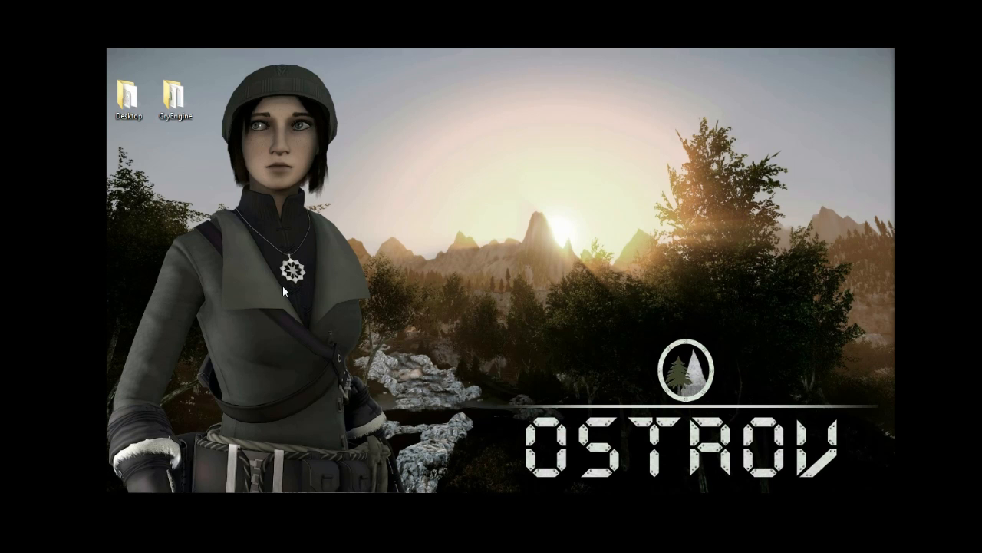